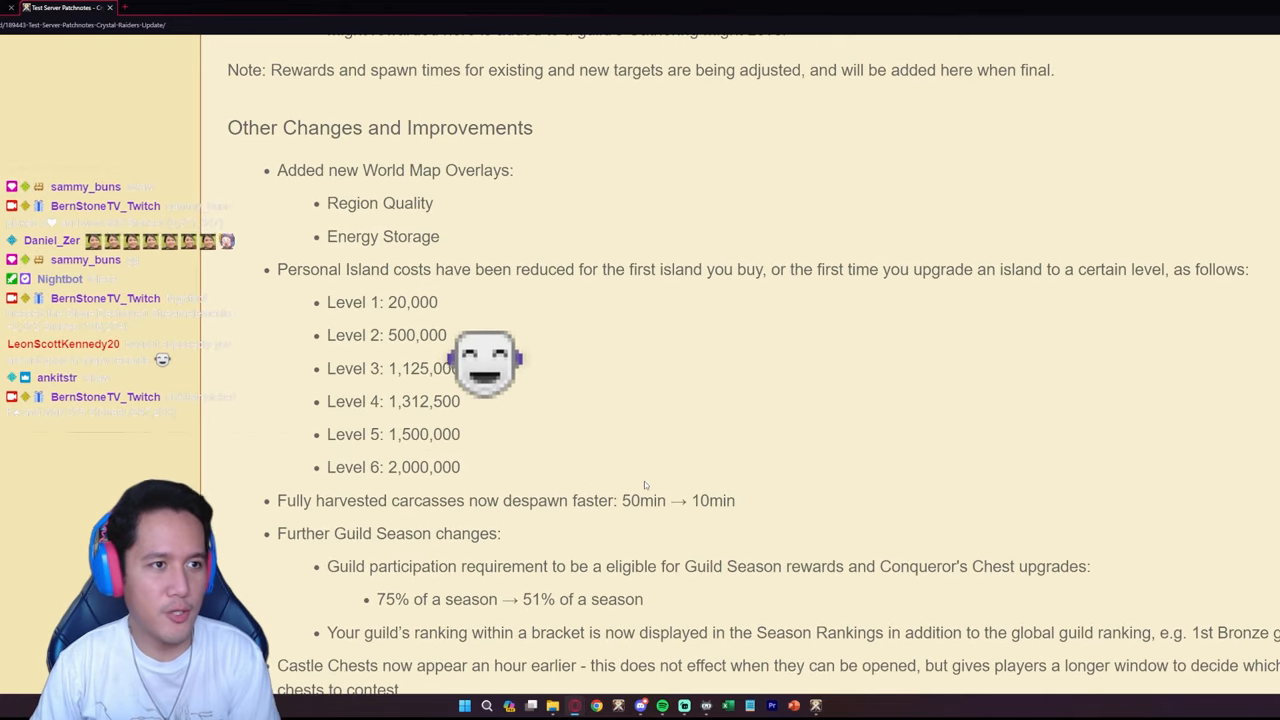
- Scroll to the top of the Crystal Raiders patch notes, then down to Territory Raiding
{"action": "scroll", "scroll_direction": "up", "scroll_amount": 3}
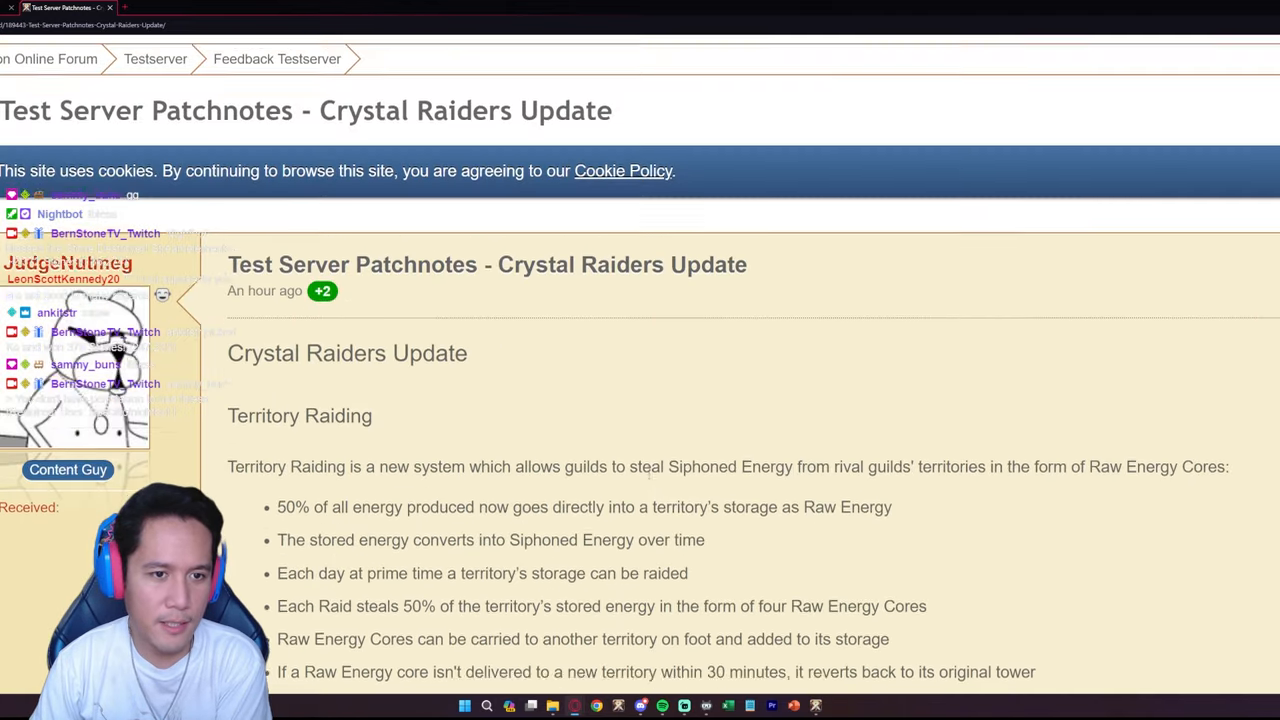
{"action": "scroll", "scroll_direction": "down", "scroll_amount": 3}
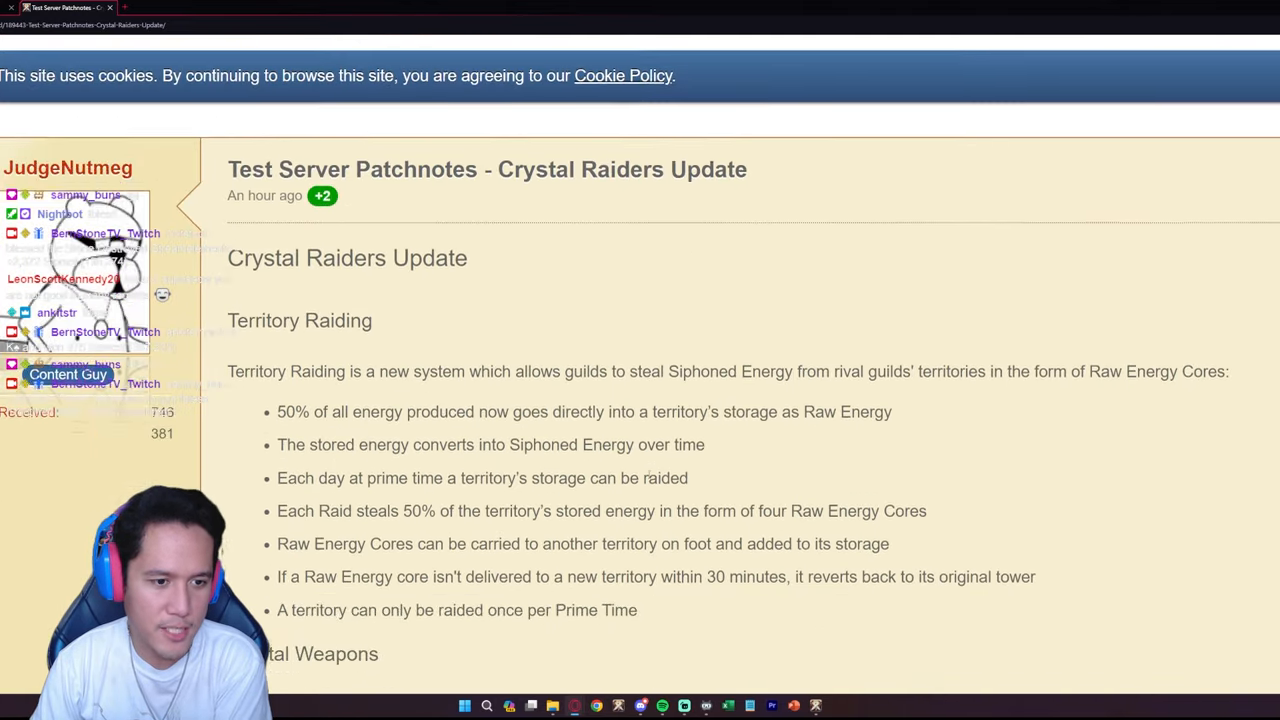
{"action": "scroll", "scroll_direction": "down", "scroll_amount": 3}
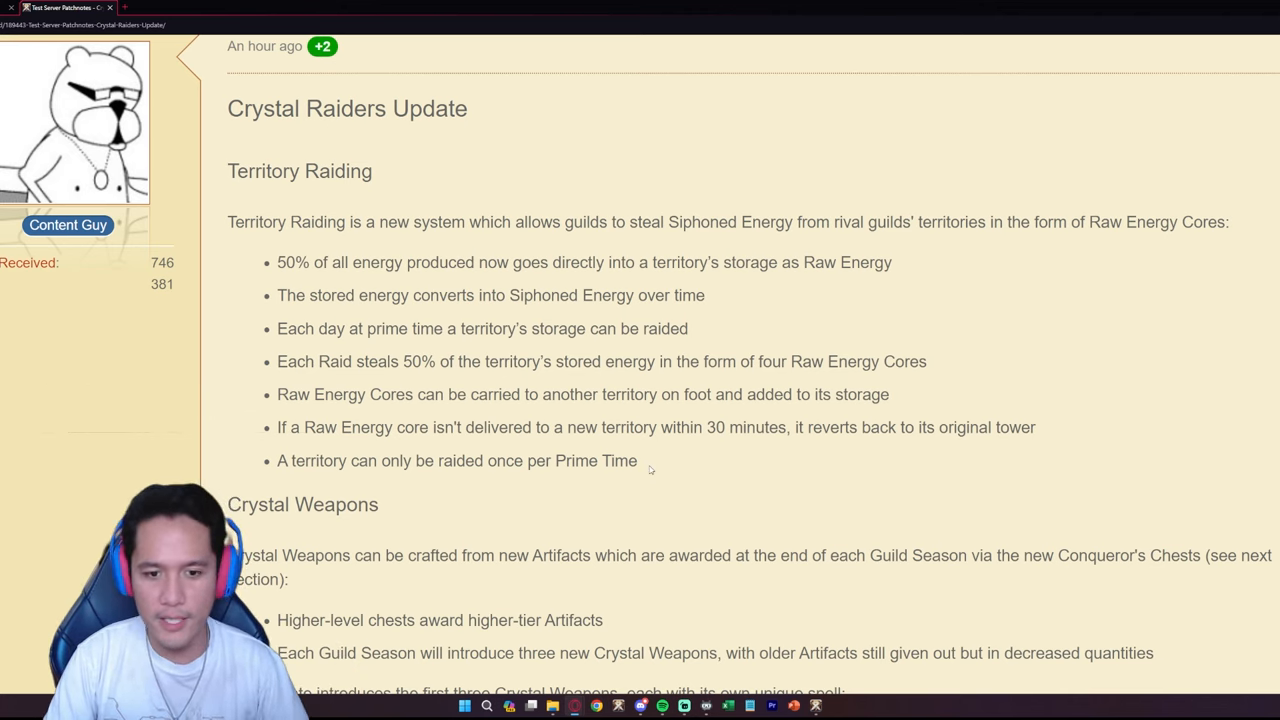
- Scroll down until Crystal Weapons and its three weapons are fully visible
{"action": "scroll", "scroll_direction": "down", "scroll_amount": 3}
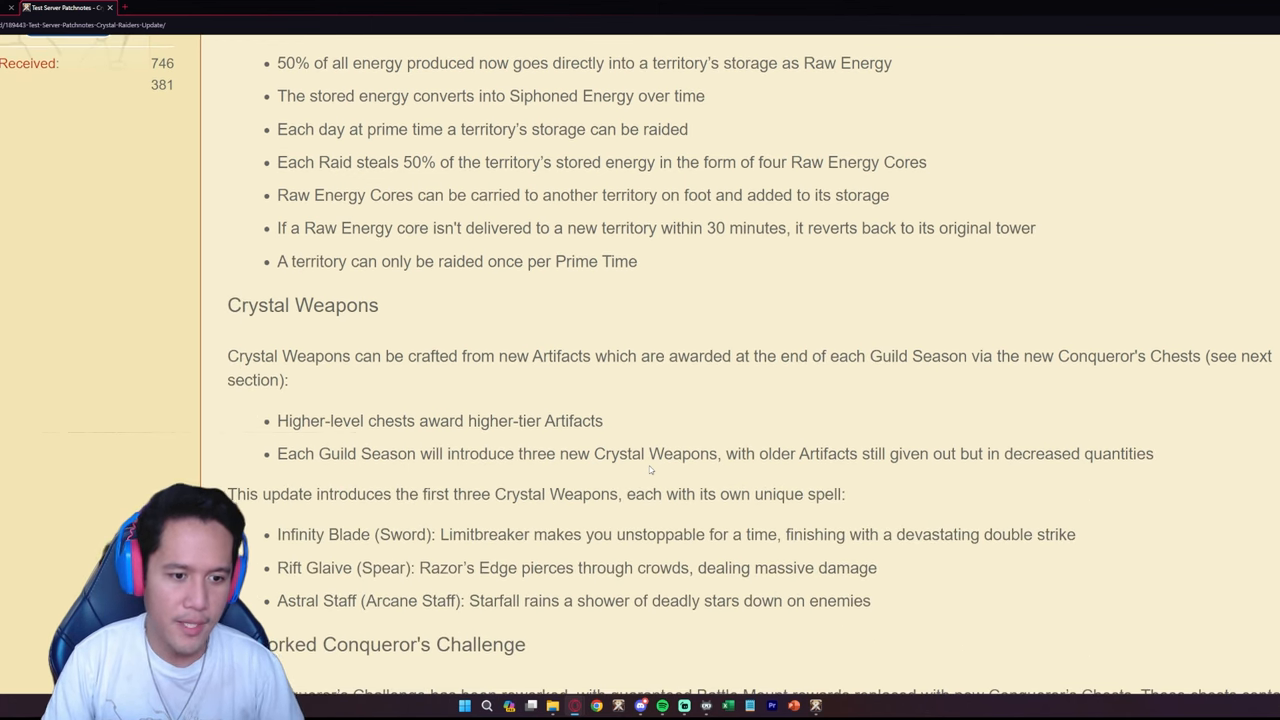
{"action": "scroll", "scroll_direction": "down", "scroll_amount": 3}
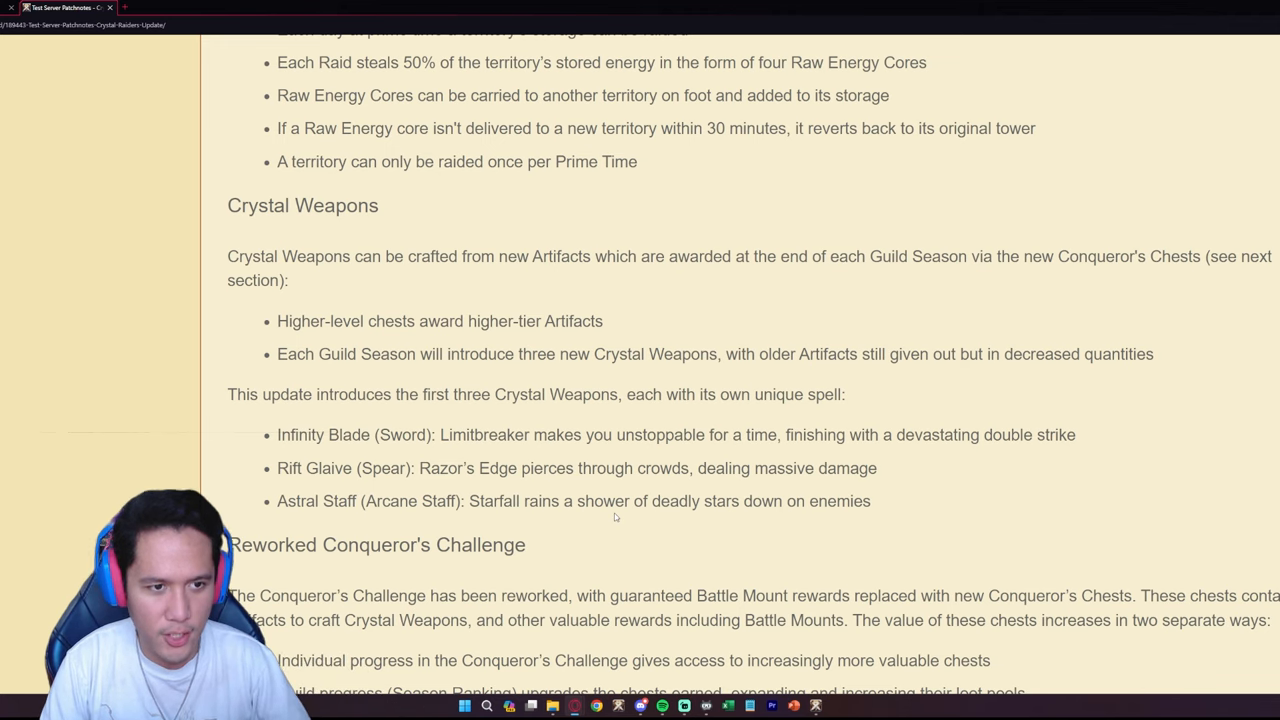
{"action": "mouse_move", "coordinate": [615, 517]}
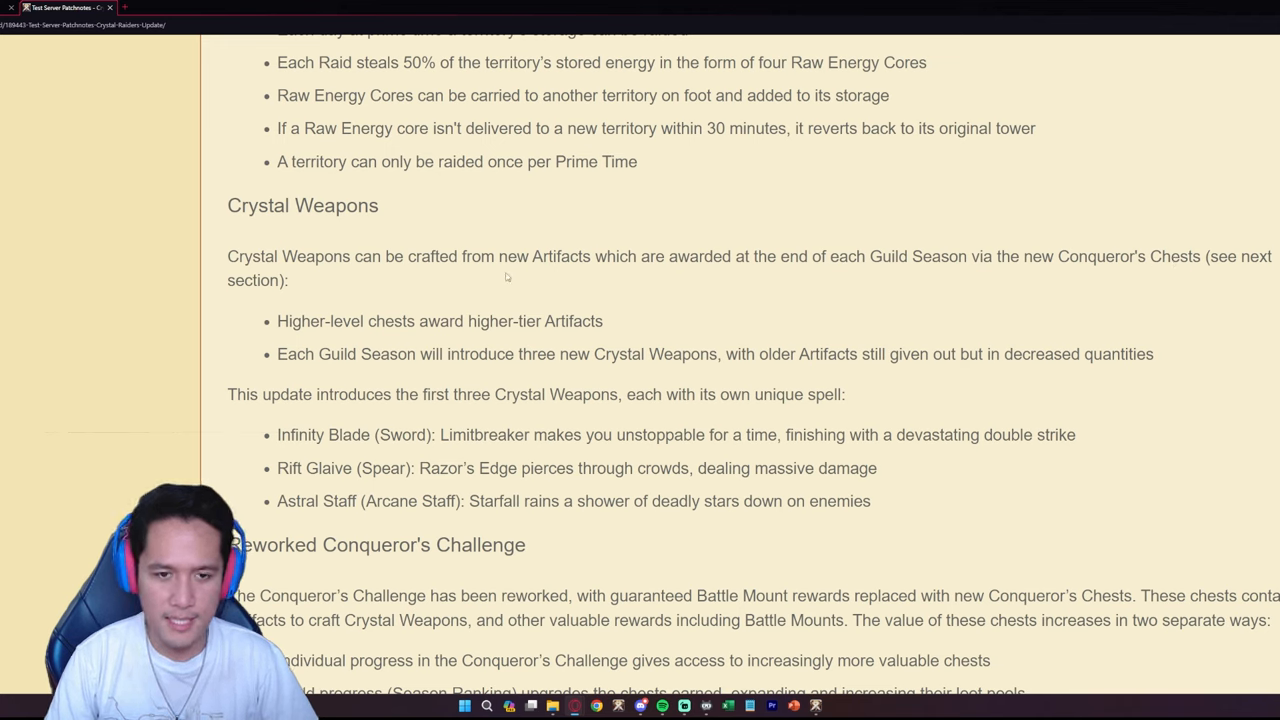
{"action": "mouse_move", "coordinate": [355, 291]}
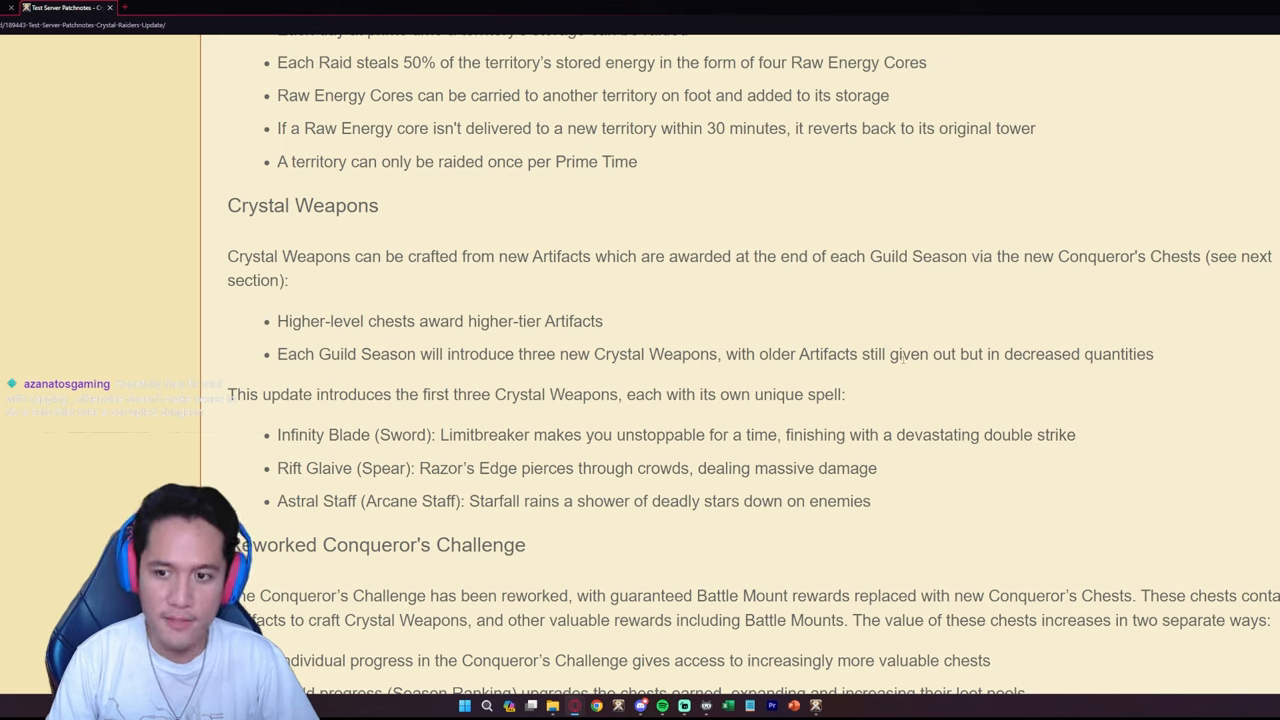
{"action": "mouse_move", "coordinate": [1045, 371]}
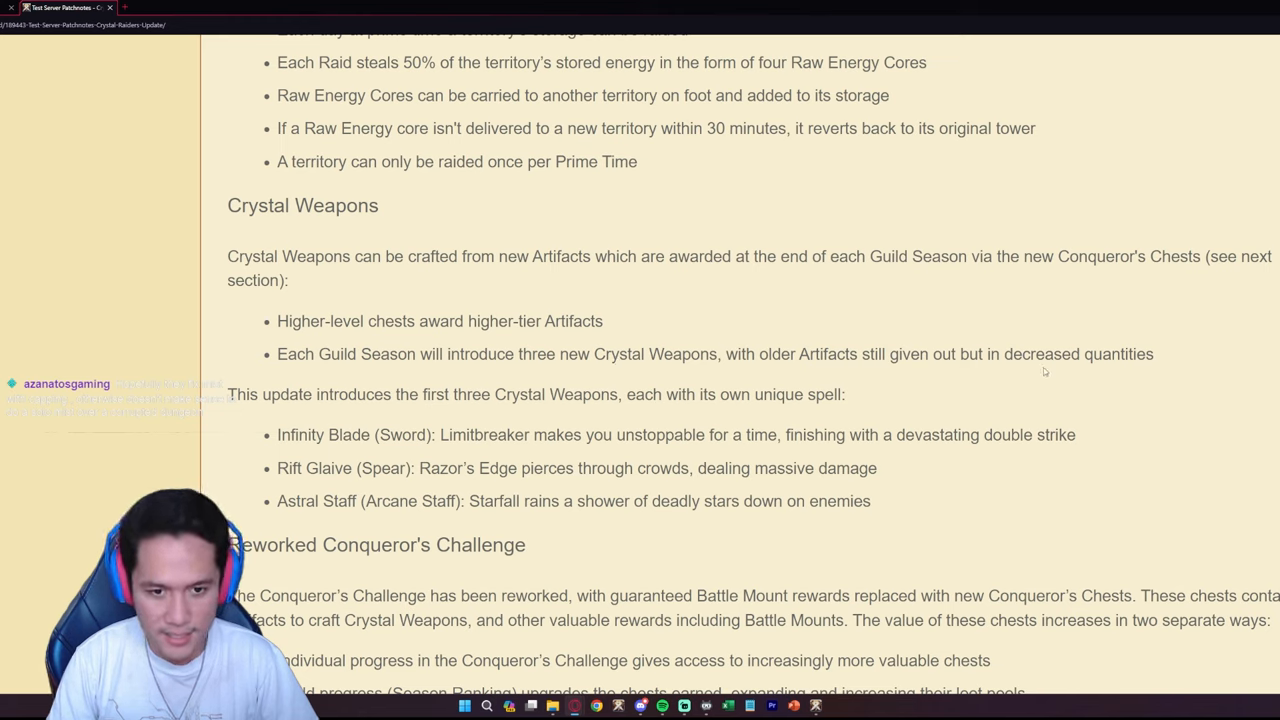
{"action": "scroll", "scroll_direction": "down", "scroll_amount": 3}
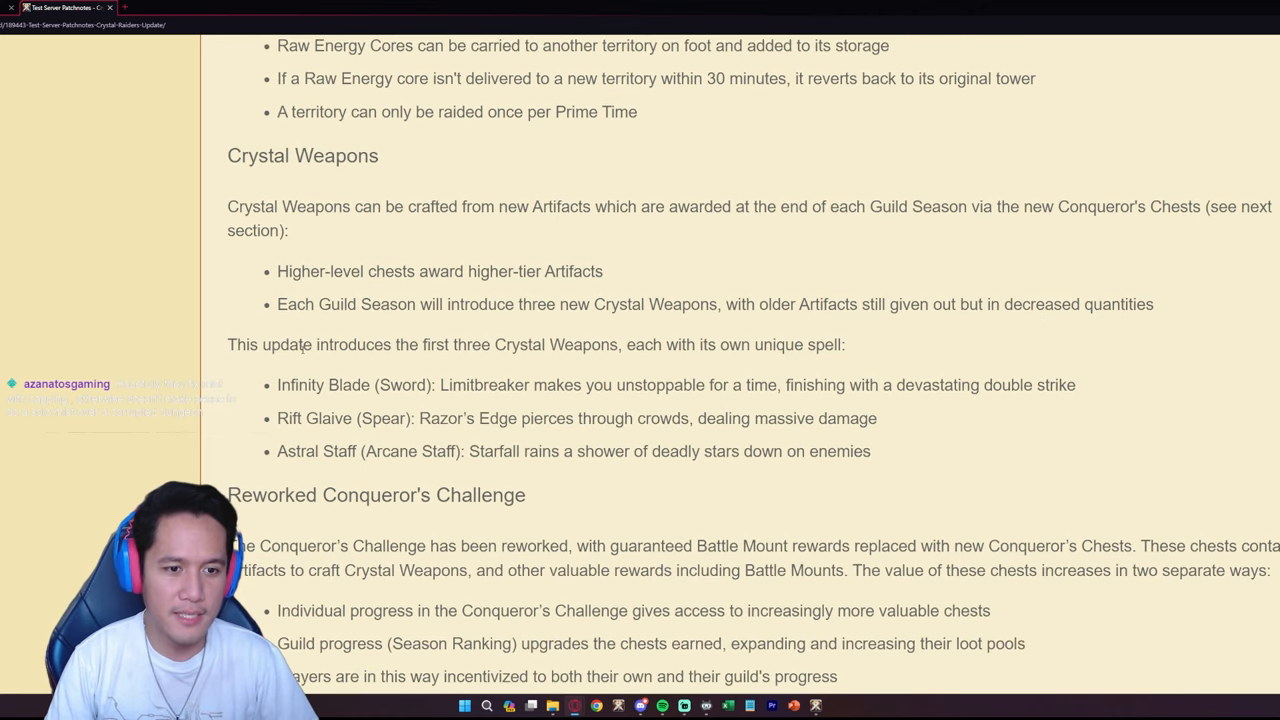
- Scroll to the Reworked Conqueror's Challenge bullets, including the 10% weekly rewards line
{"action": "scroll", "scroll_direction": "down", "scroll_amount": 3}
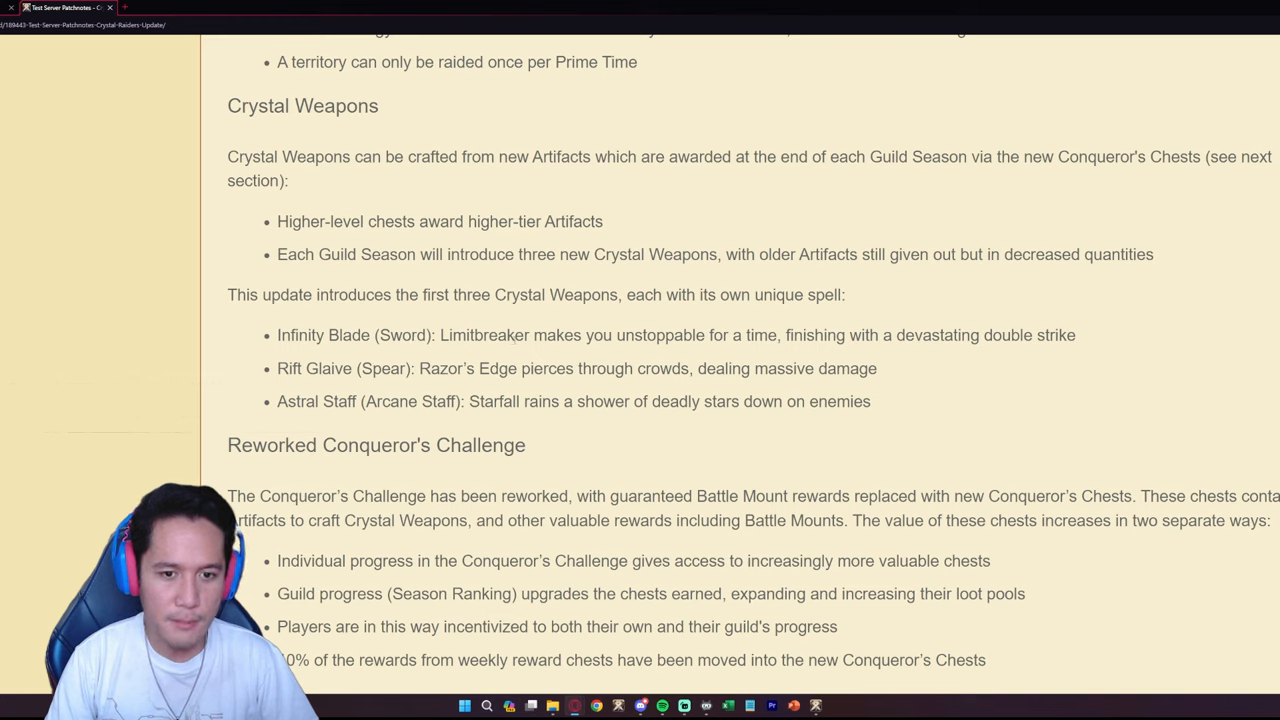
{"action": "double_click", "coordinate": [484, 335]}
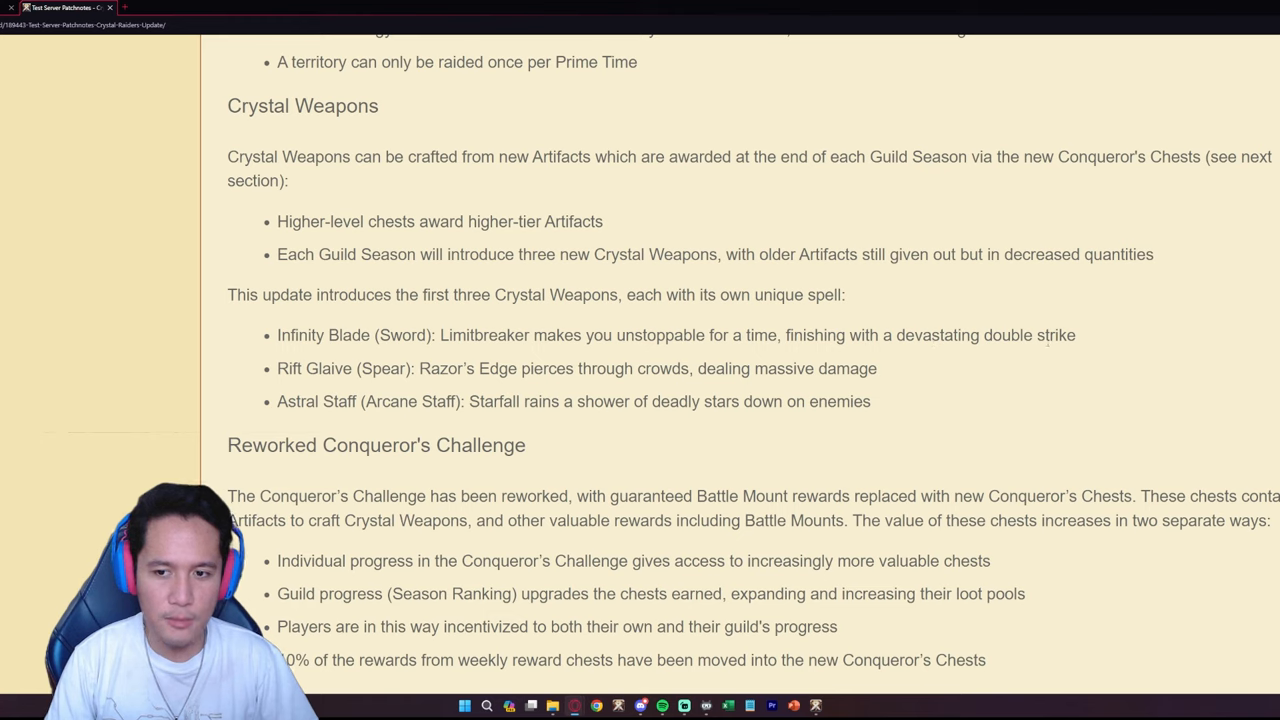
{"action": "mouse_move", "coordinate": [1033, 353]}
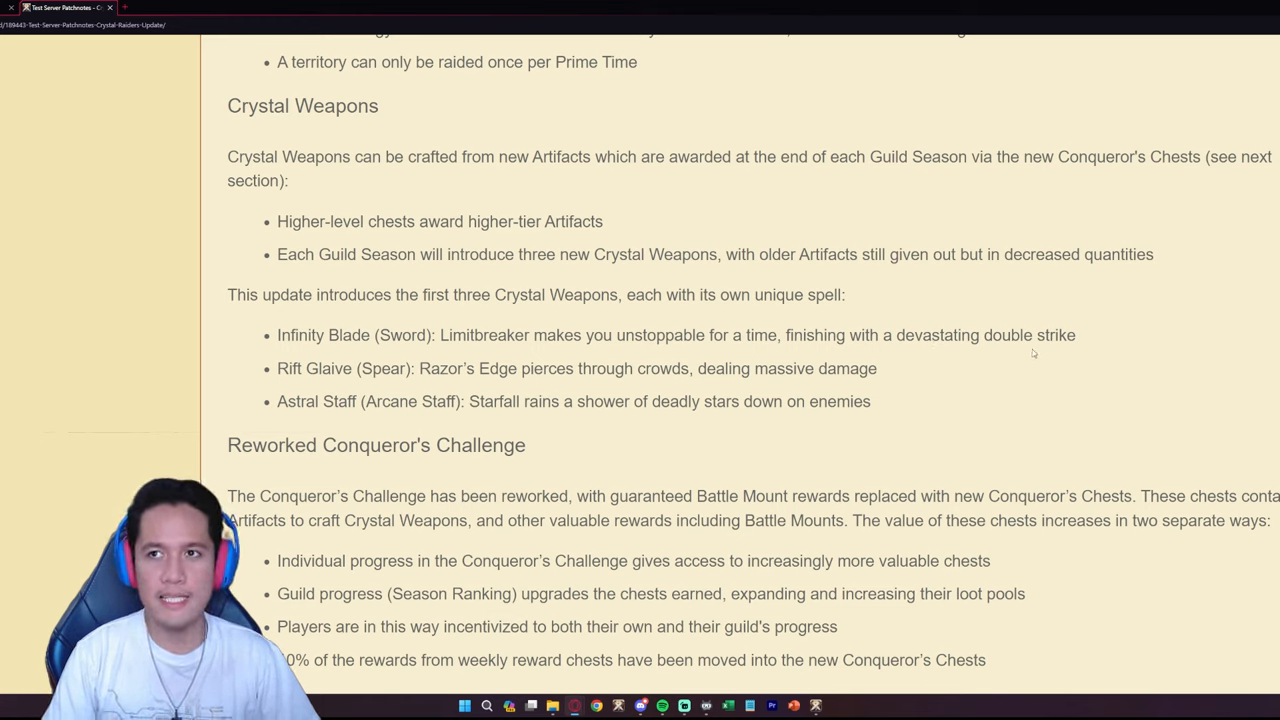
{"action": "mouse_move", "coordinate": [505, 337]}
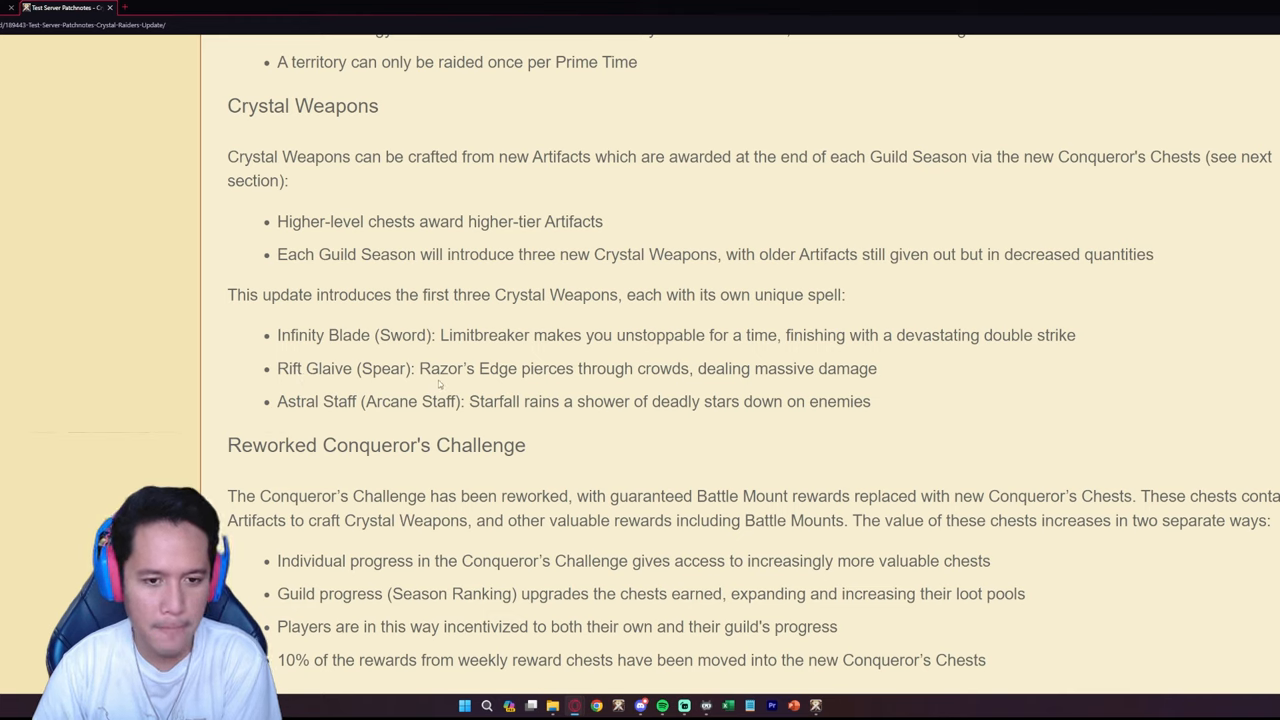
{"action": "mouse_move", "coordinate": [605, 375]}
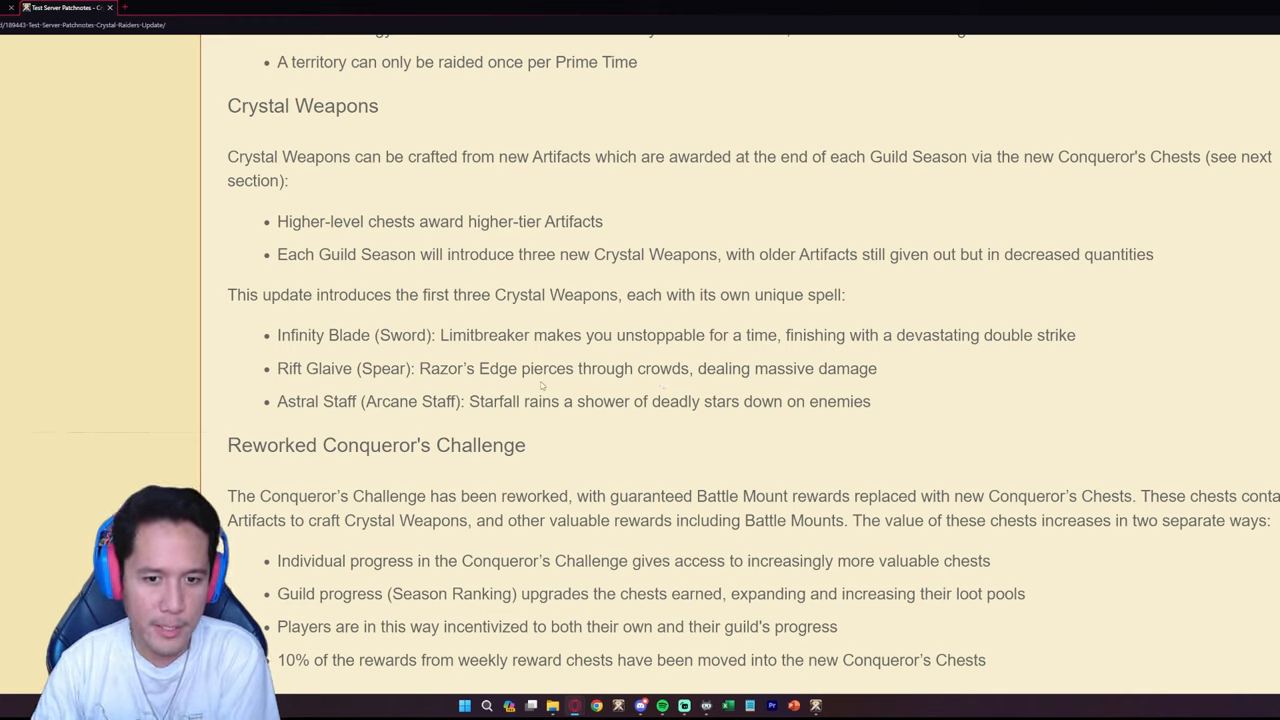
{"action": "mouse_move", "coordinate": [672, 383]}
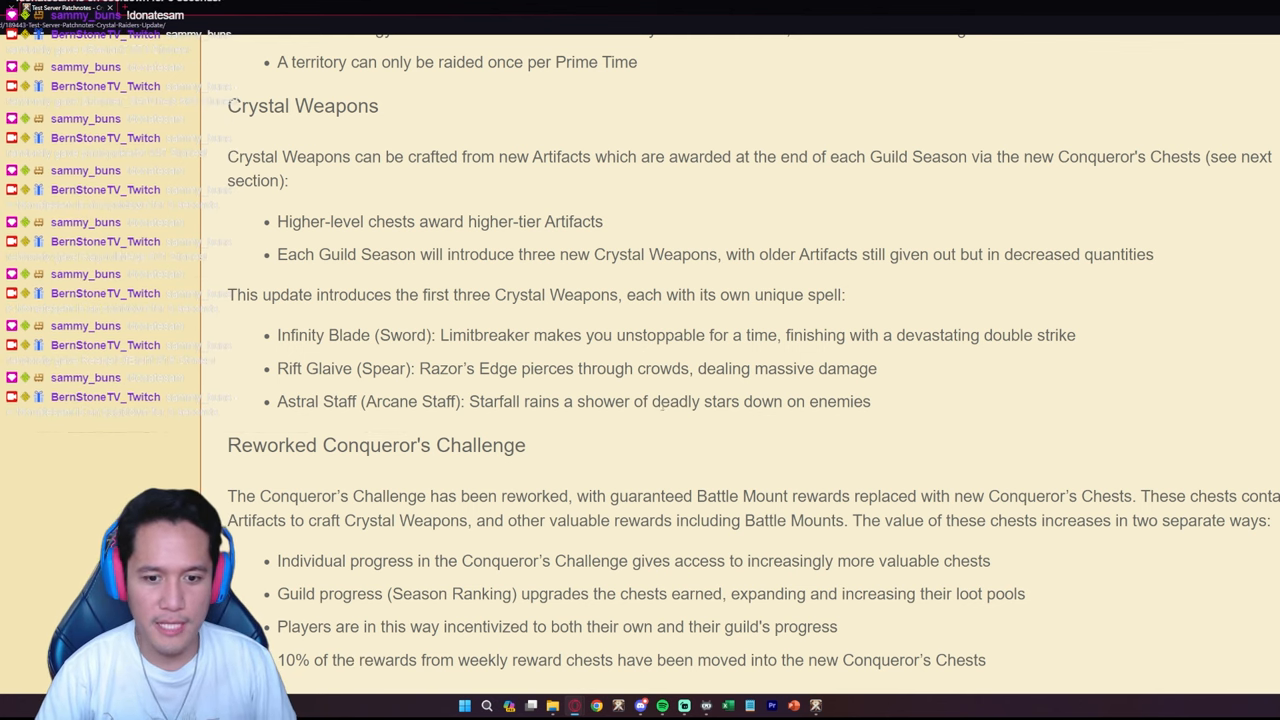
- Scroll to Territory and Hideout Changes and highlight the phrase Conqueror's Chests
{"action": "scroll", "scroll_direction": "down", "scroll_amount": 3}
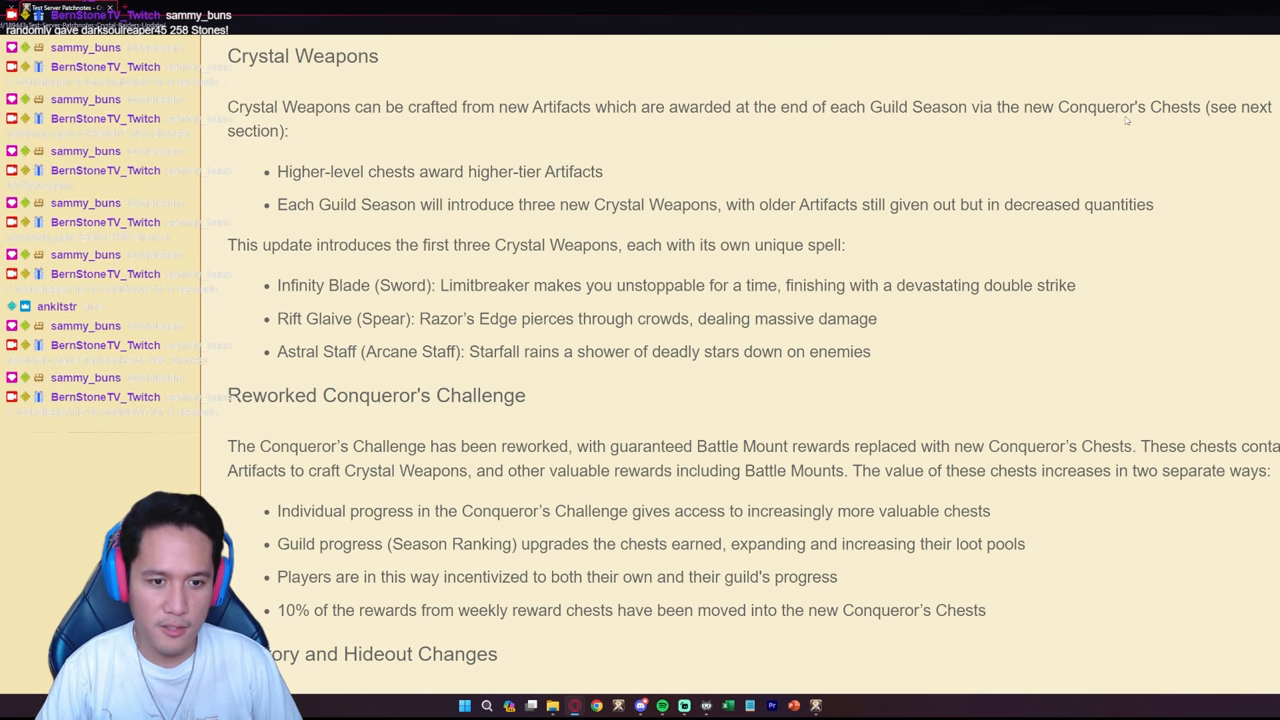
{"action": "scroll", "scroll_direction": "down", "scroll_amount": 3}
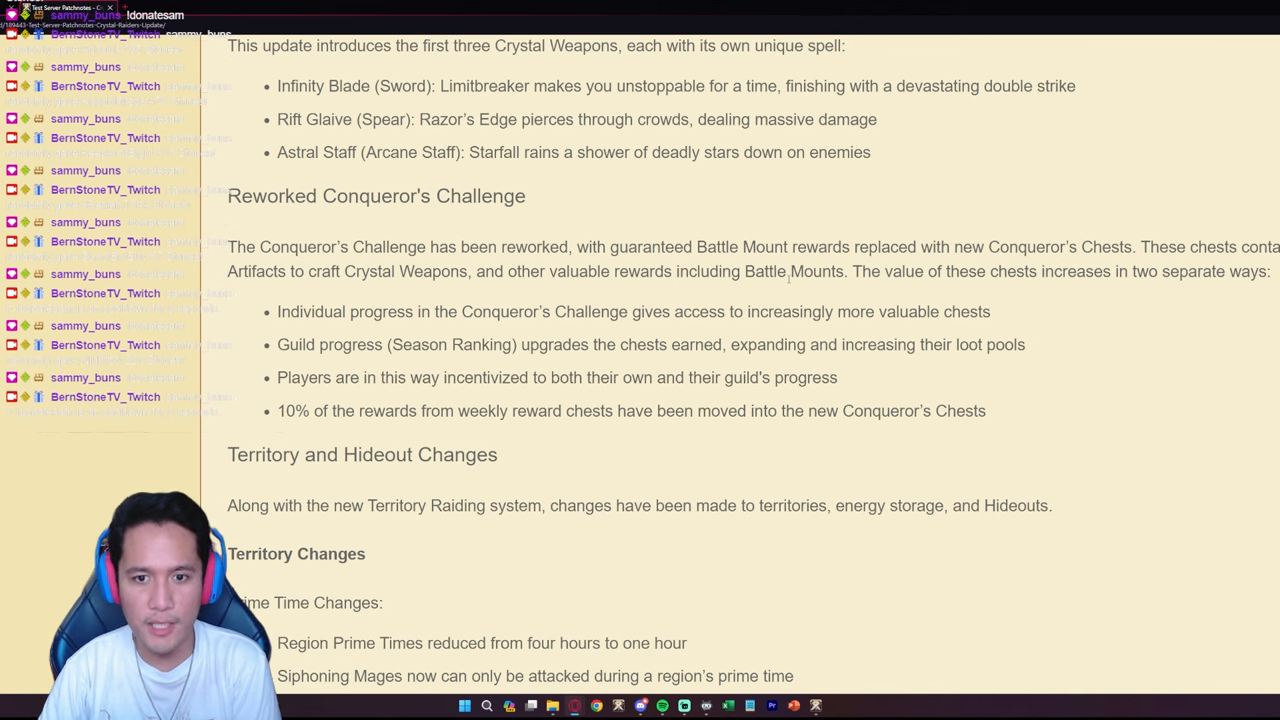
{"action": "mouse_move", "coordinate": [925, 285]}
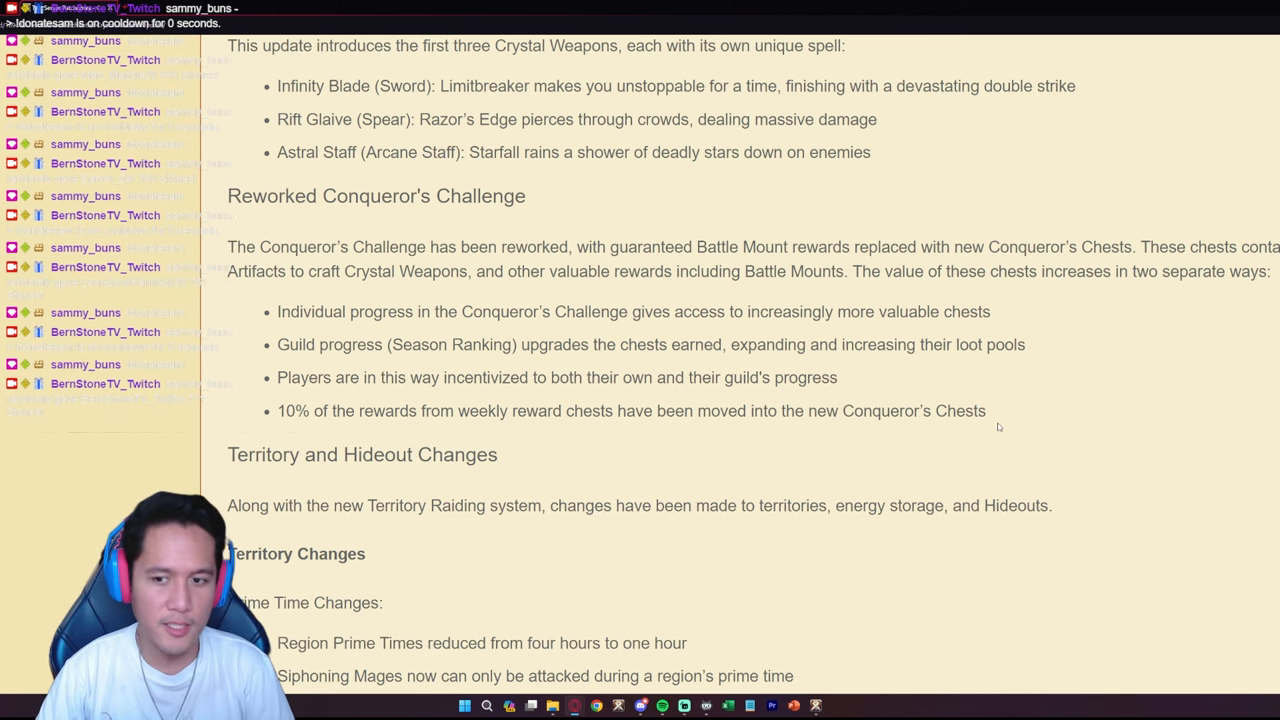
{"action": "double_click", "coordinate": [924, 410]}
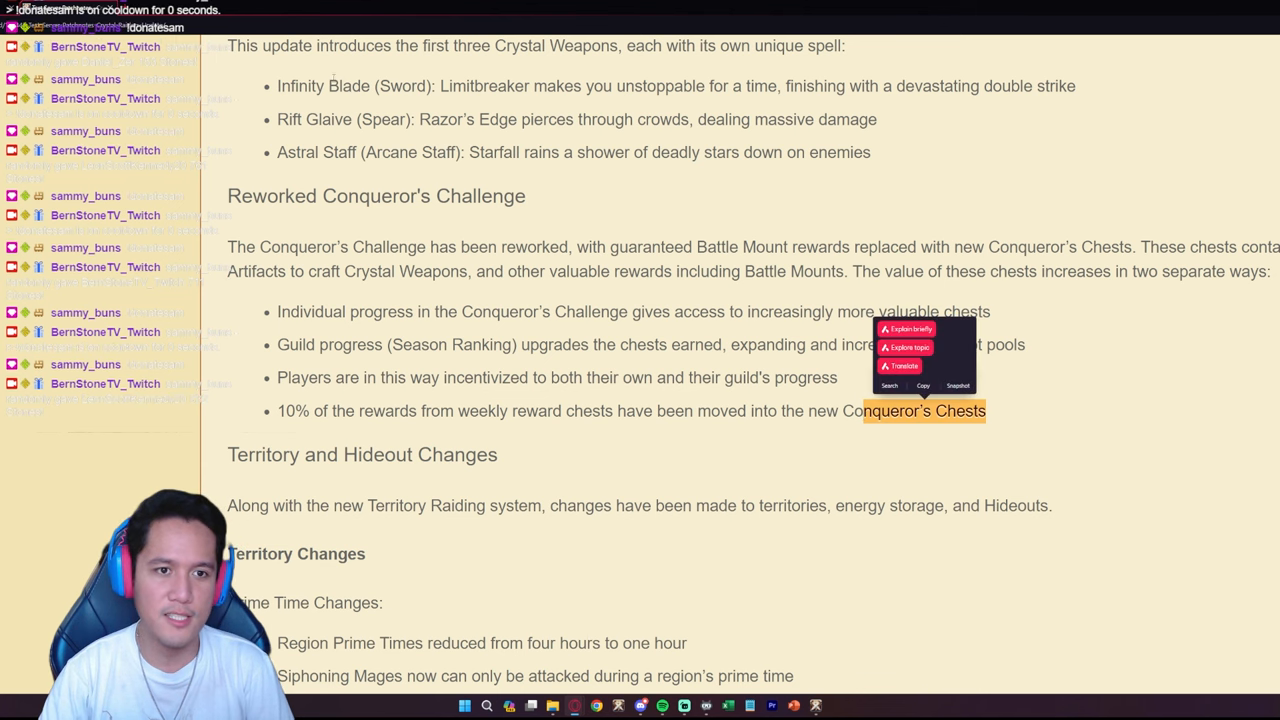
- Scroll past territory changes to Combat Balance Changes, starting with Arcane Staffs and Axes
{"action": "scroll", "scroll_direction": "down", "scroll_amount": 3}
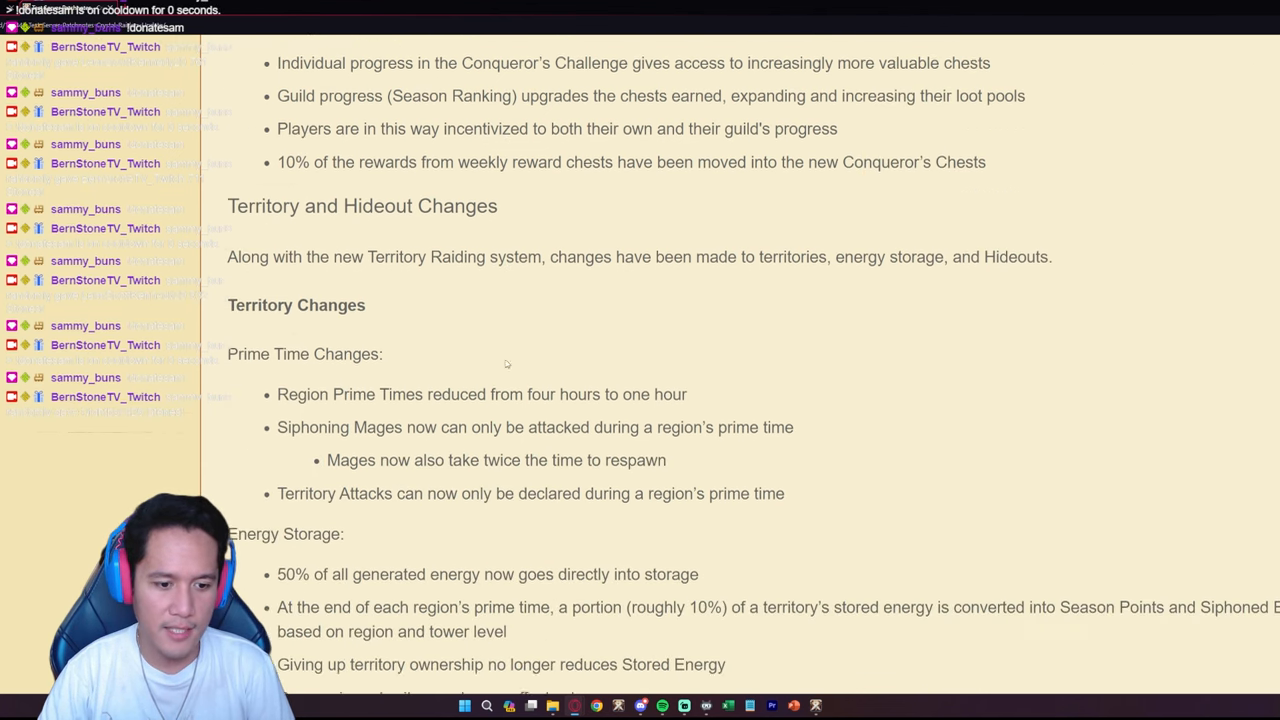
{"action": "scroll", "scroll_direction": "down", "scroll_amount": 3}
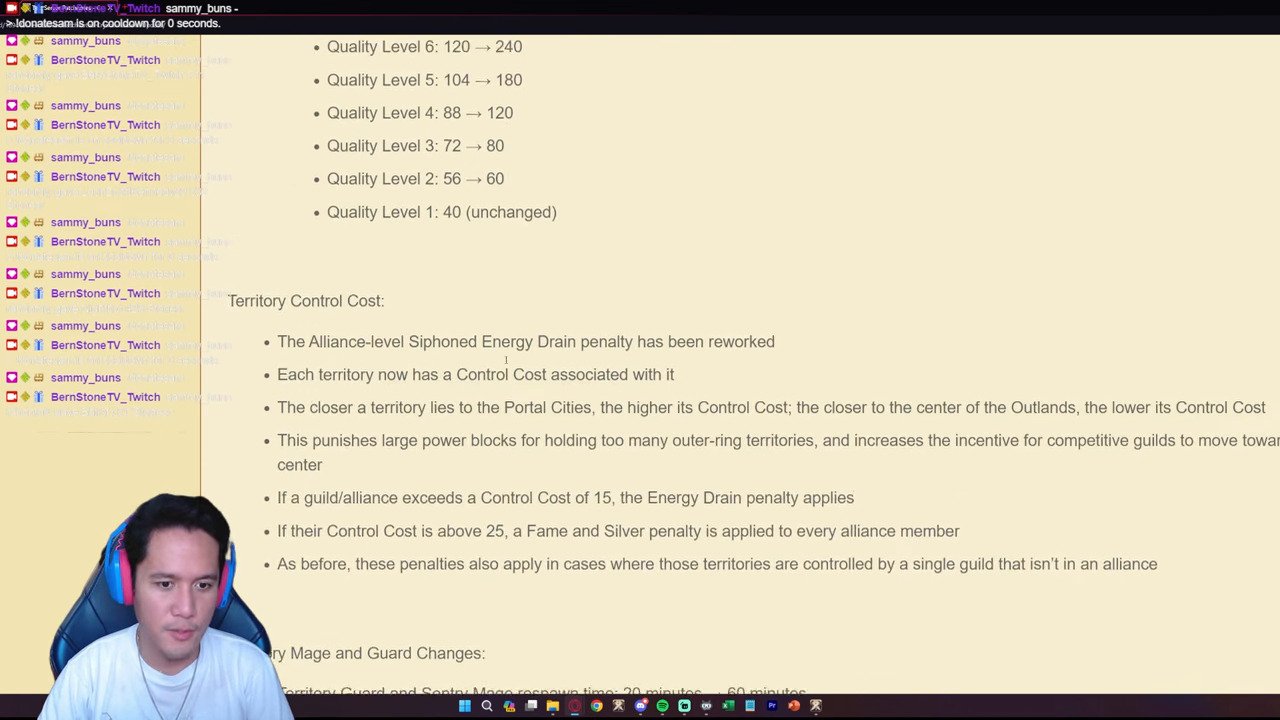
{"action": "scroll", "scroll_direction": "down", "scroll_amount": 3}
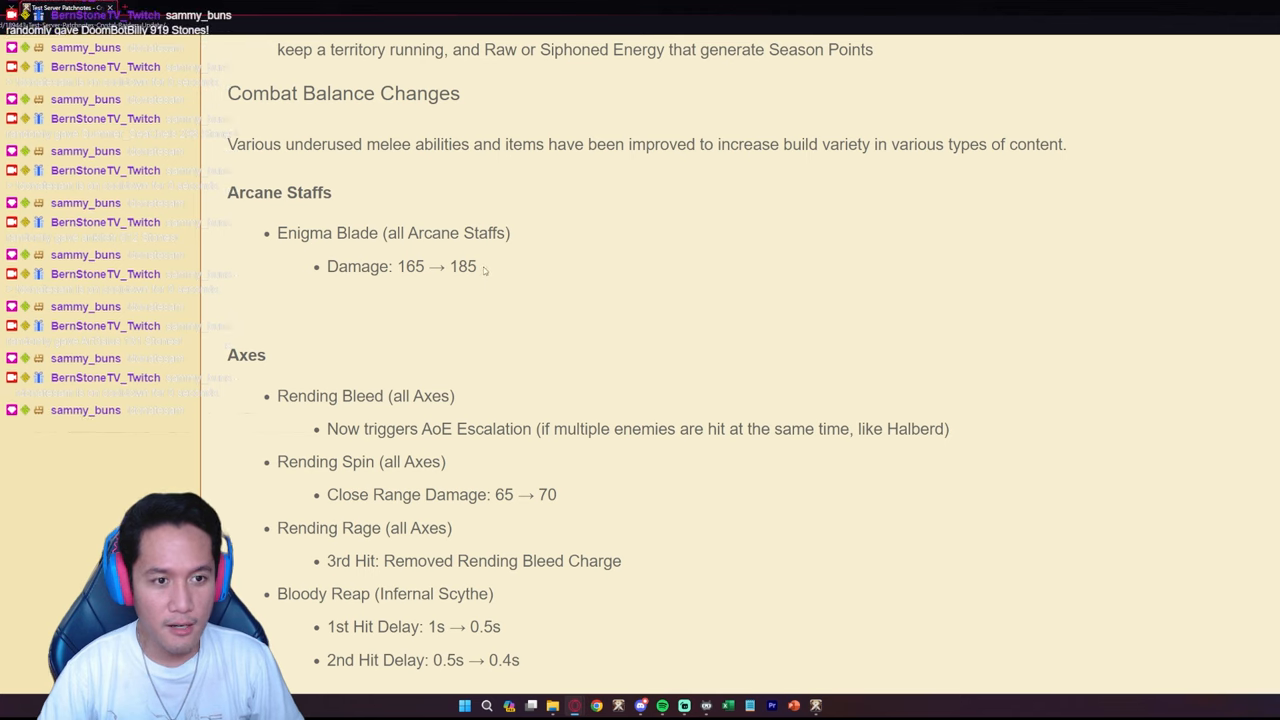
{"action": "mouse_move", "coordinate": [500, 273]}
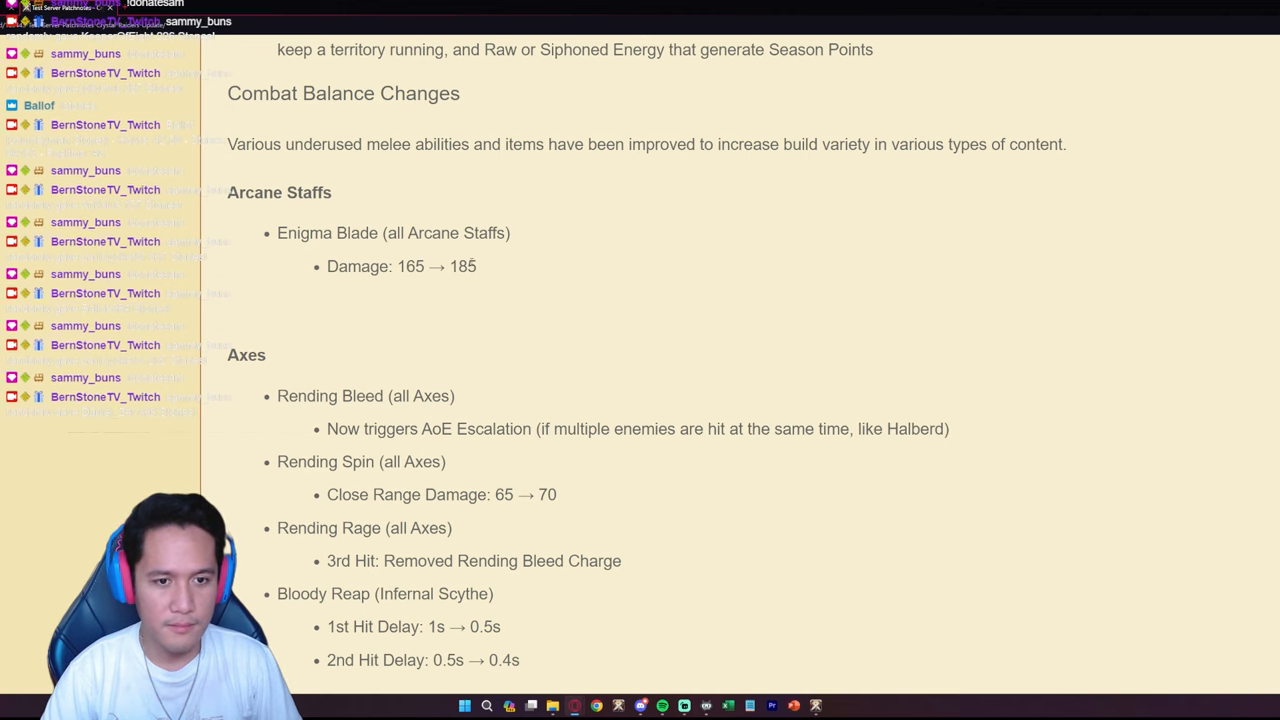
- Read the Axes changes and clear the highlight on the Rending Rage lines
{"action": "scroll", "scroll_direction": "down", "scroll_amount": 3}
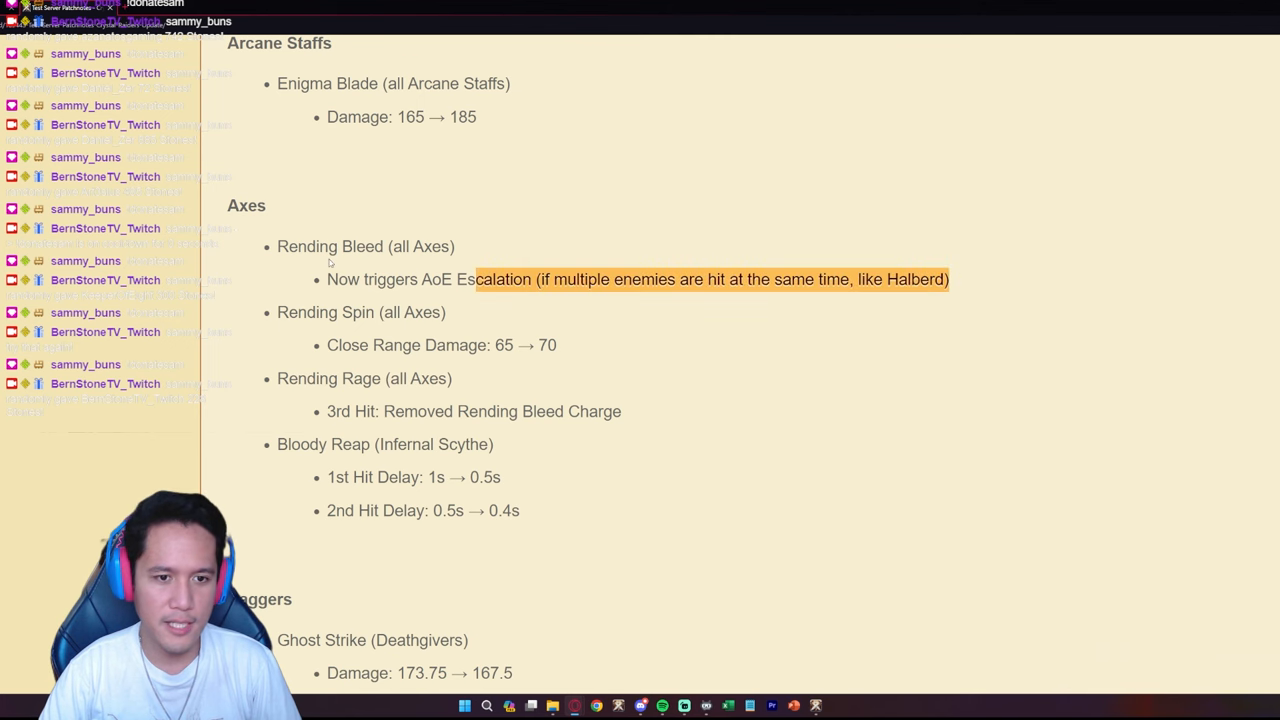
{"action": "scroll", "scroll_direction": "up", "scroll_amount": 3}
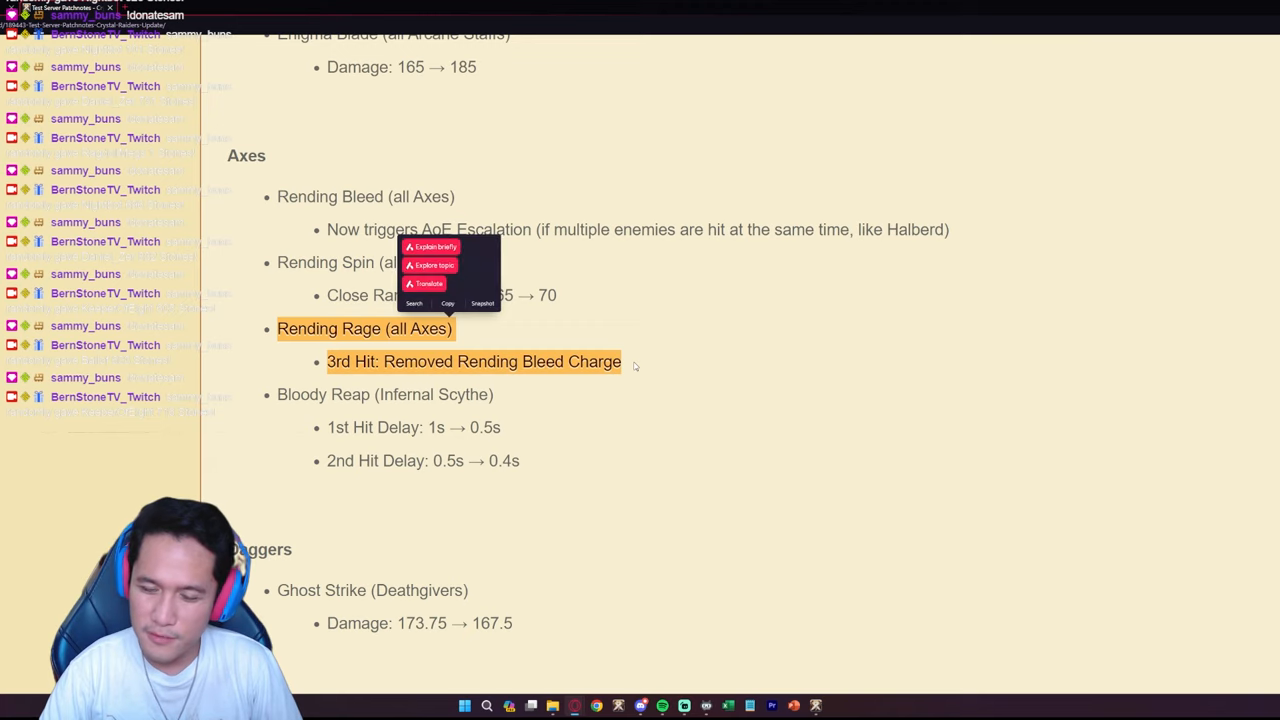
{"action": "left_click", "coordinate": [635, 365]}
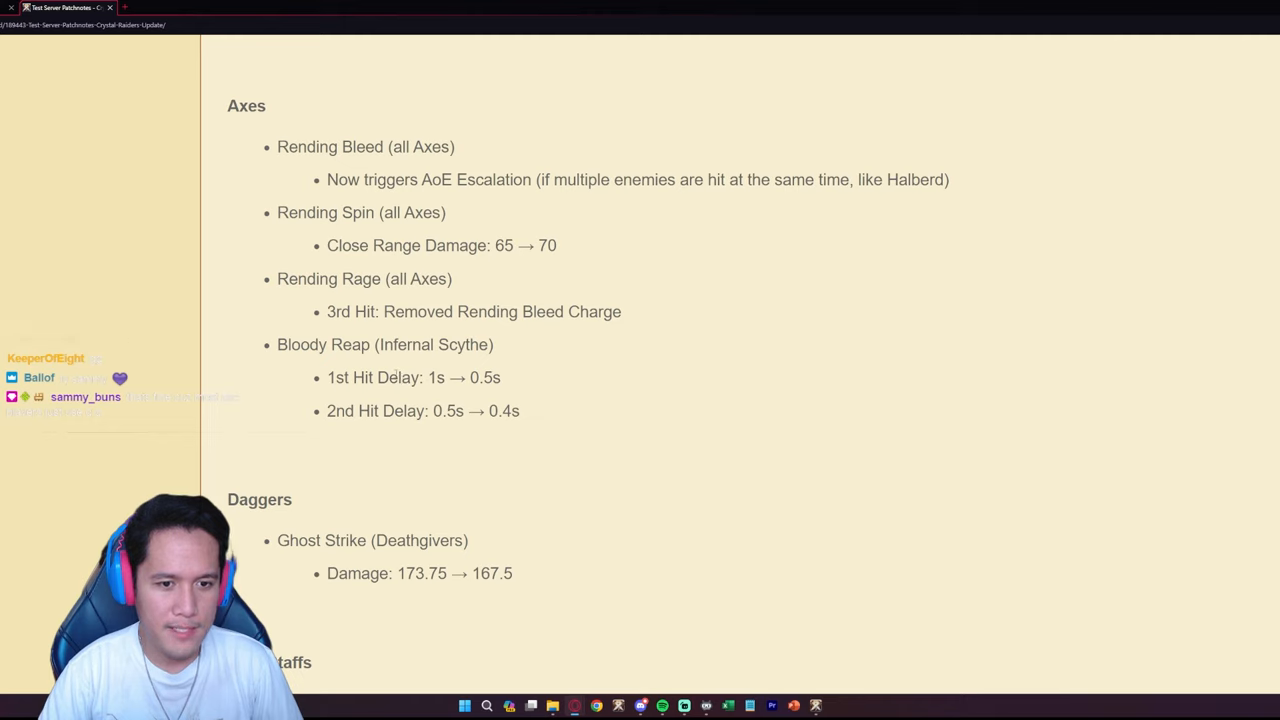
- Select text in the Axes changes, with Daggers Ghost Strike reduction visible below
{"action": "double_click", "coordinate": [485, 377]}
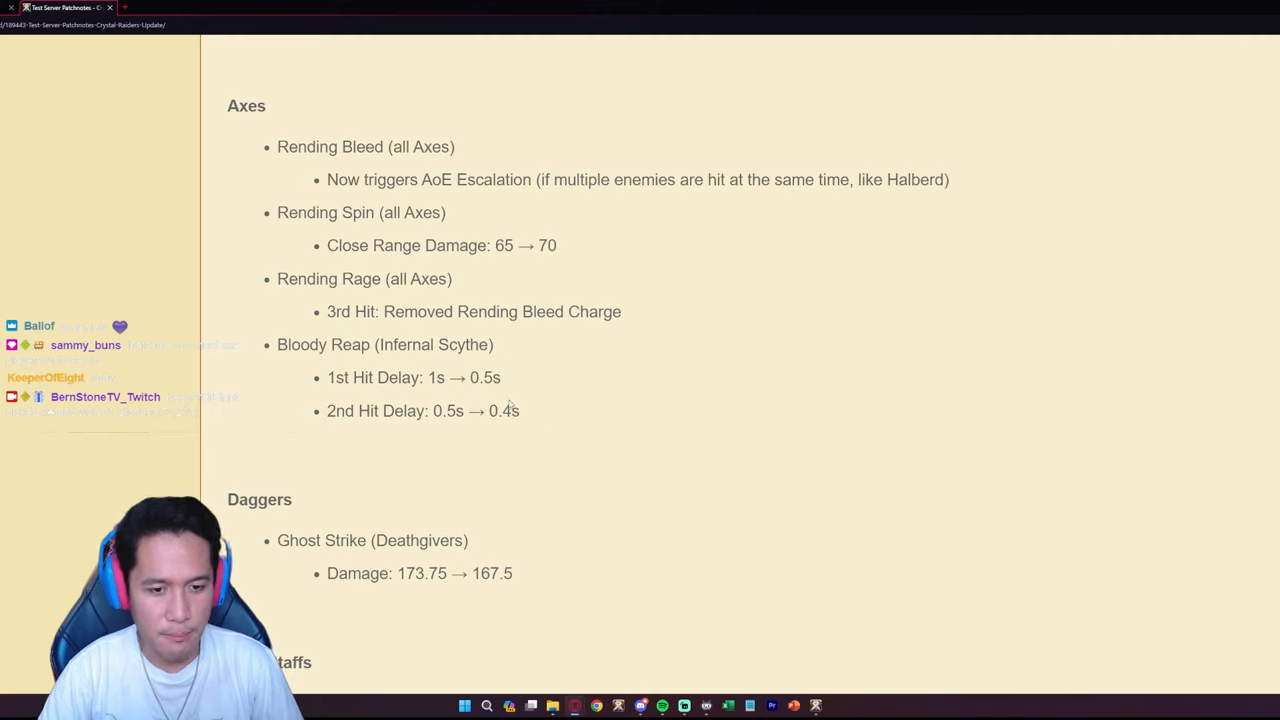
{"action": "mouse_move", "coordinate": [340, 360]}
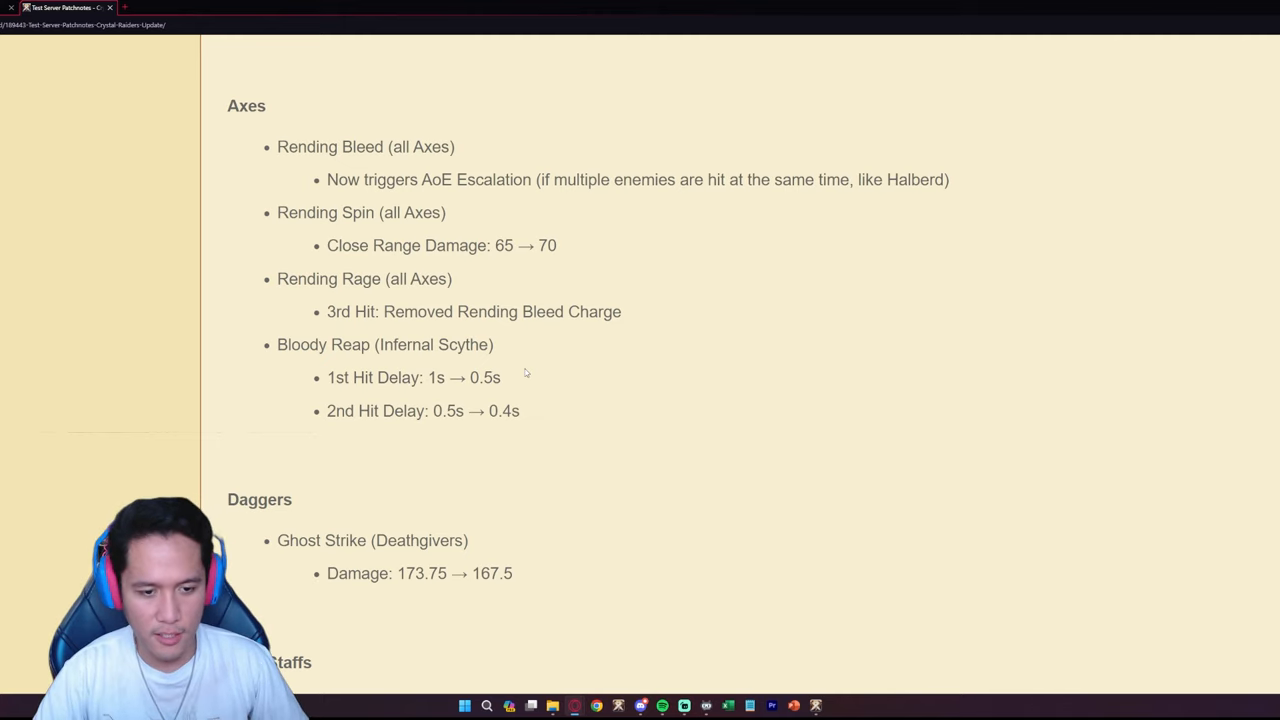
{"action": "left_click_drag", "start_coordinate": [277, 344], "coordinate": [519, 411]}
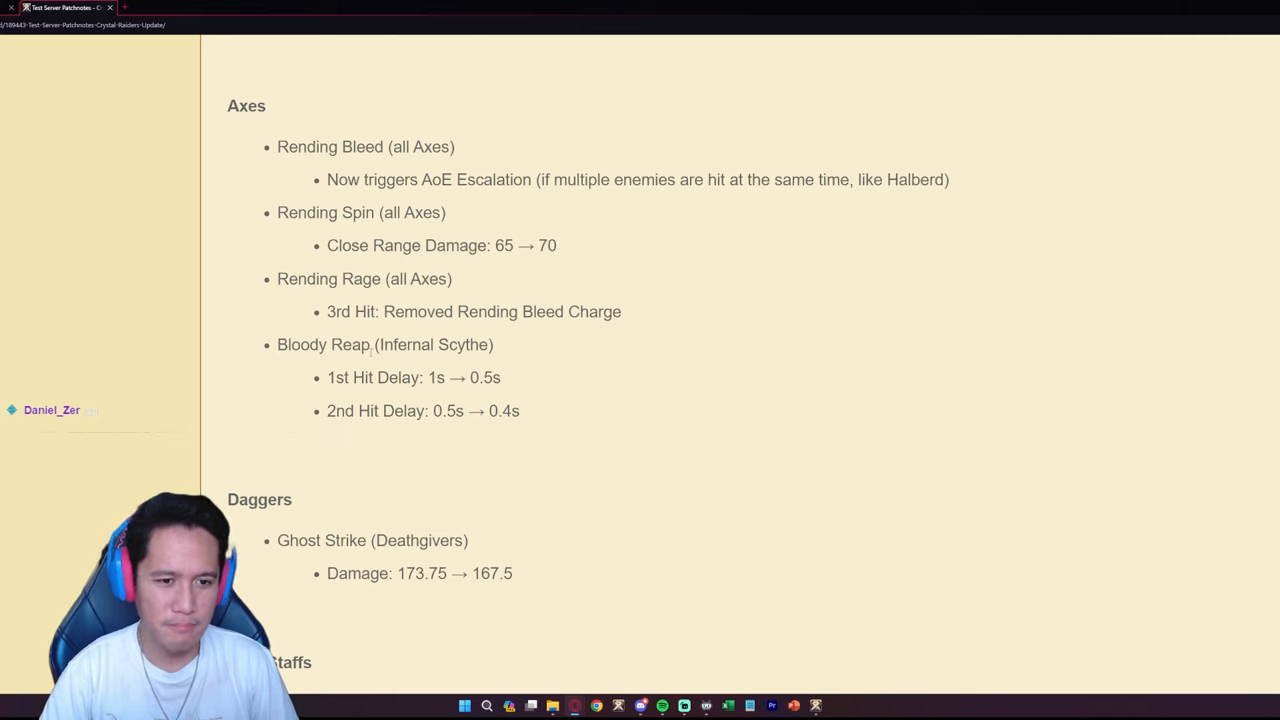
{"action": "mouse_move", "coordinate": [519, 419]}
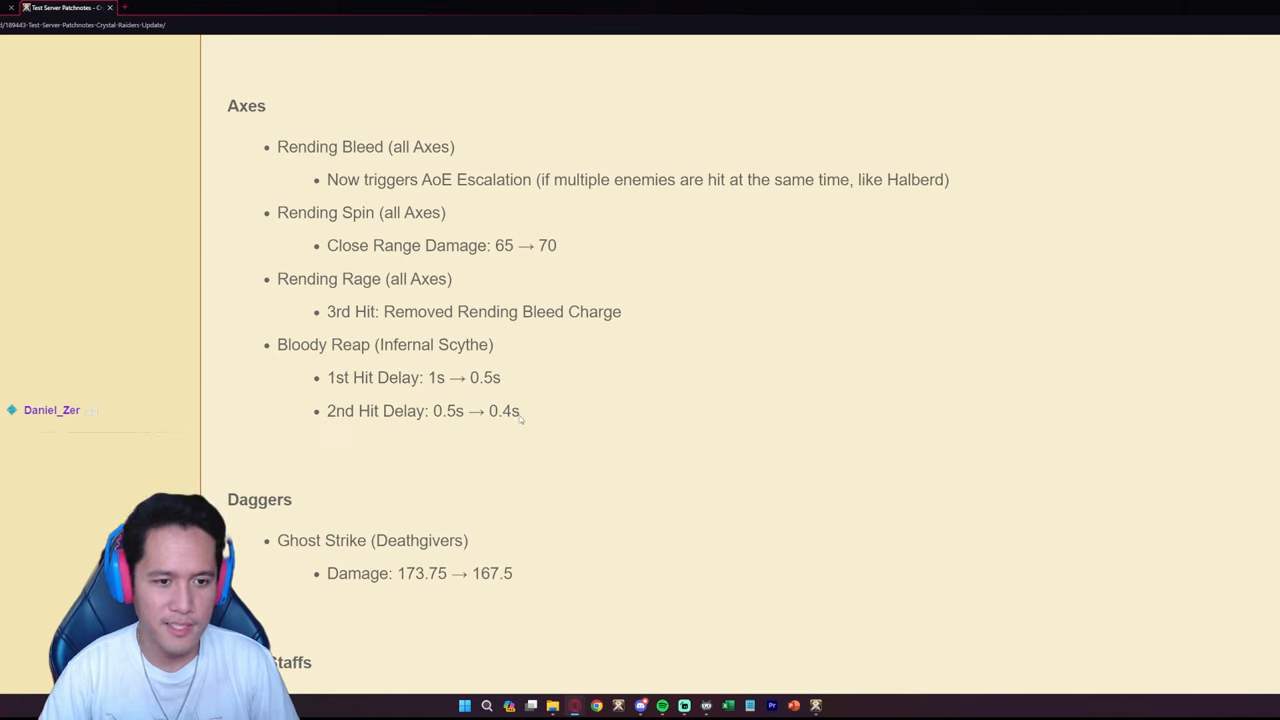
{"action": "mouse_move", "coordinate": [573, 404]}
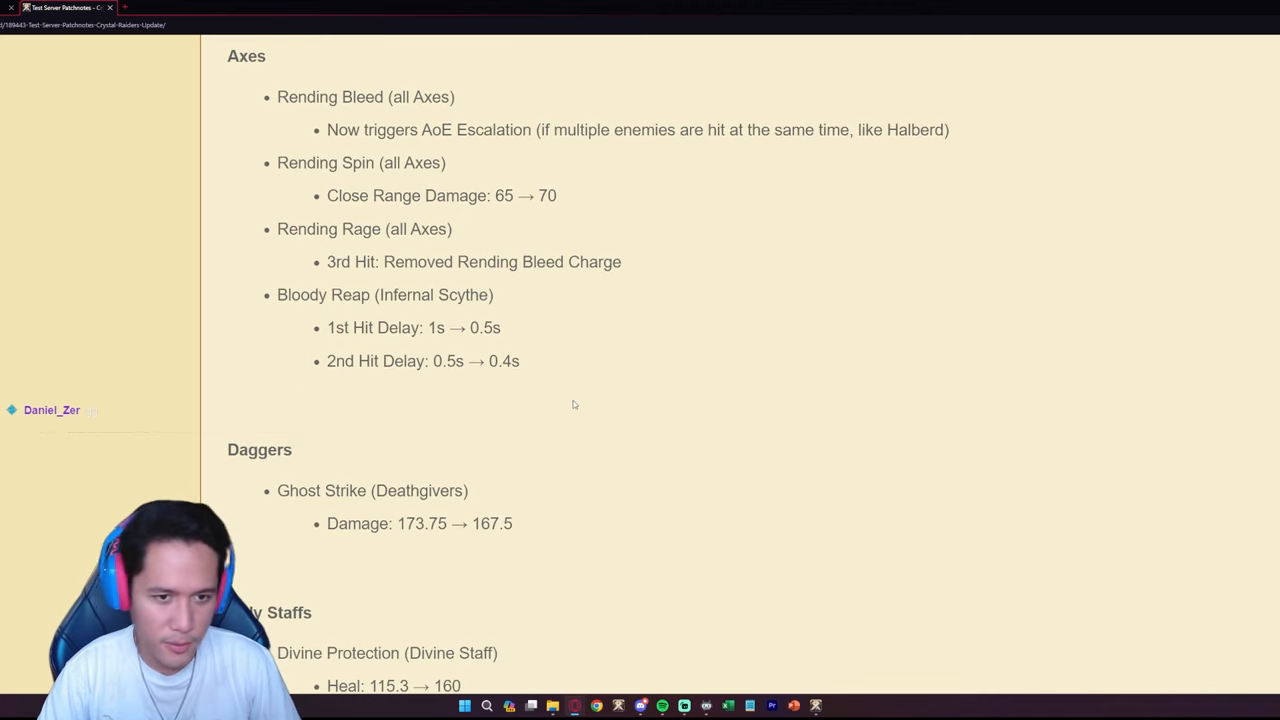
{"action": "mouse_move", "coordinate": [446, 318]}
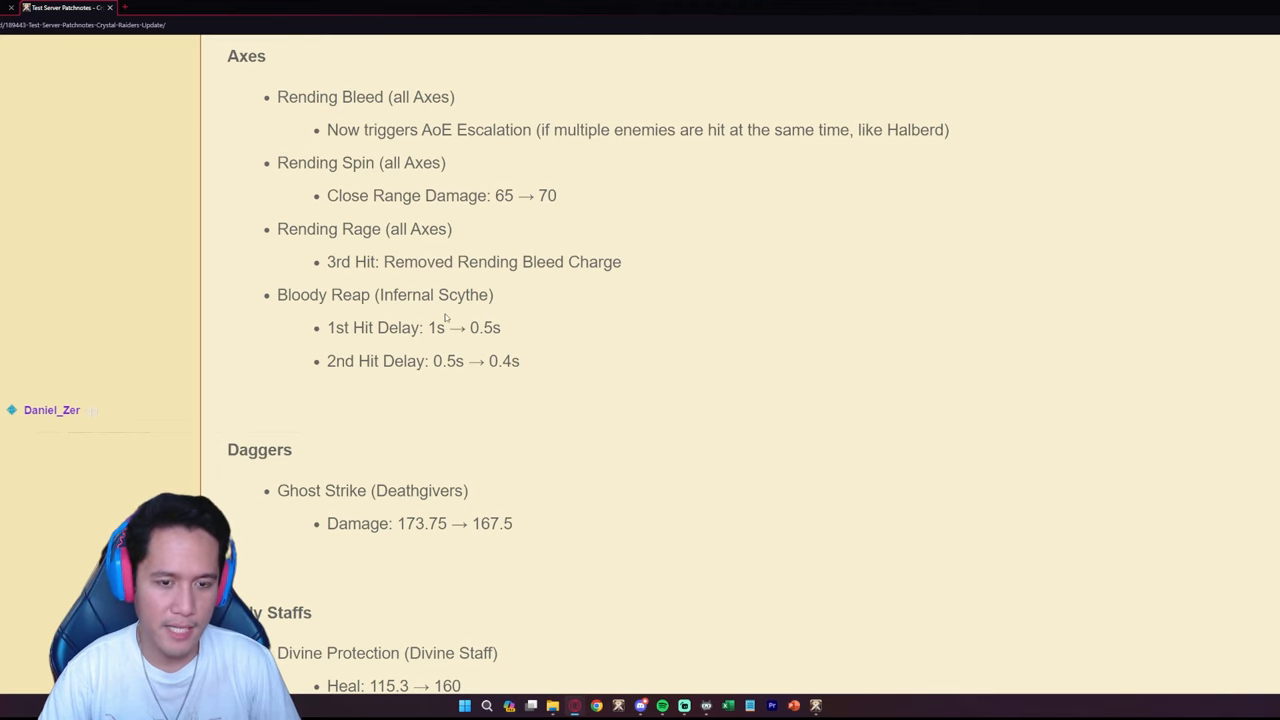
- Scroll past Daggers to read the Holy Staffs and Maces changes
{"action": "scroll", "scroll_direction": "down", "scroll_amount": 3}
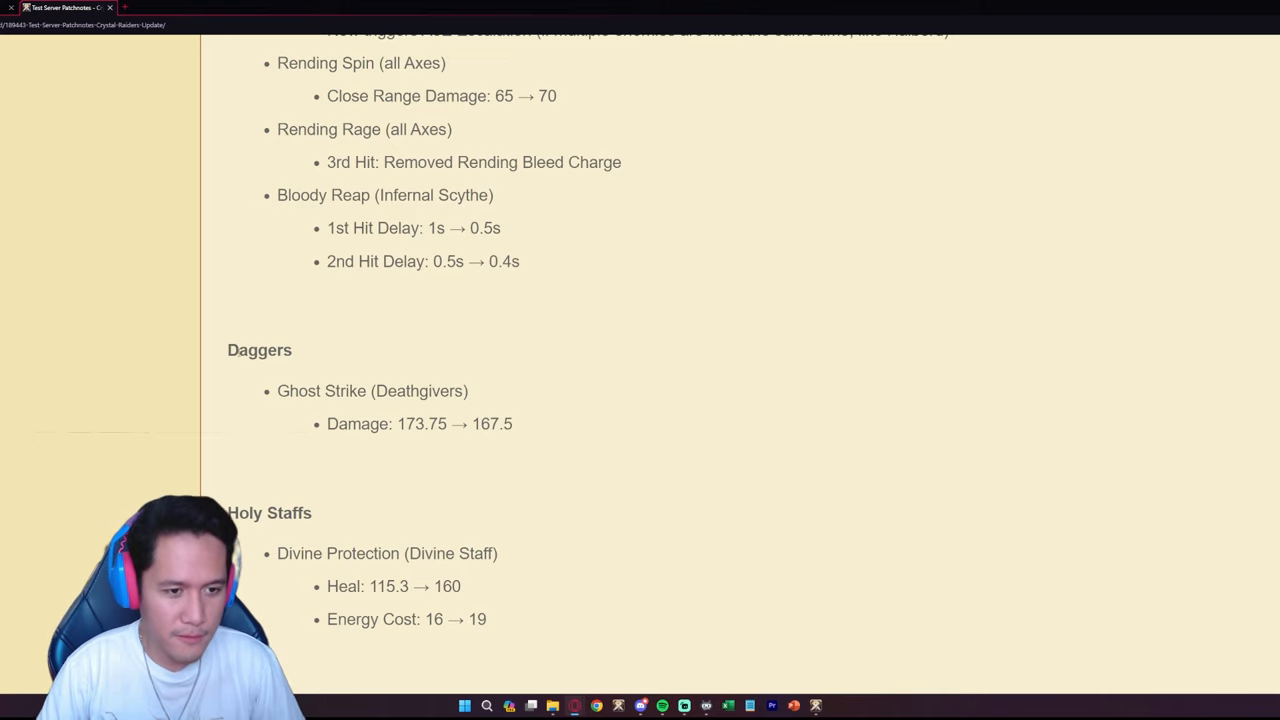
{"action": "mouse_move", "coordinate": [237, 398]}
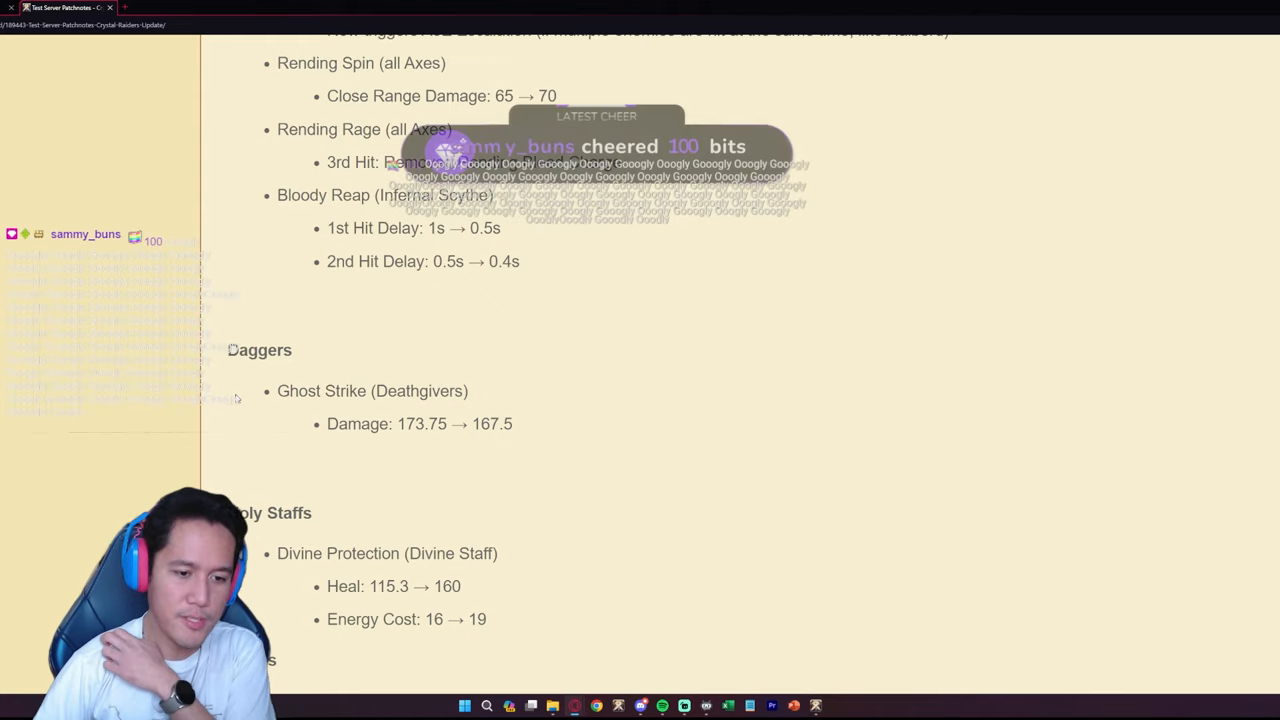
{"action": "scroll", "scroll_direction": "down", "scroll_amount": 3}
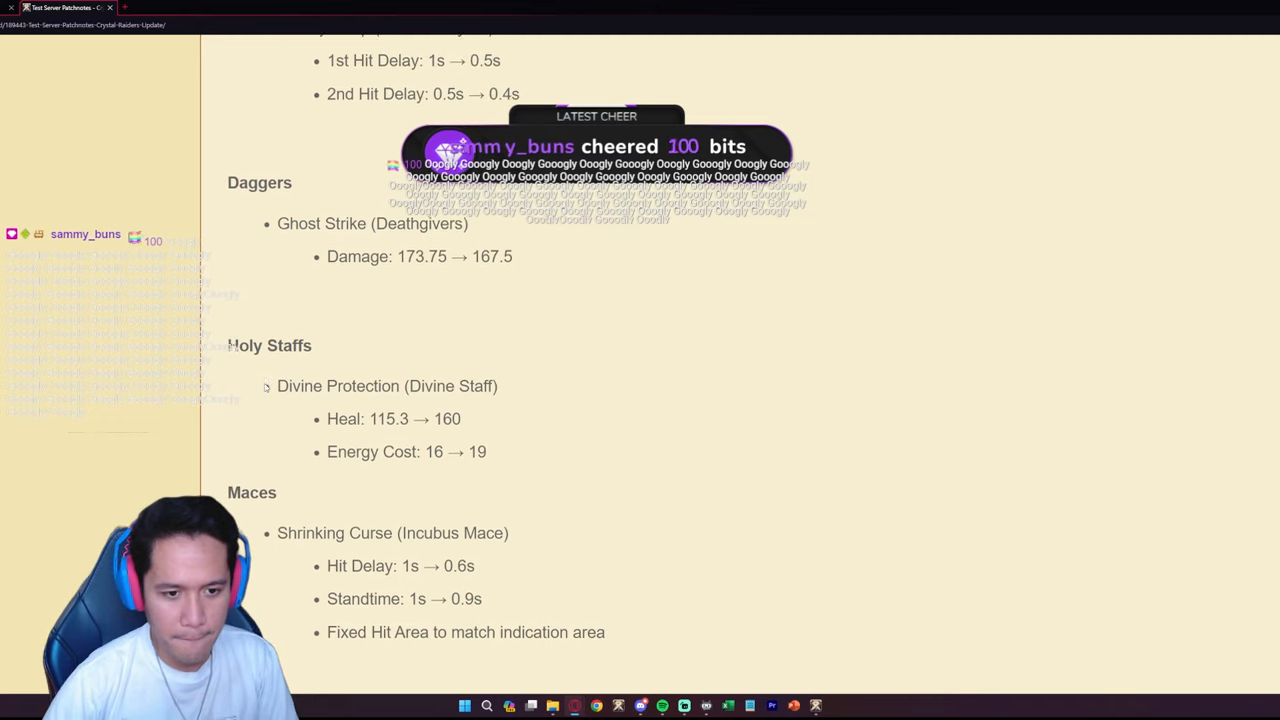
{"action": "scroll", "scroll_direction": "up", "scroll_amount": 3}
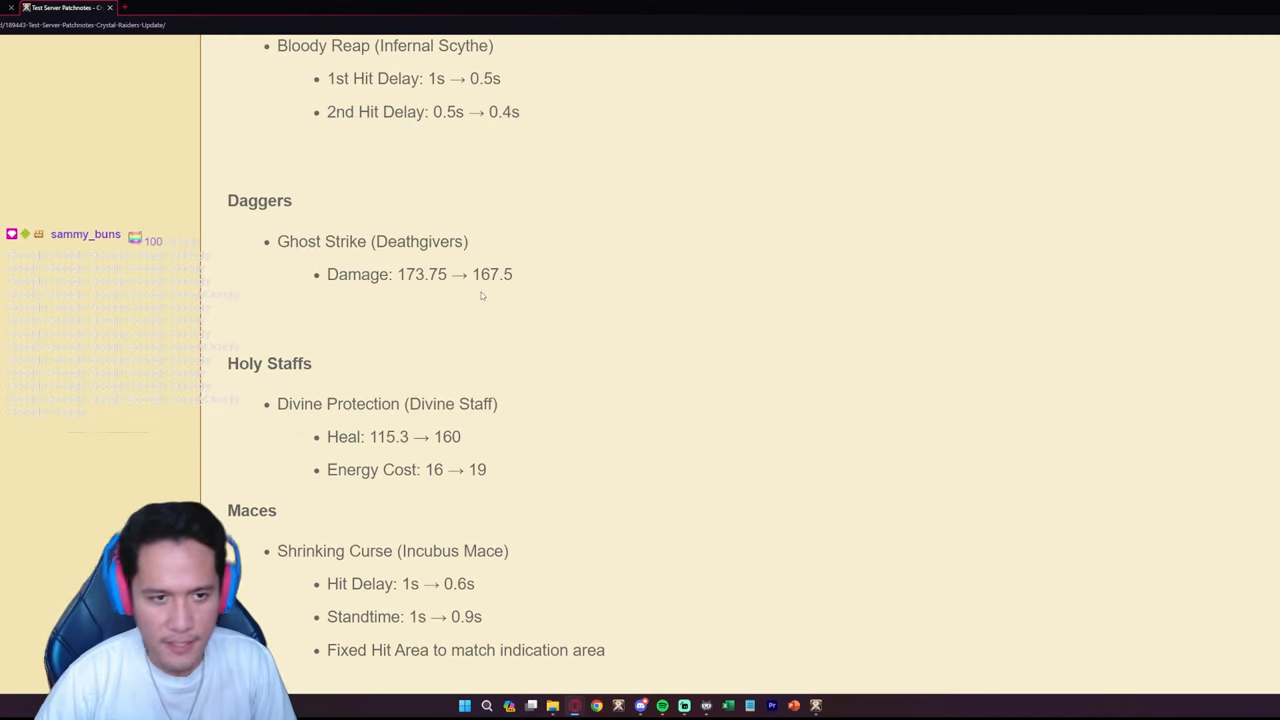
{"action": "scroll", "scroll_direction": "down", "scroll_amount": 3}
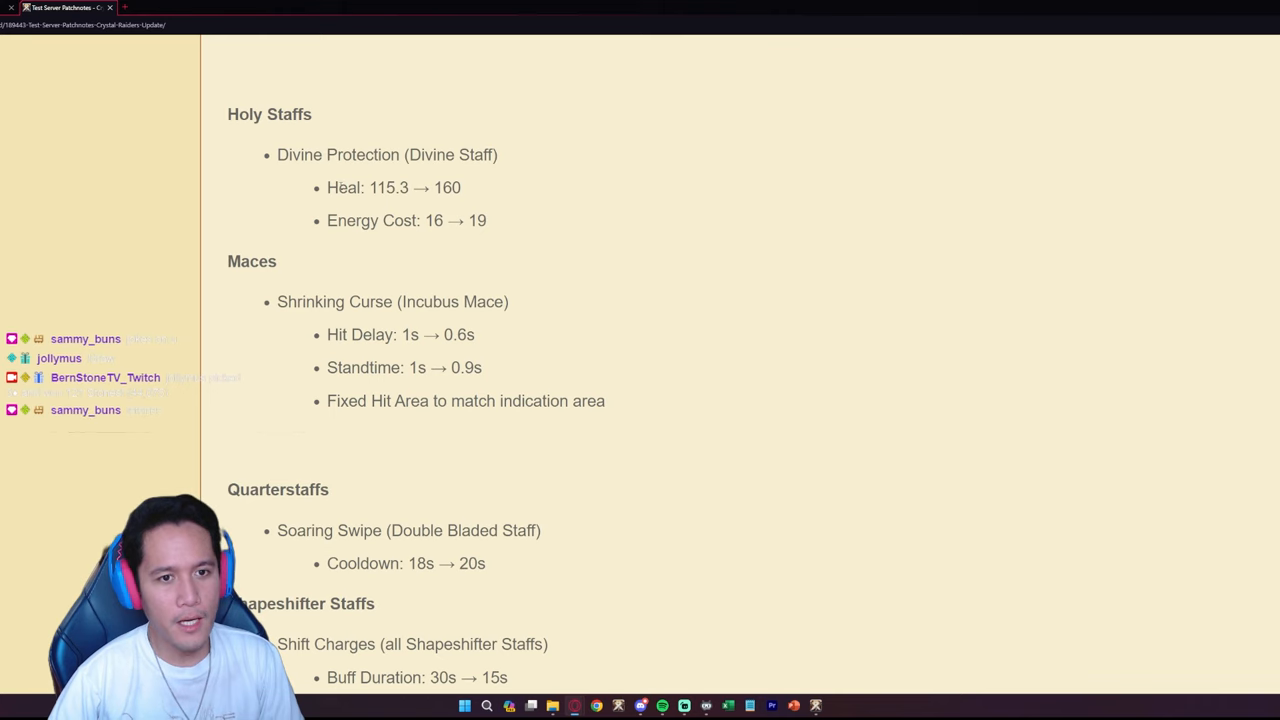
{"action": "scroll", "scroll_direction": "up", "scroll_amount": 3}
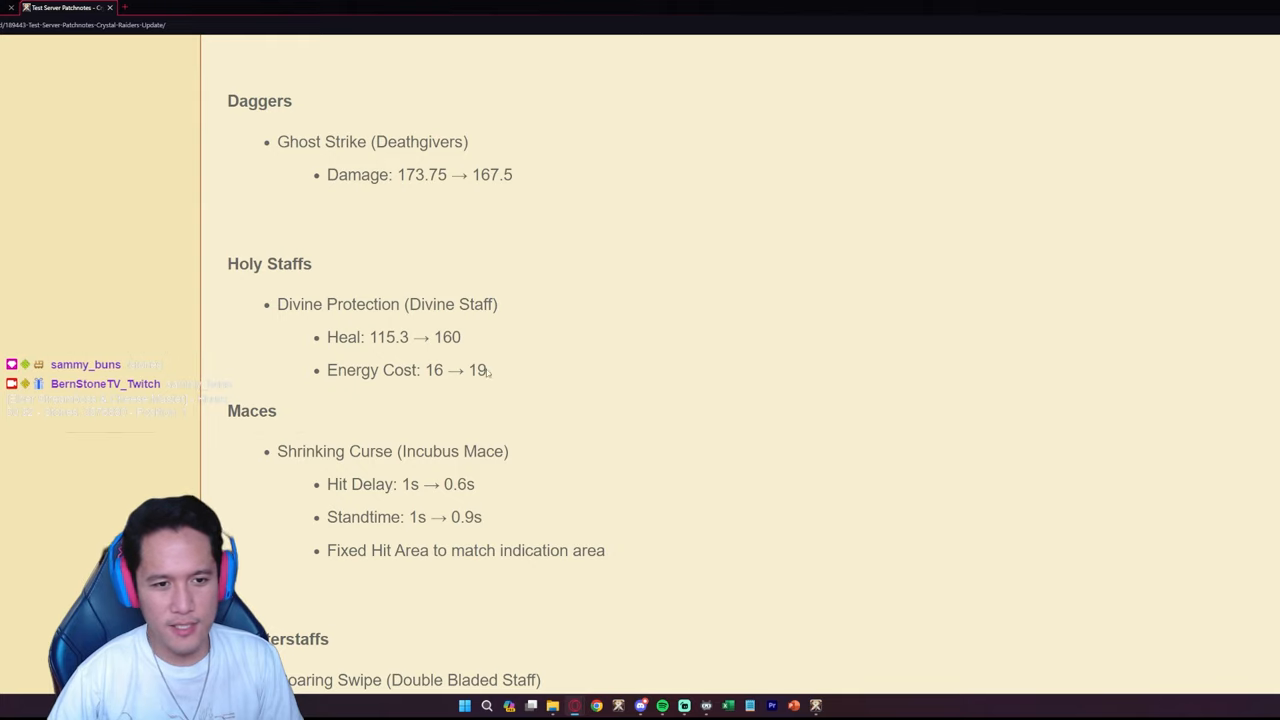
{"action": "scroll", "scroll_direction": "up", "scroll_amount": 3}
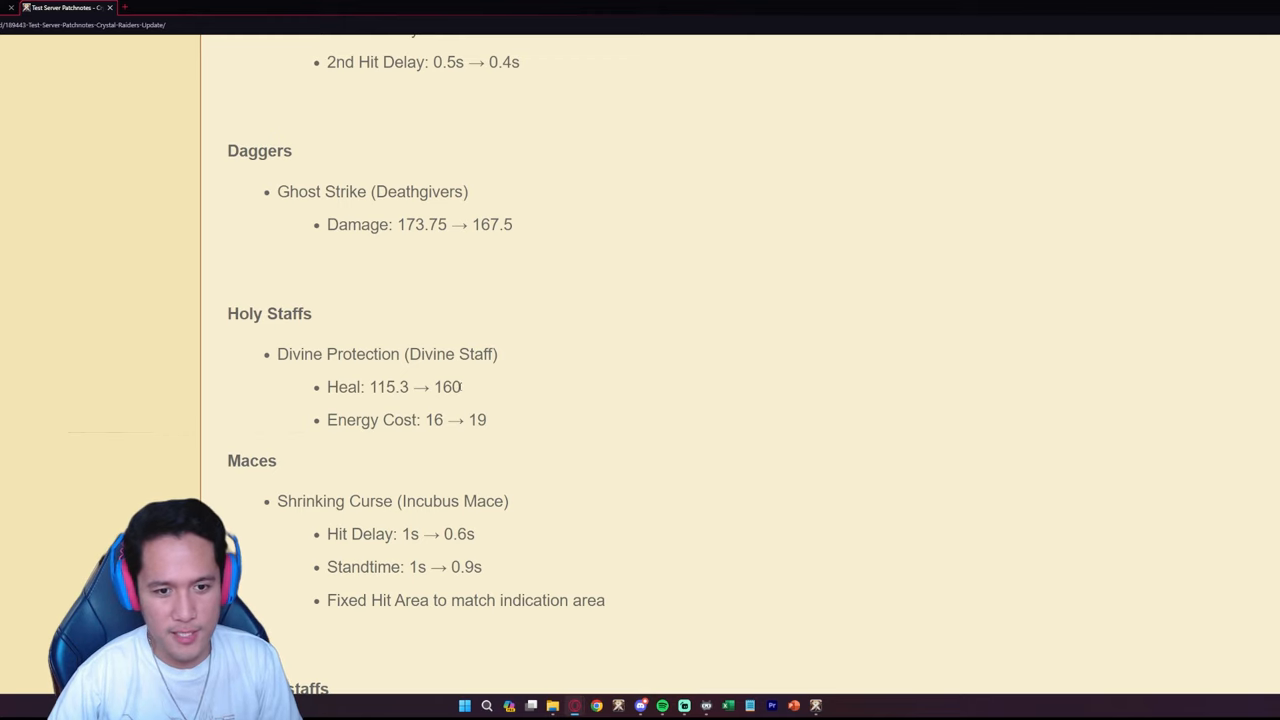
- Scroll down to the Quarterstaffs section with the Soaring Swipe cooldown increase
{"action": "scroll", "scroll_direction": "down", "scroll_amount": 3}
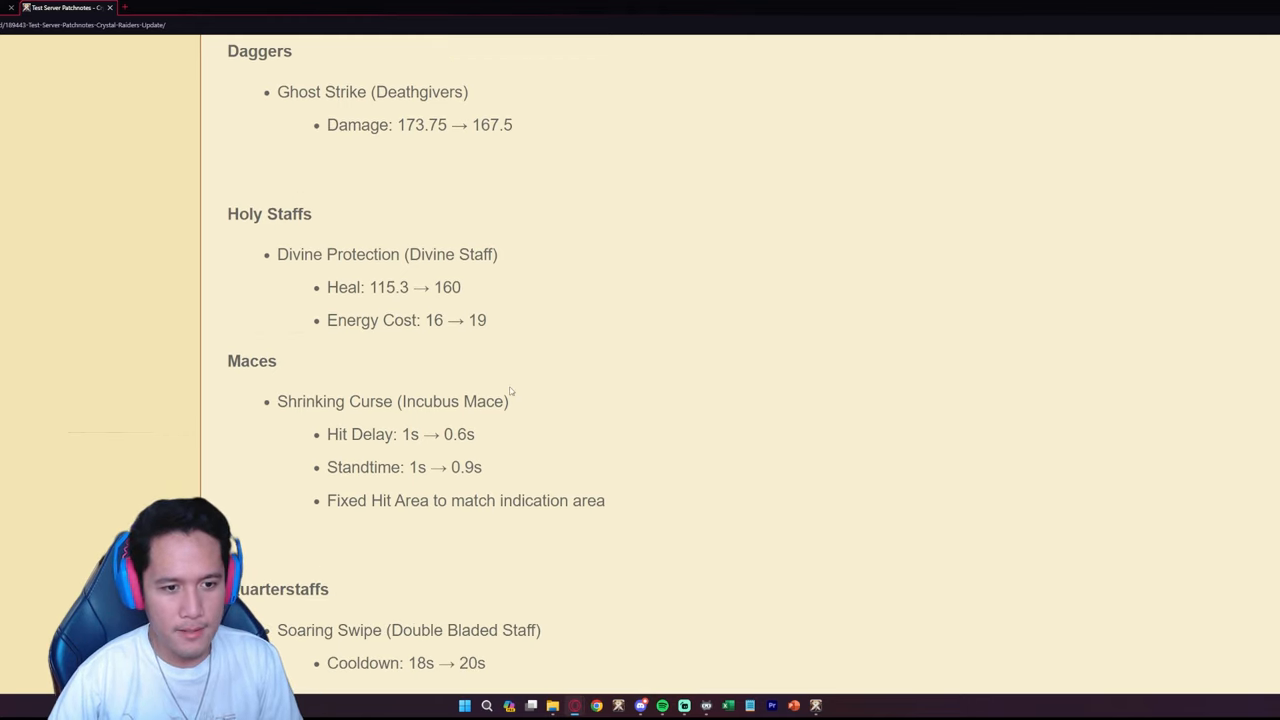
{"action": "scroll", "scroll_direction": "down", "scroll_amount": 3}
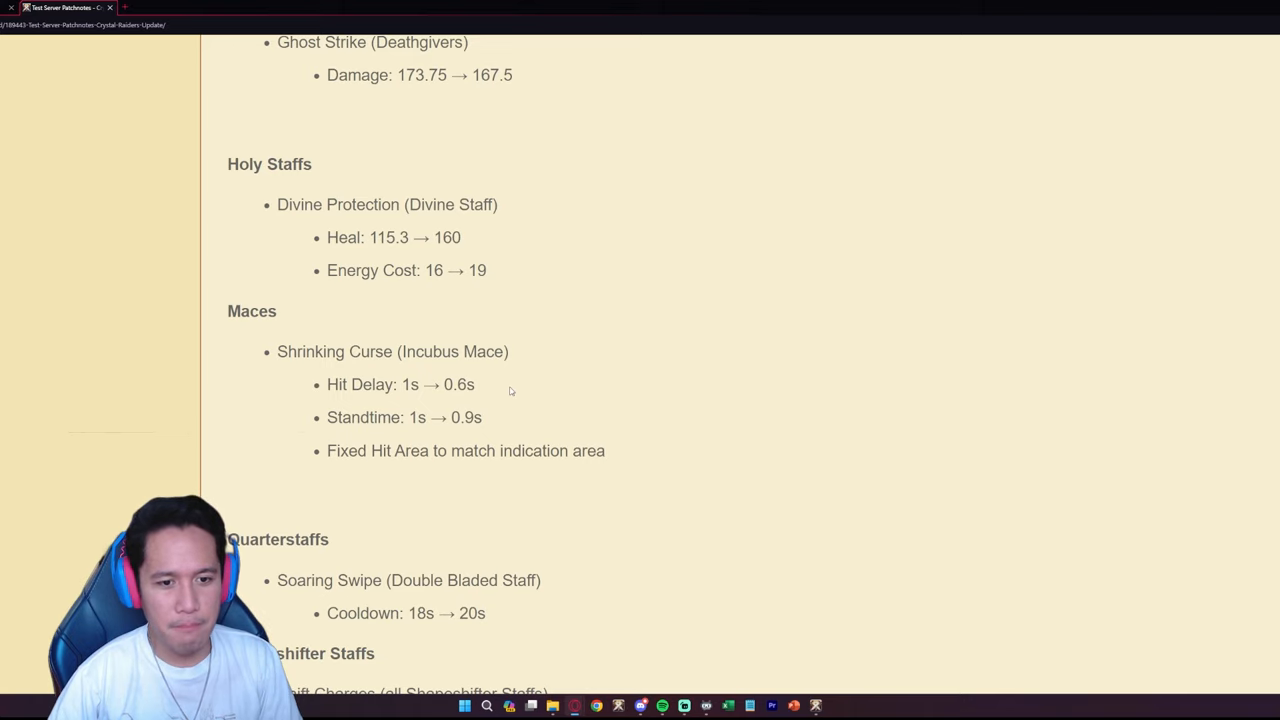
{"action": "mouse_move", "coordinate": [510, 390]}
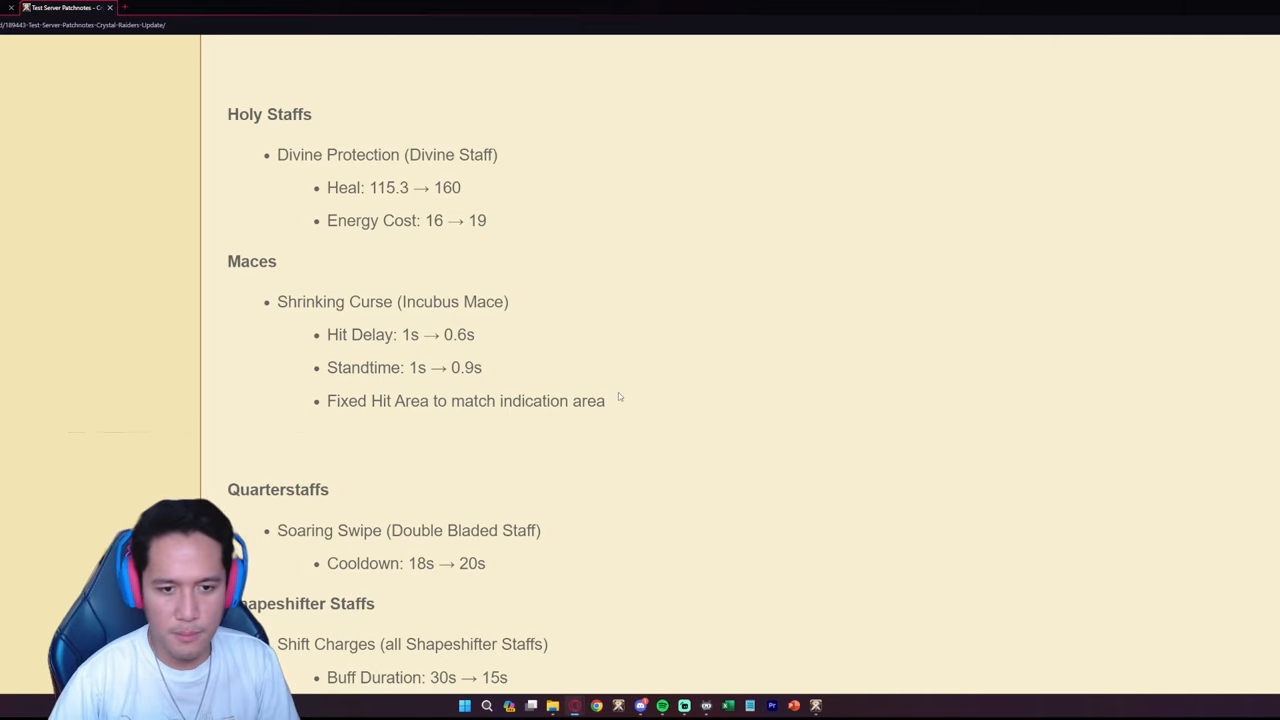
{"action": "mouse_move", "coordinate": [650, 401]}
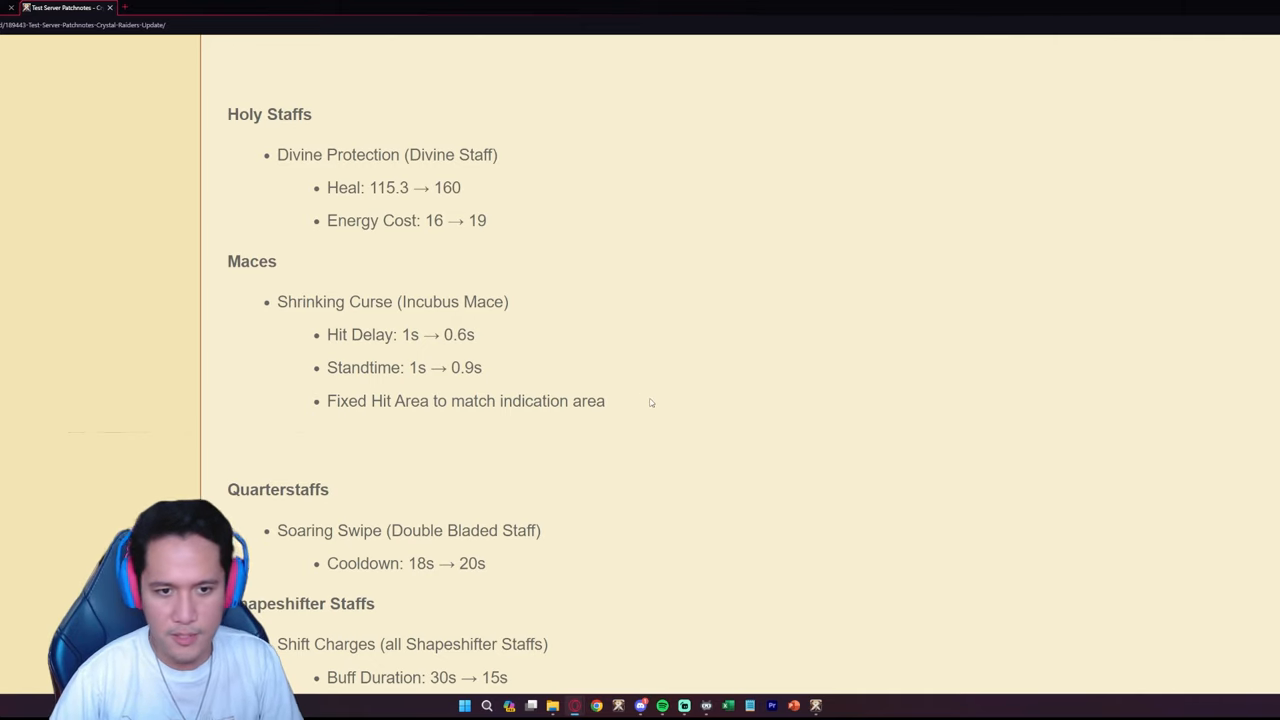
{"action": "mouse_move", "coordinate": [421, 358]}
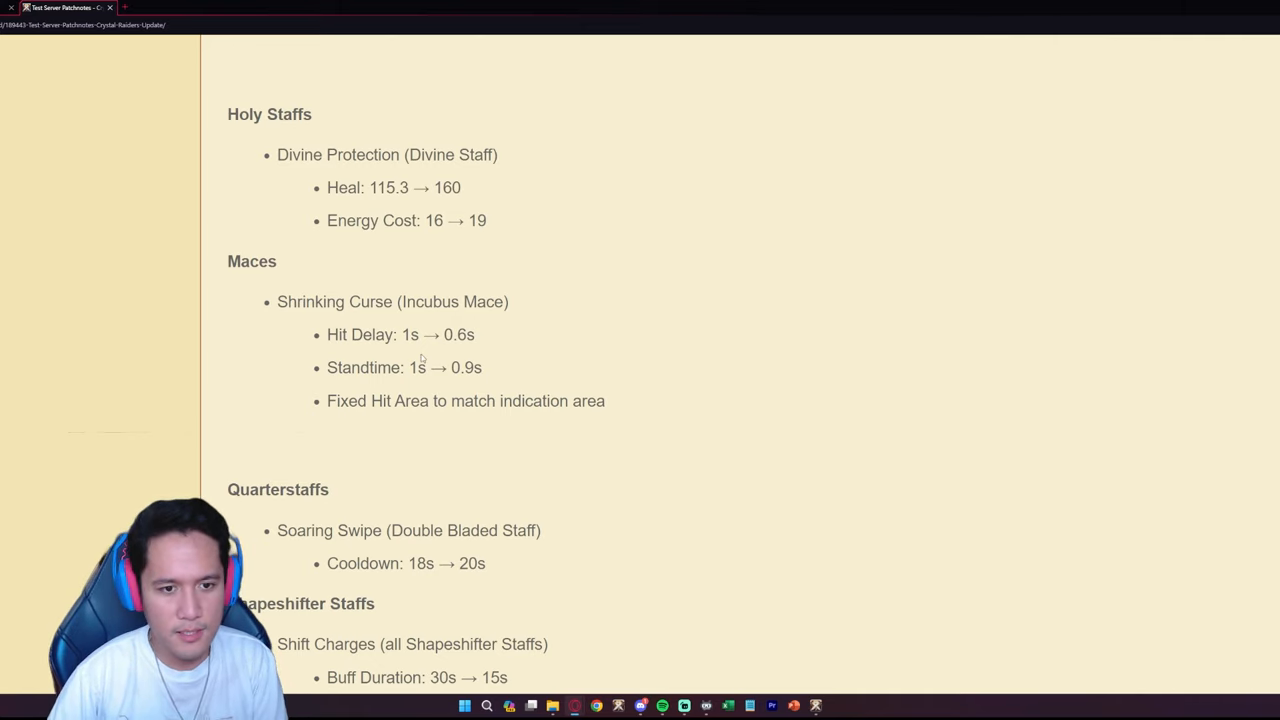
{"action": "mouse_move", "coordinate": [523, 410]}
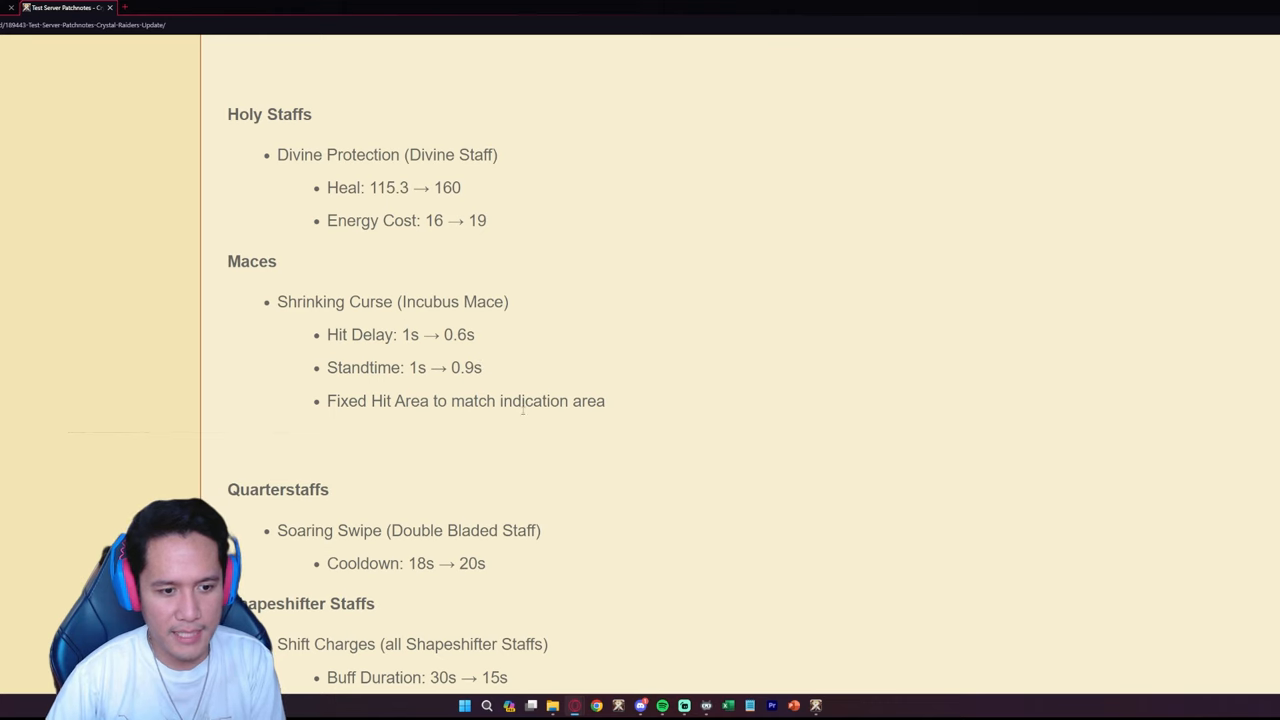
- Scroll to Shapeshifter Staffs, showing the halved Shift Charges buff duration and Spears below
{"action": "scroll", "scroll_direction": "down", "scroll_amount": 3}
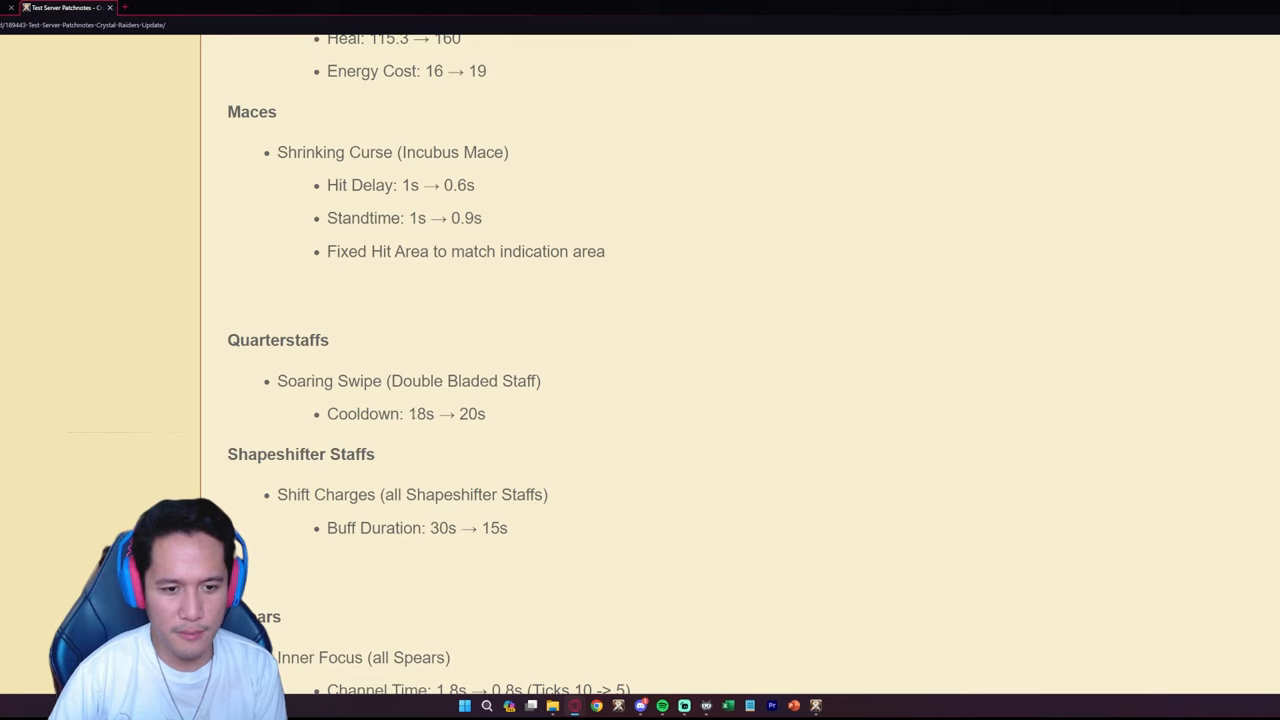
{"action": "mouse_move", "coordinate": [499, 420]}
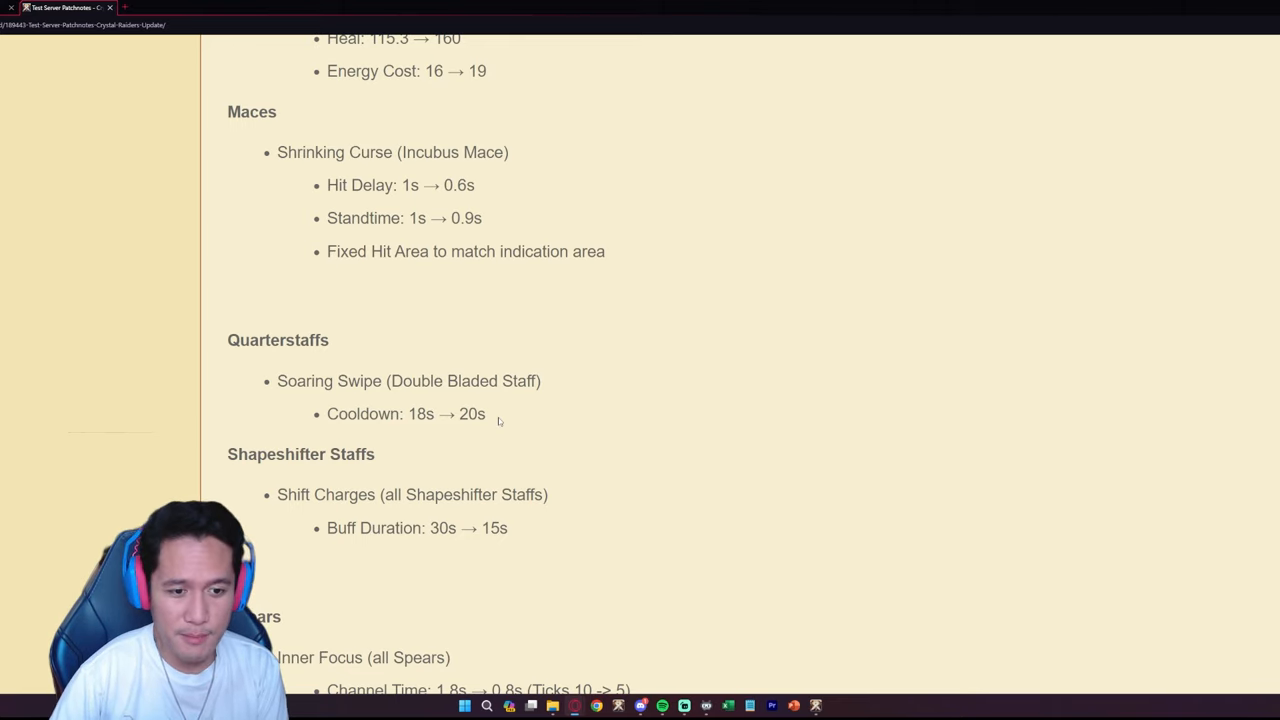
{"action": "mouse_move", "coordinate": [500, 414]}
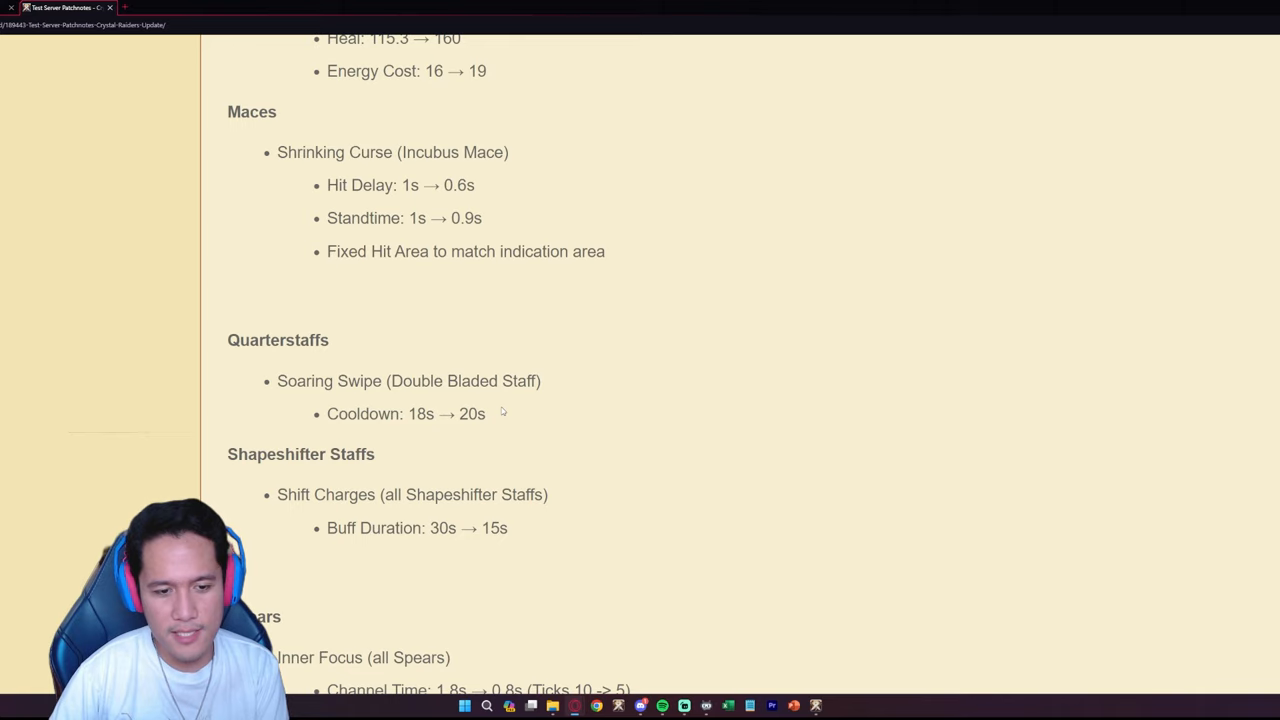
{"action": "mouse_move", "coordinate": [581, 413]}
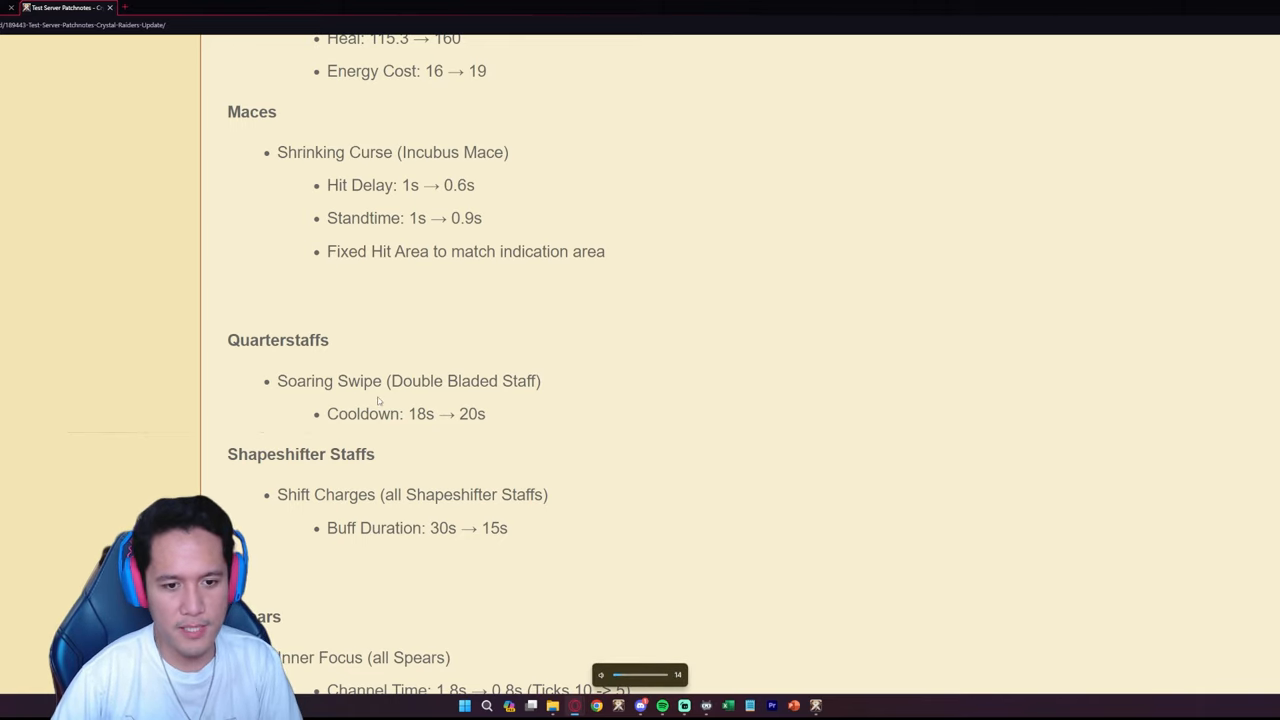
- Scroll to the Spears section, briefly highlighting the old 30s Buff Duration value
{"action": "scroll", "scroll_direction": "down", "scroll_amount": 3}
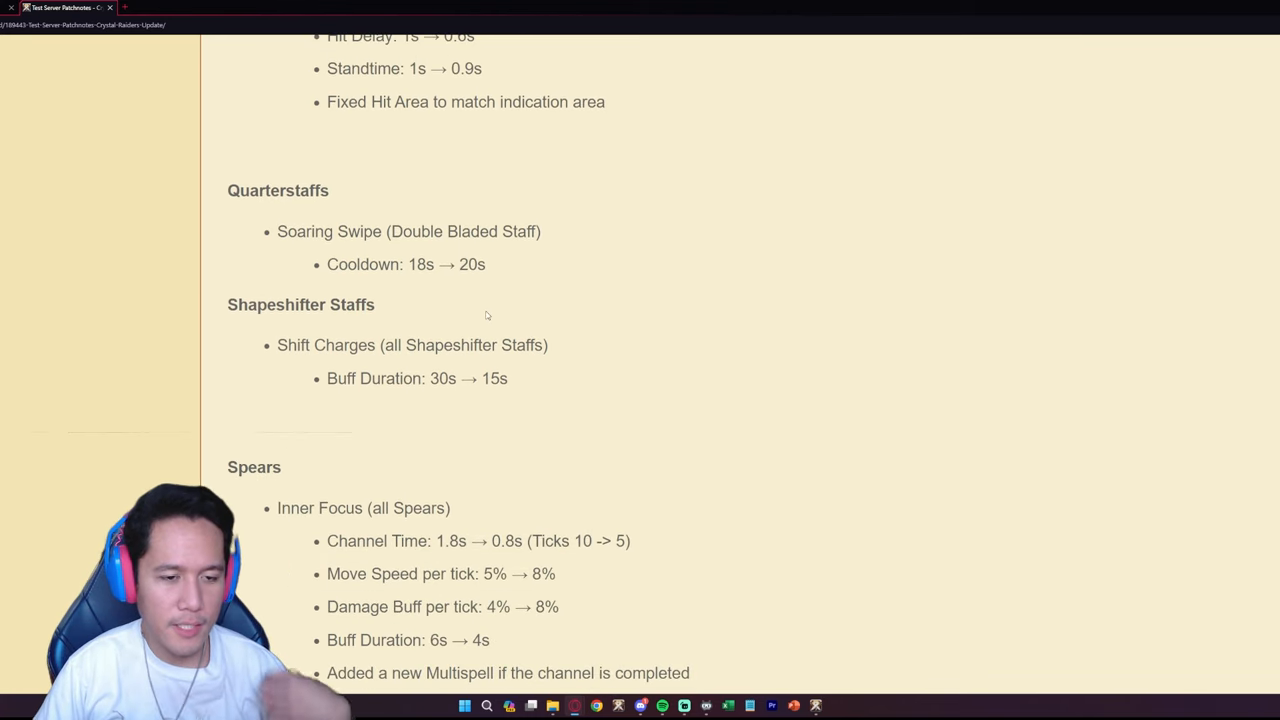
{"action": "mouse_move", "coordinate": [519, 390]}
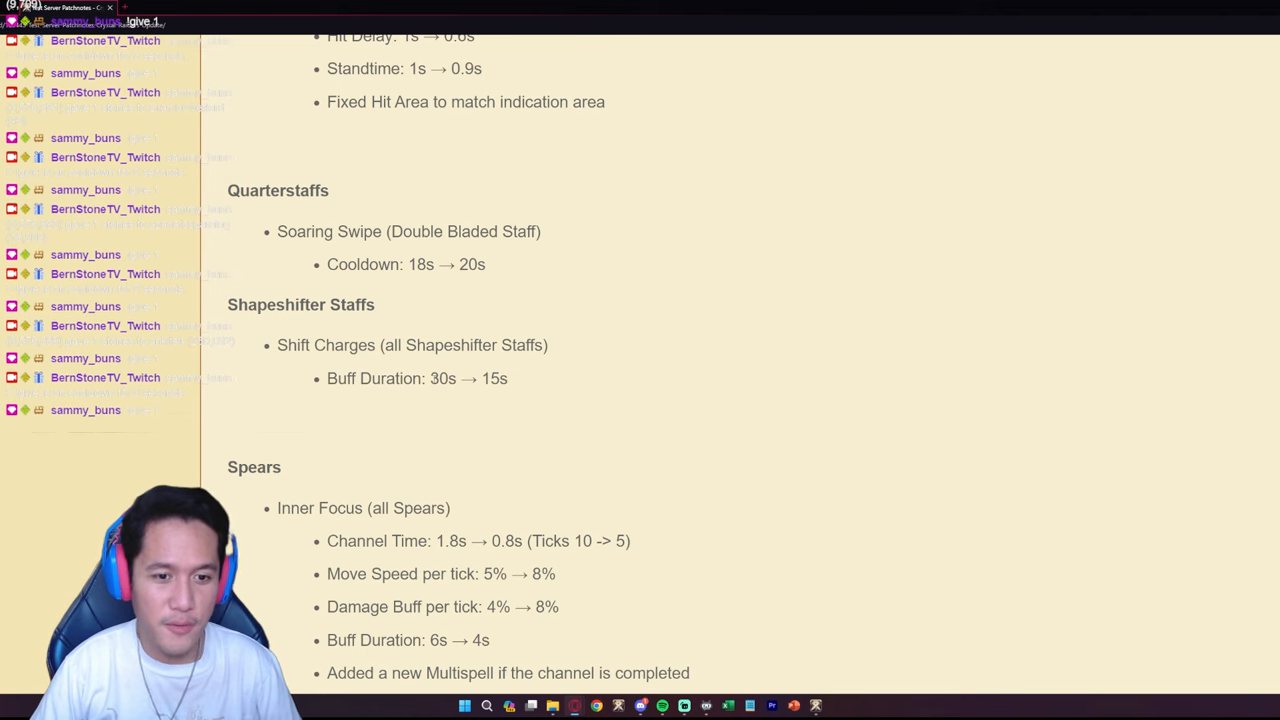
{"action": "double_click", "coordinate": [442, 378]}
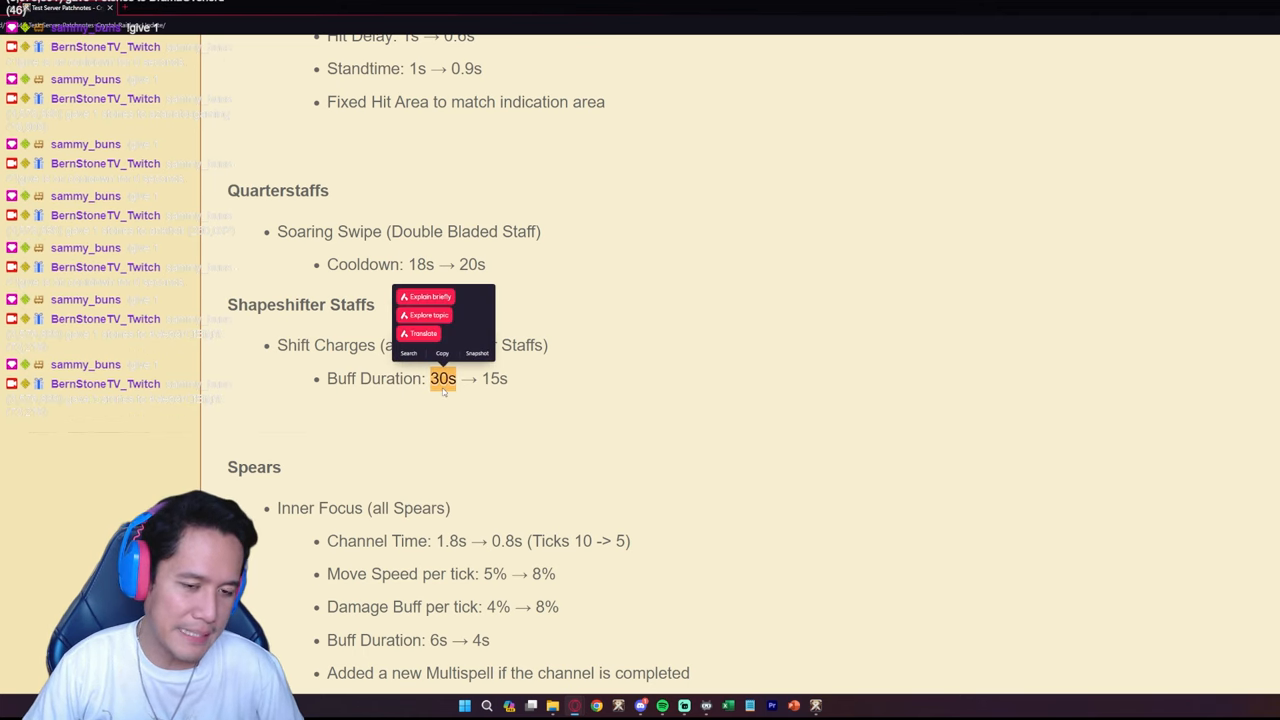
{"action": "left_click", "coordinate": [430, 398]}
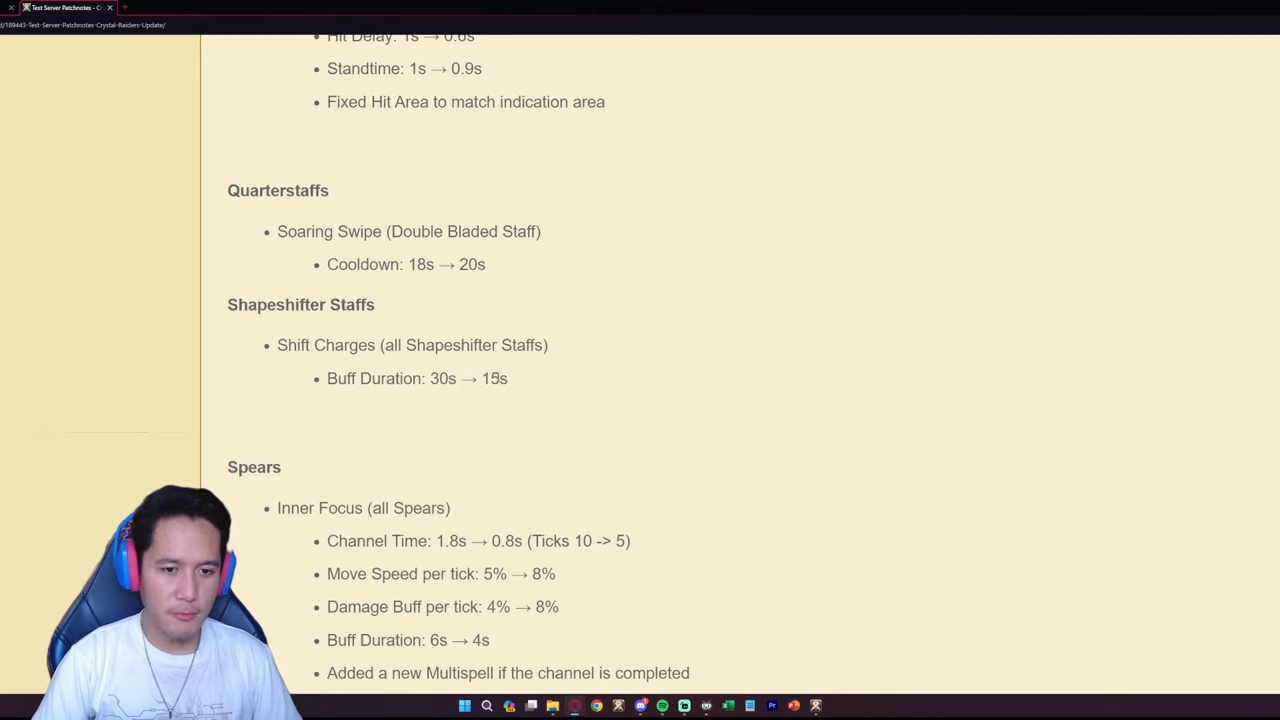
{"action": "mouse_move", "coordinate": [513, 418]}
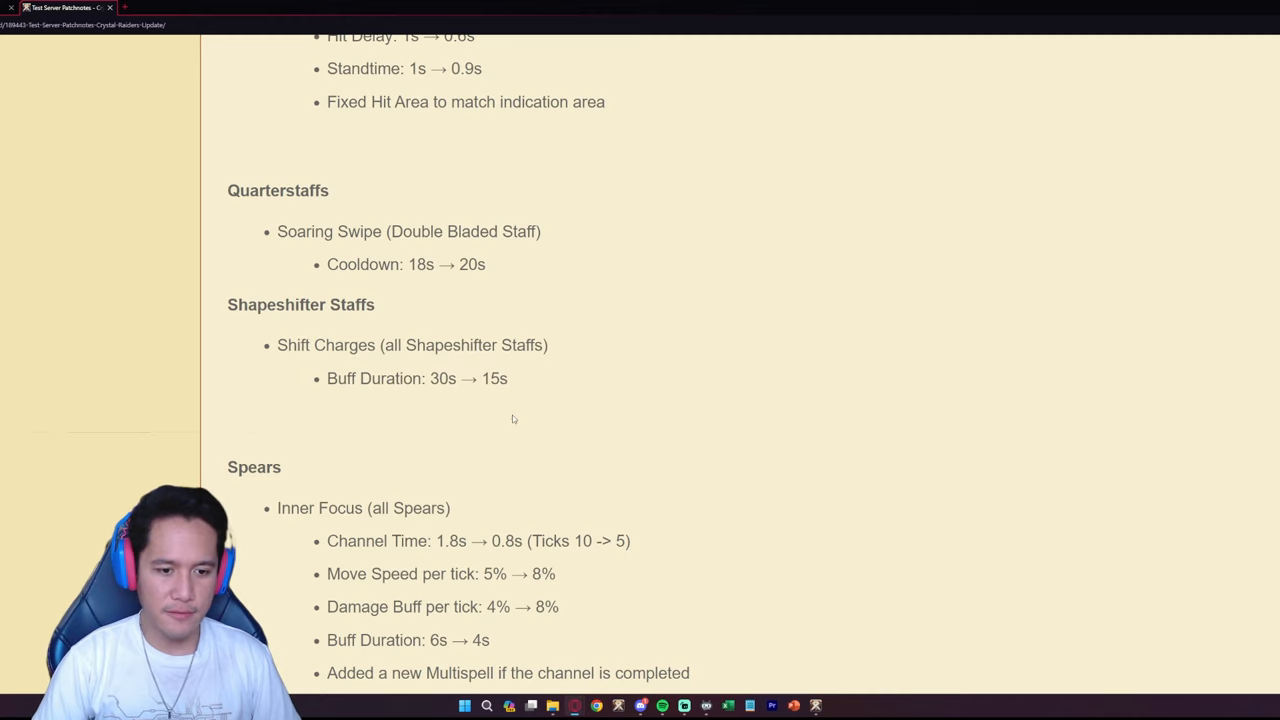
{"action": "double_click", "coordinate": [495, 378]}
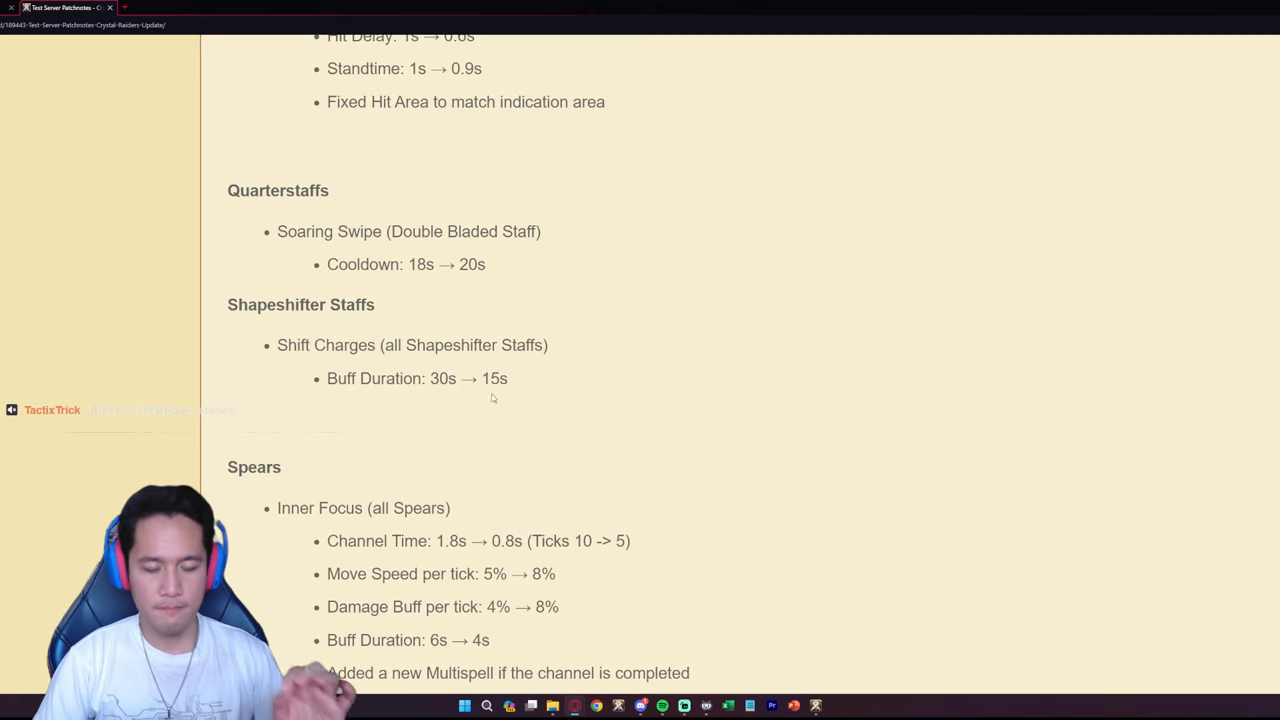
{"action": "mouse_move", "coordinate": [495, 418]}
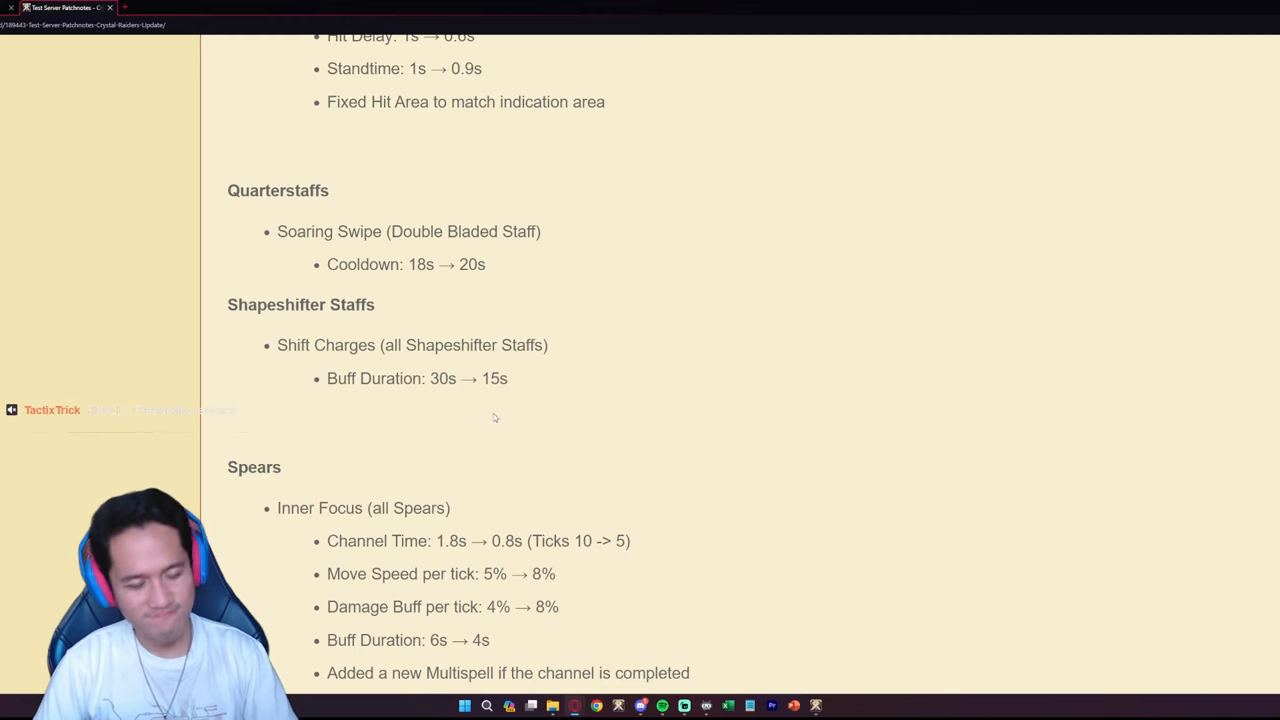
{"action": "mouse_move", "coordinate": [512, 404]}
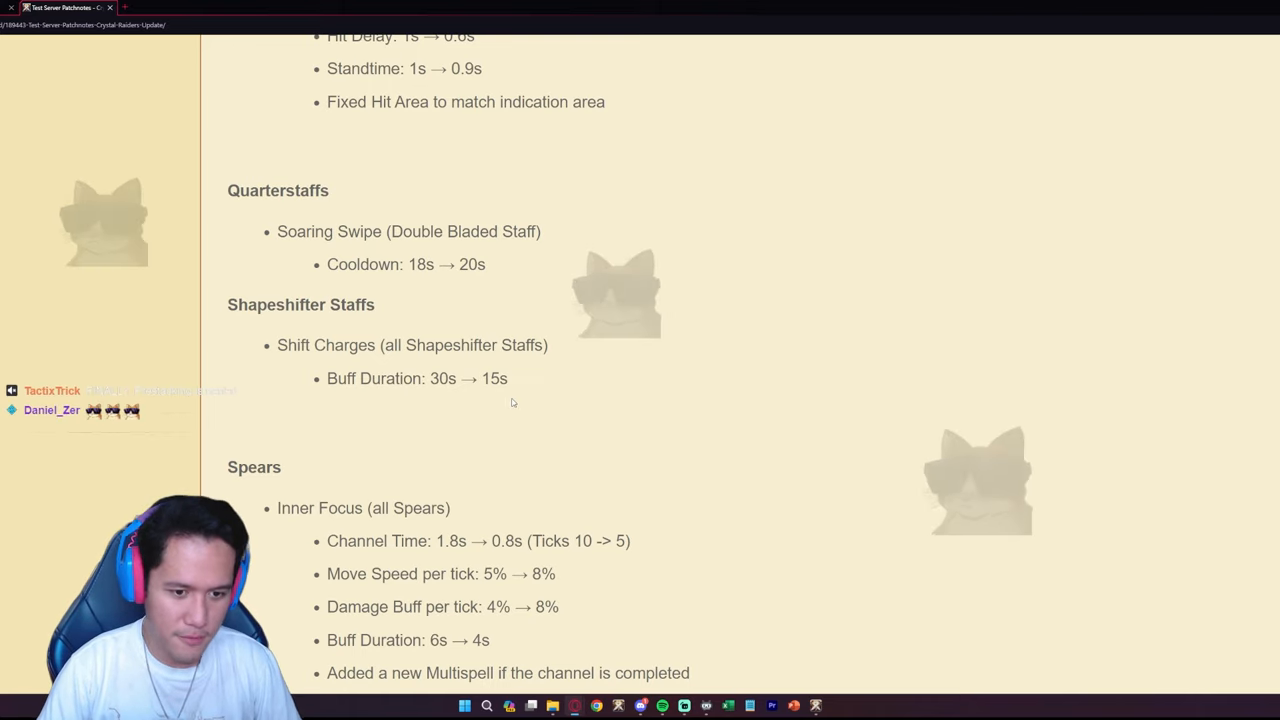
- Adjust the scroll so Spears Inner Focus with Multispell and 20s cooldown is fully visible
{"action": "scroll", "scroll_direction": "down", "scroll_amount": 3}
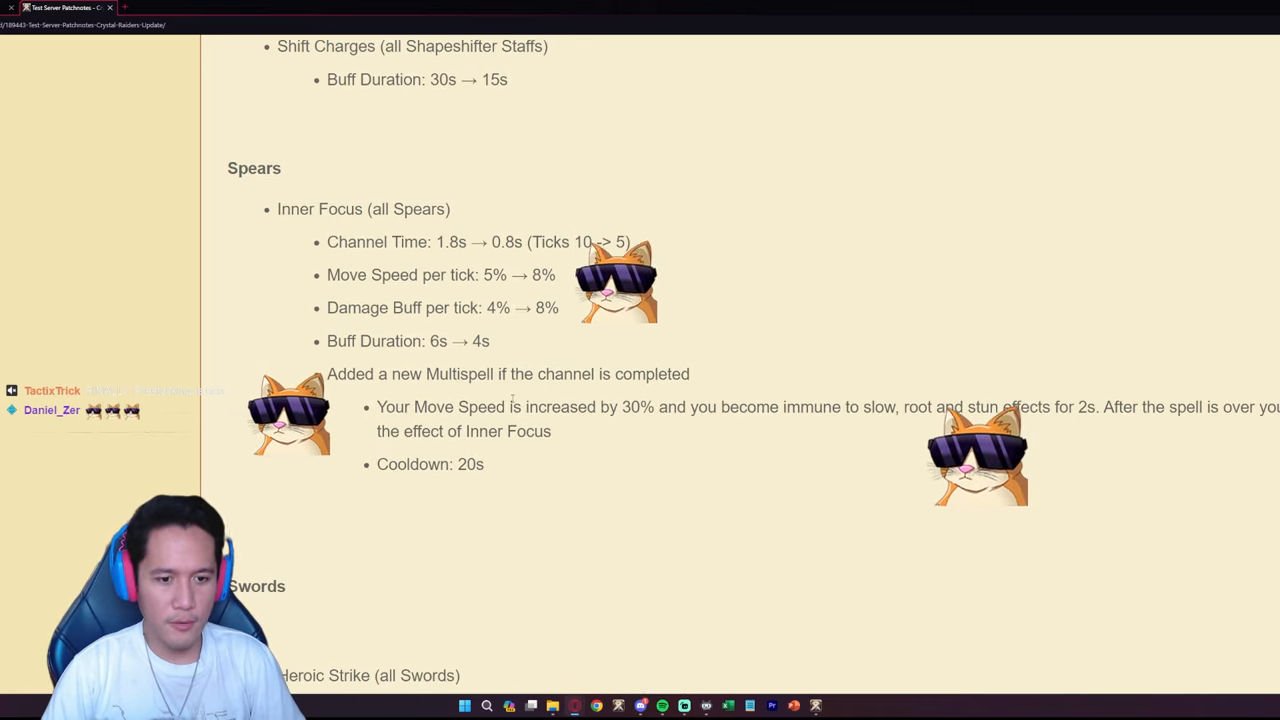
{"action": "scroll", "scroll_direction": "up", "scroll_amount": 3}
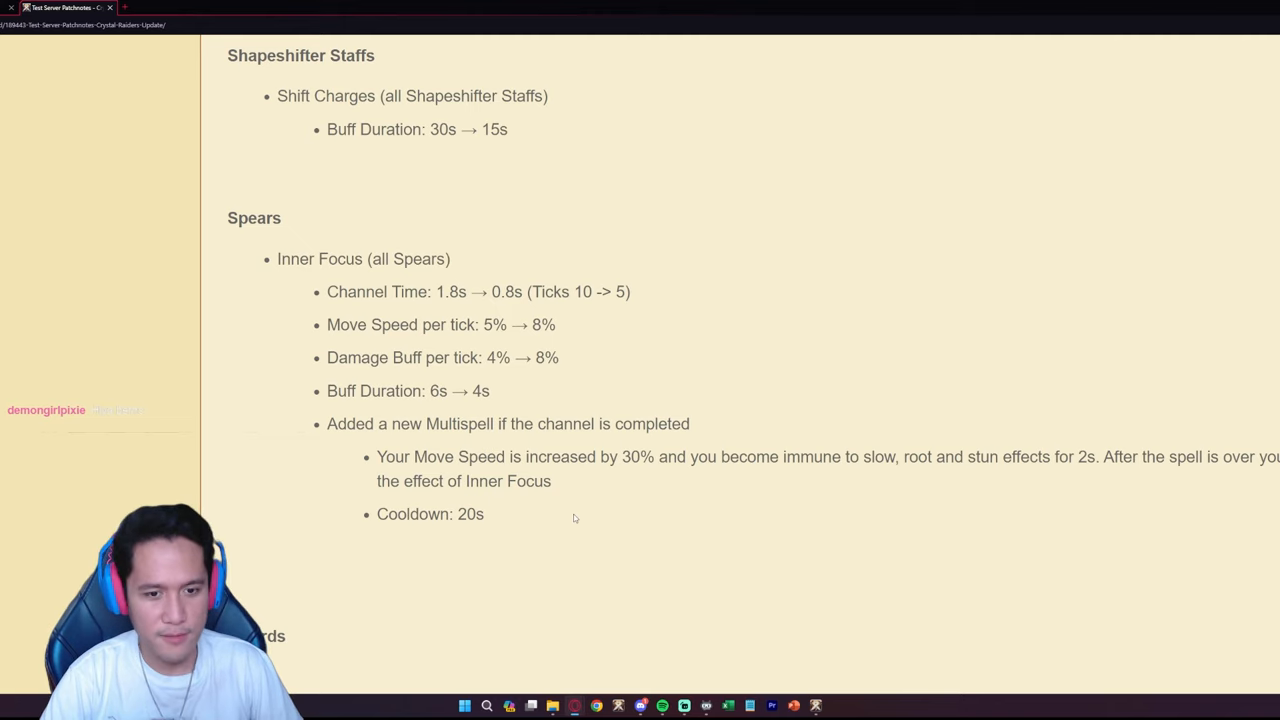
{"action": "mouse_move", "coordinate": [448, 314]}
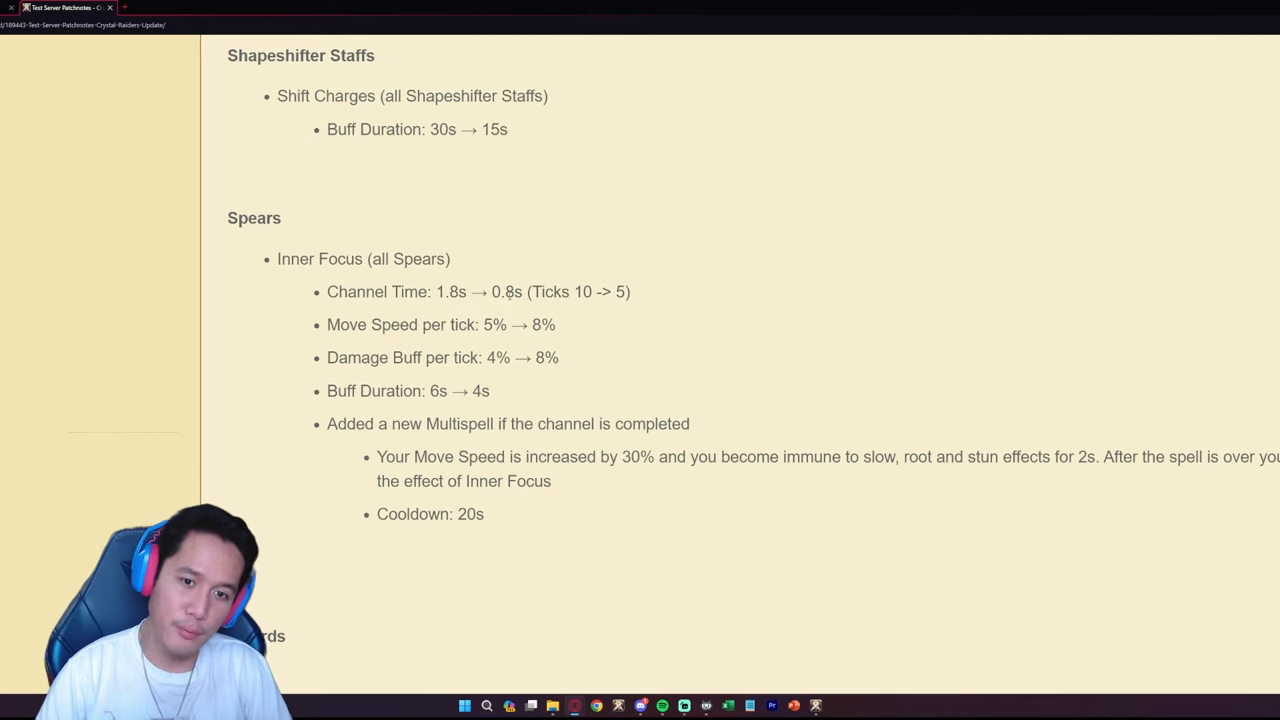
{"action": "double_click", "coordinate": [601, 291]}
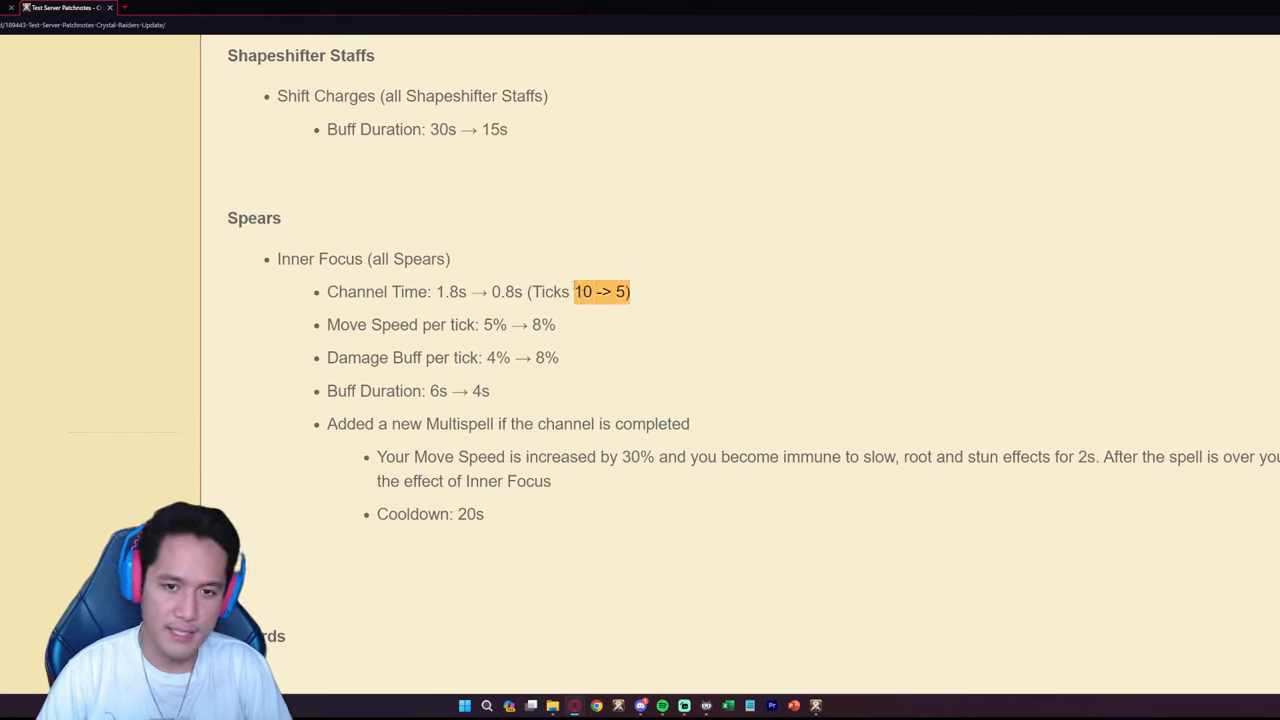
{"action": "left_click", "coordinate": [600, 291]}
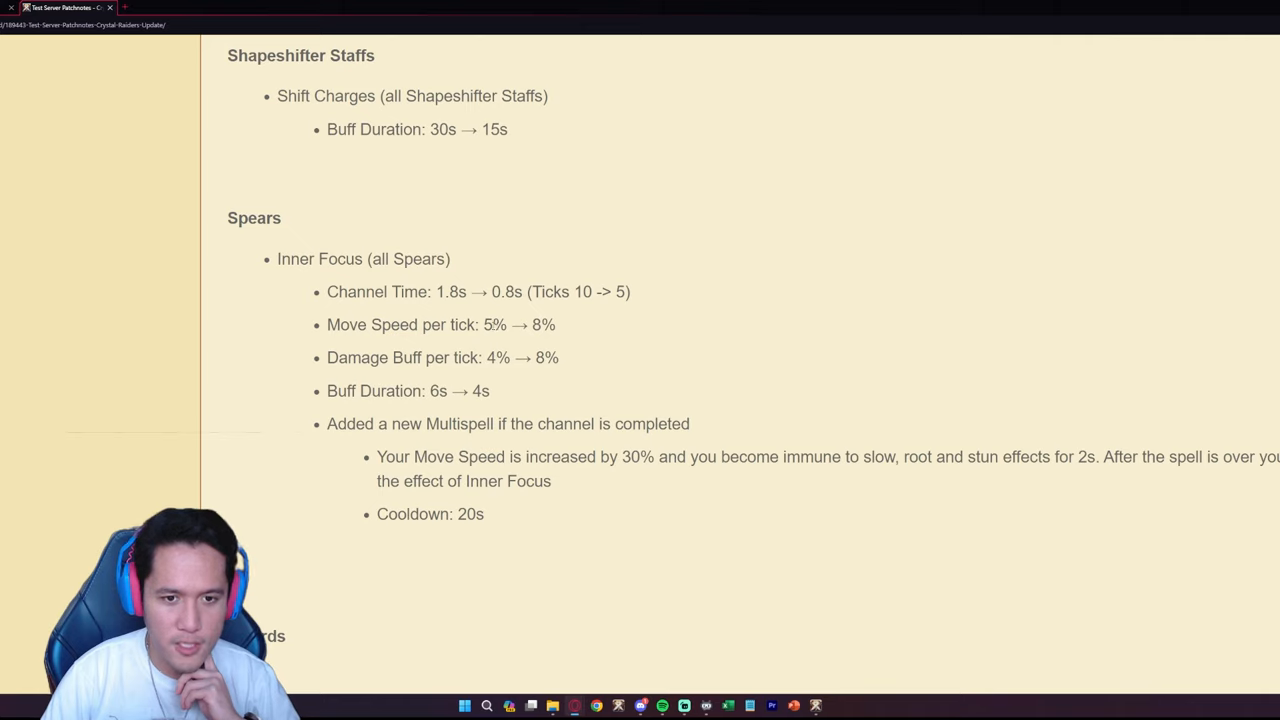
{"action": "mouse_move", "coordinate": [519, 310]}
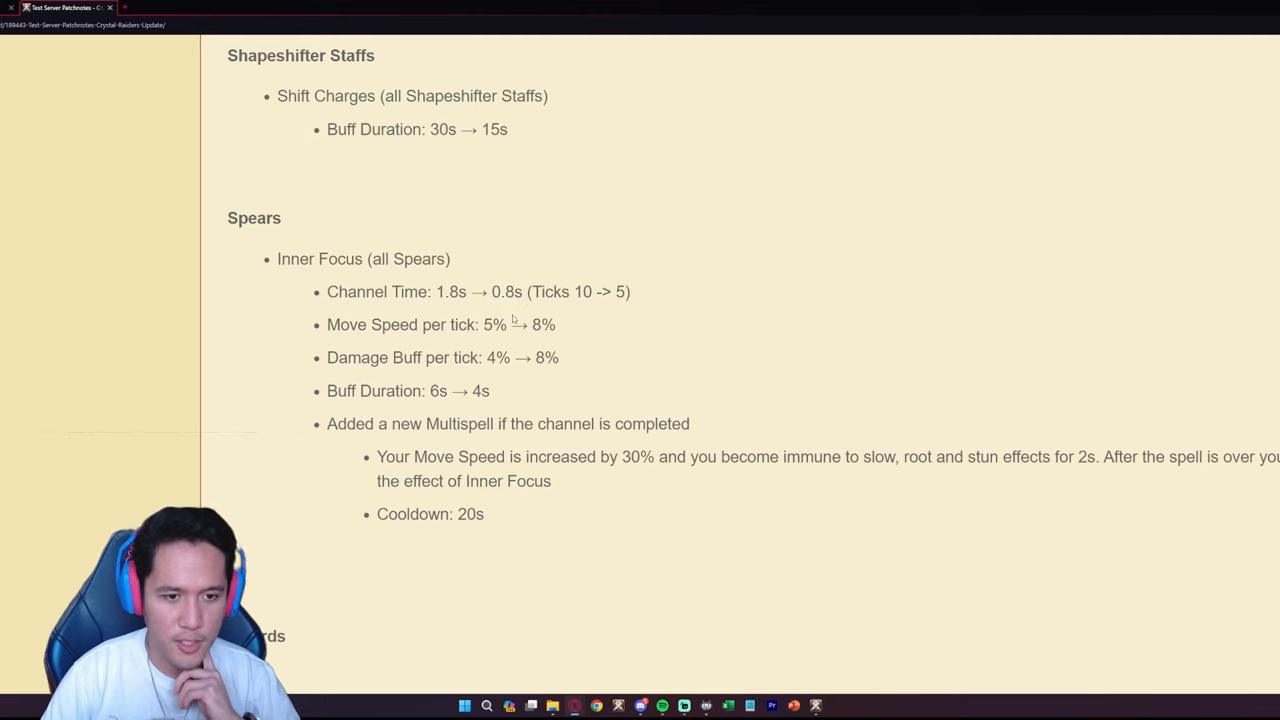
{"action": "mouse_move", "coordinate": [512, 398]}
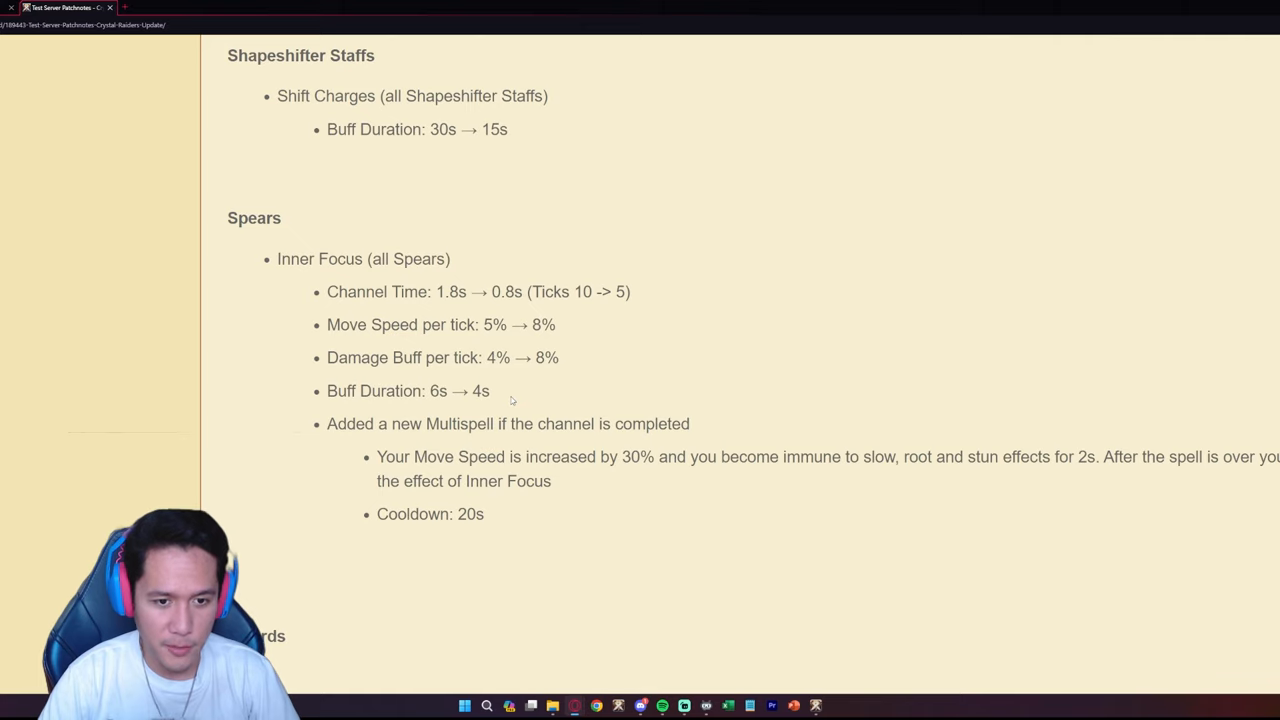
{"action": "mouse_move", "coordinate": [502, 392]}
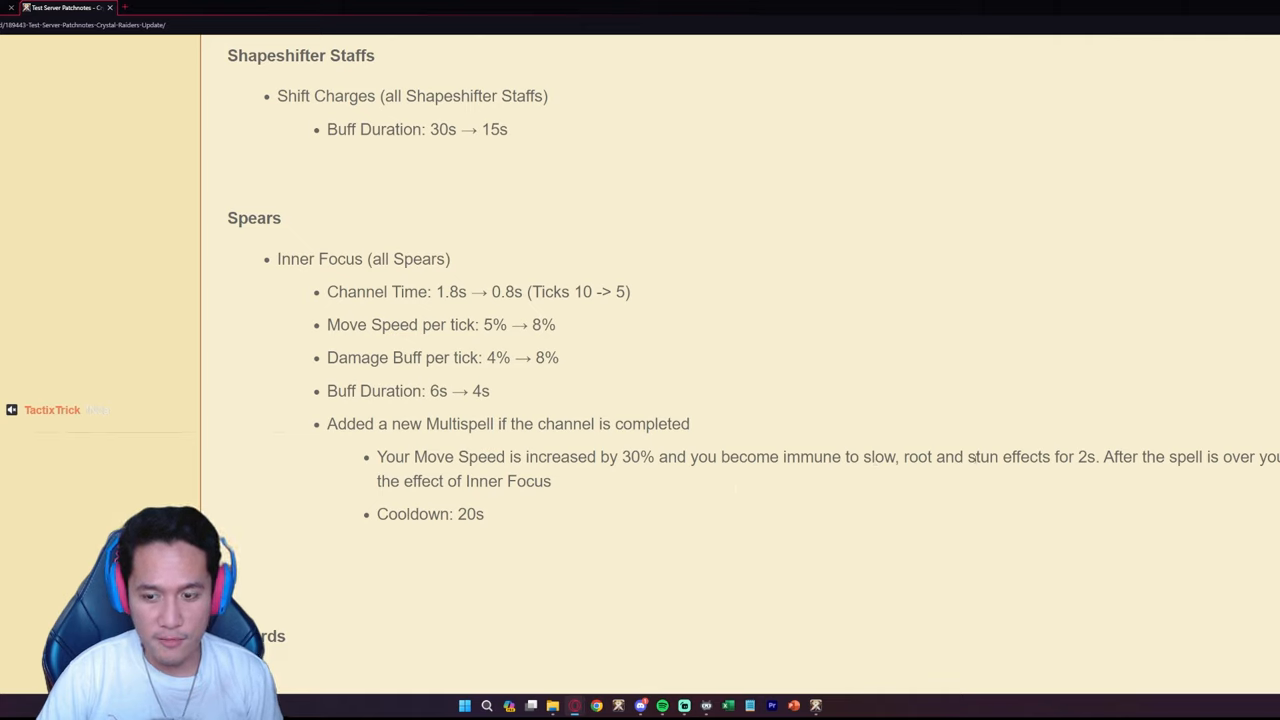
{"action": "mouse_move", "coordinate": [908, 487]}
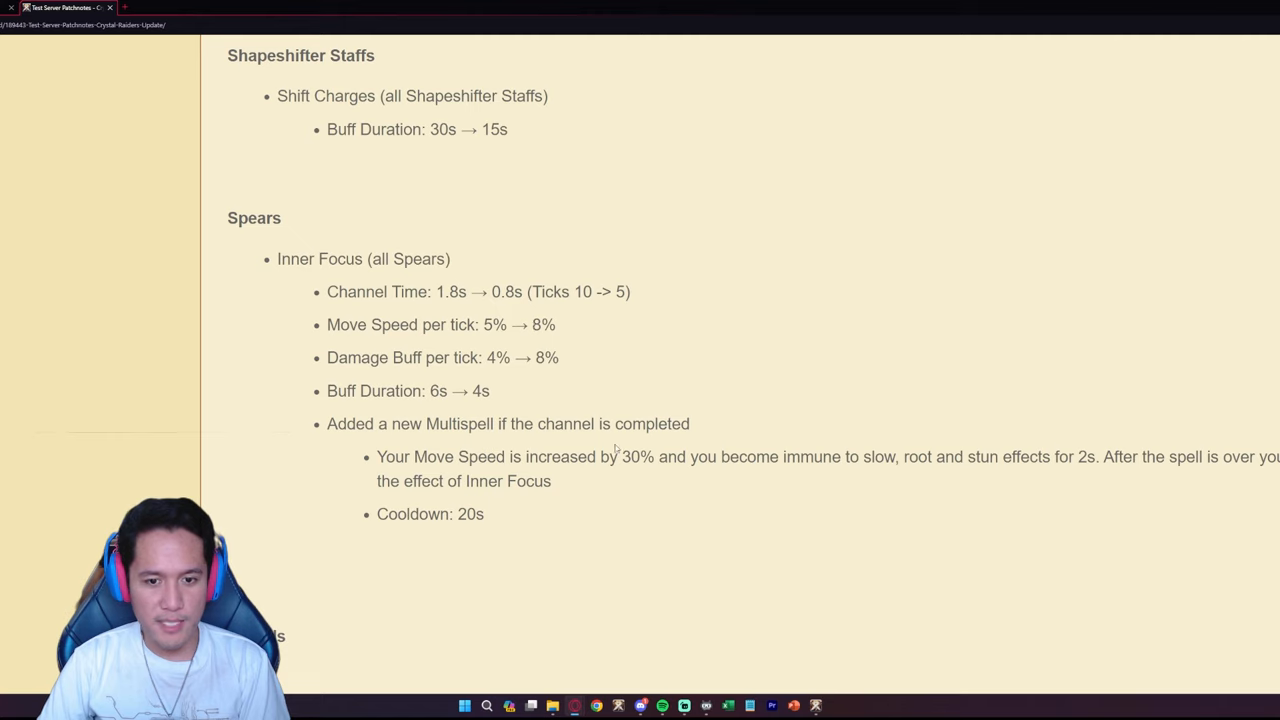
{"action": "double_click", "coordinate": [637, 456]}
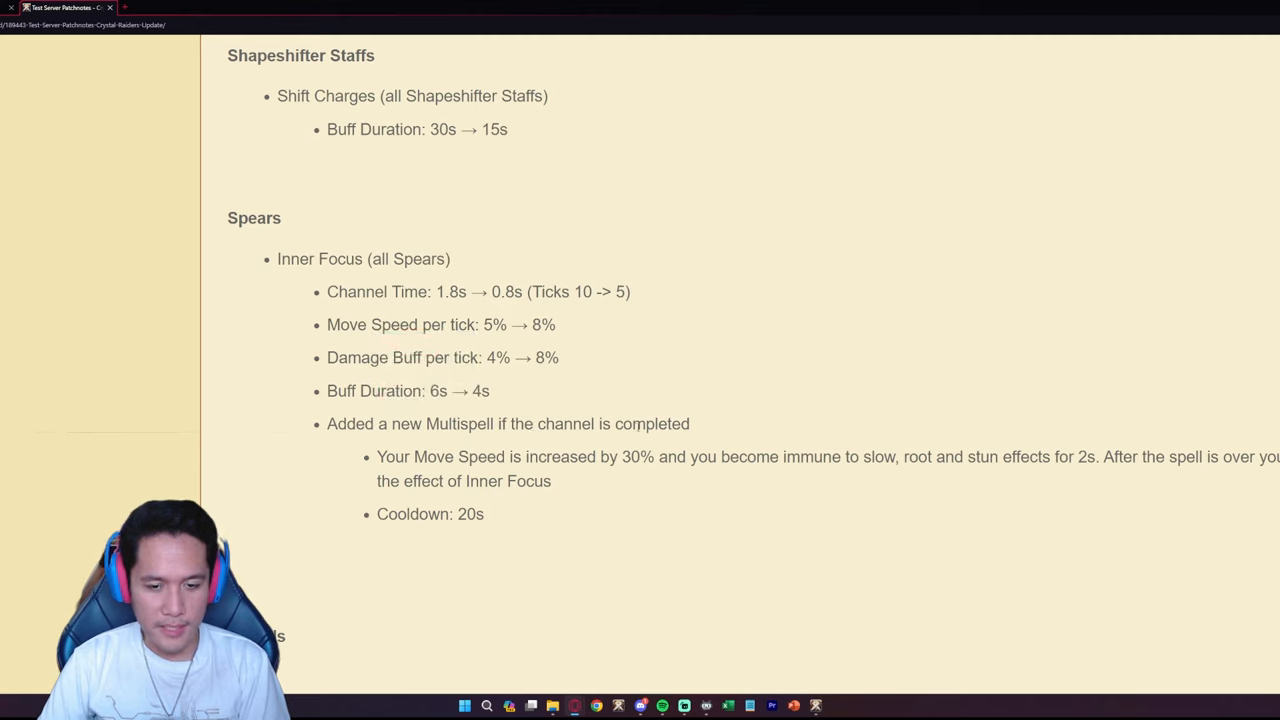
{"action": "double_click", "coordinate": [505, 291]}
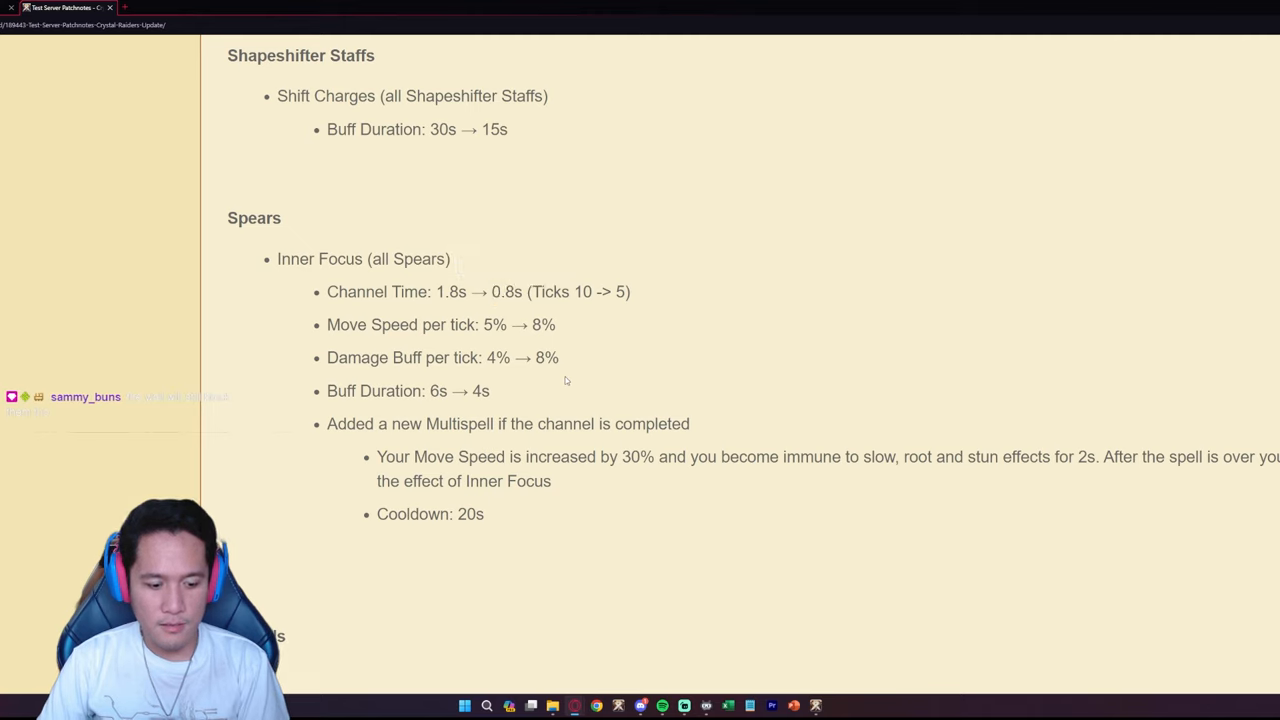
{"action": "double_click", "coordinate": [506, 291]}
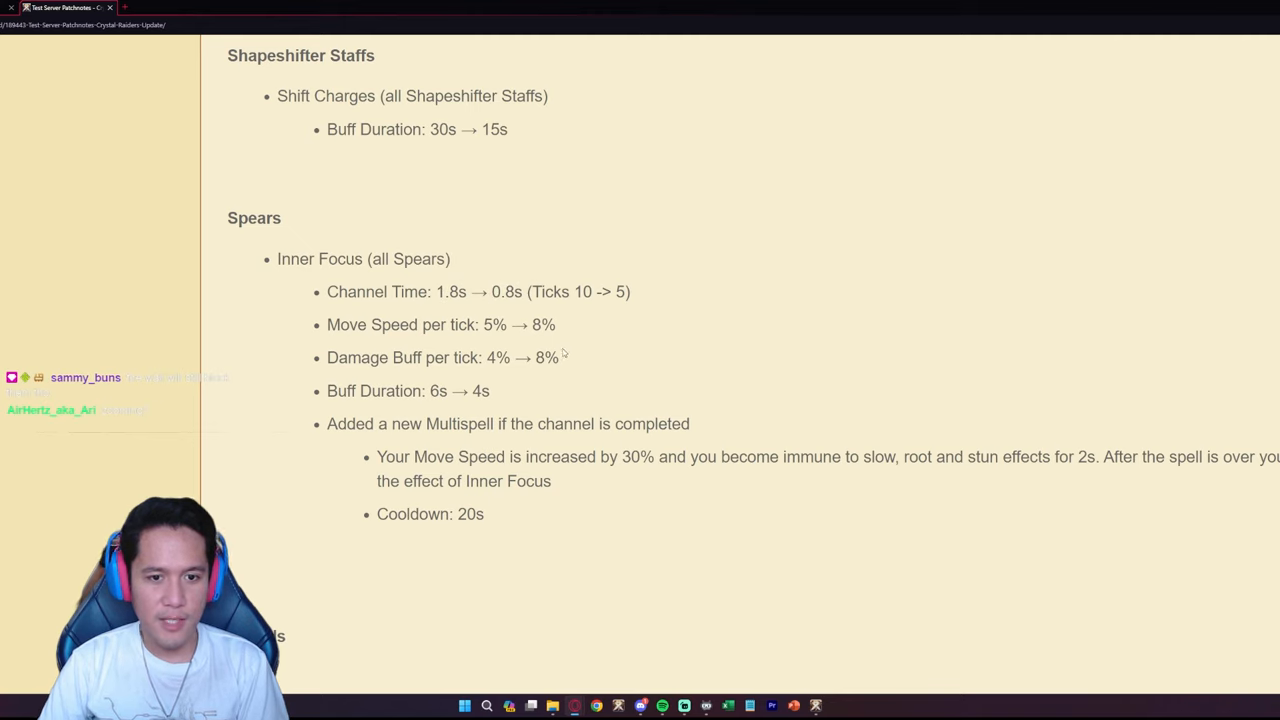
{"action": "mouse_move", "coordinate": [563, 349]}
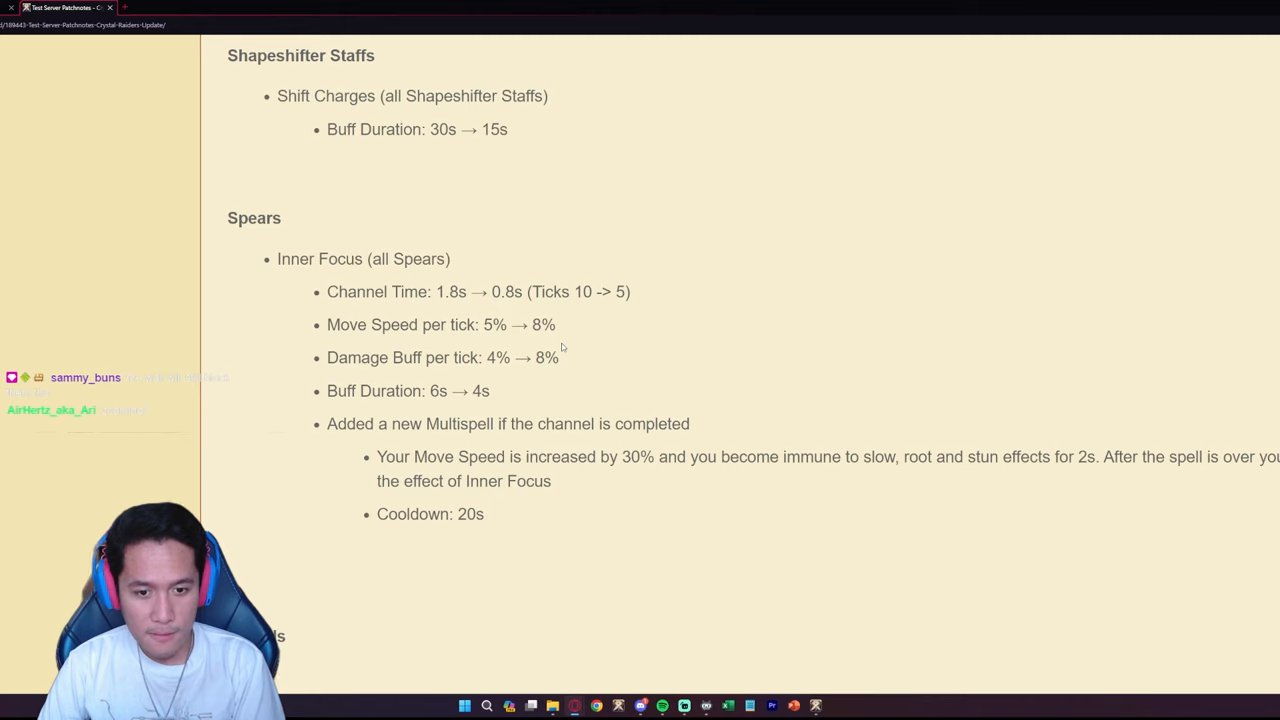
{"action": "double_click", "coordinate": [633, 456]}
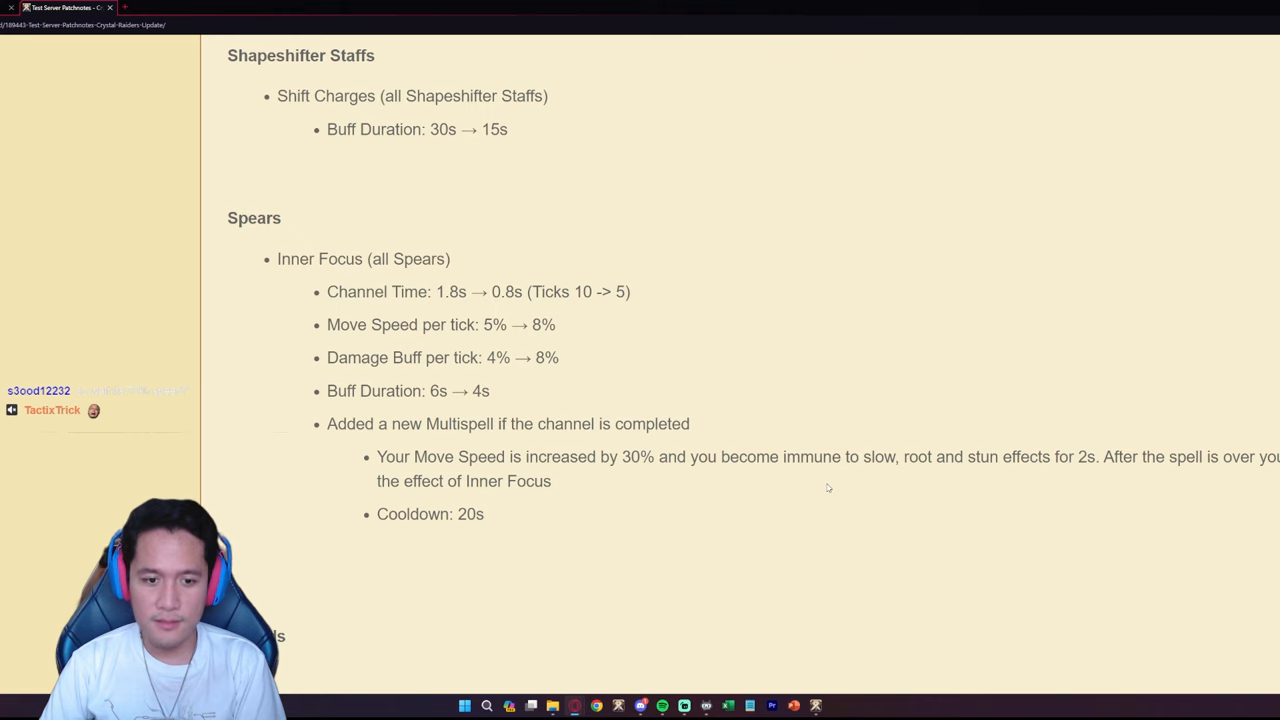
{"action": "scroll", "scroll_direction": "down", "scroll_amount": 3}
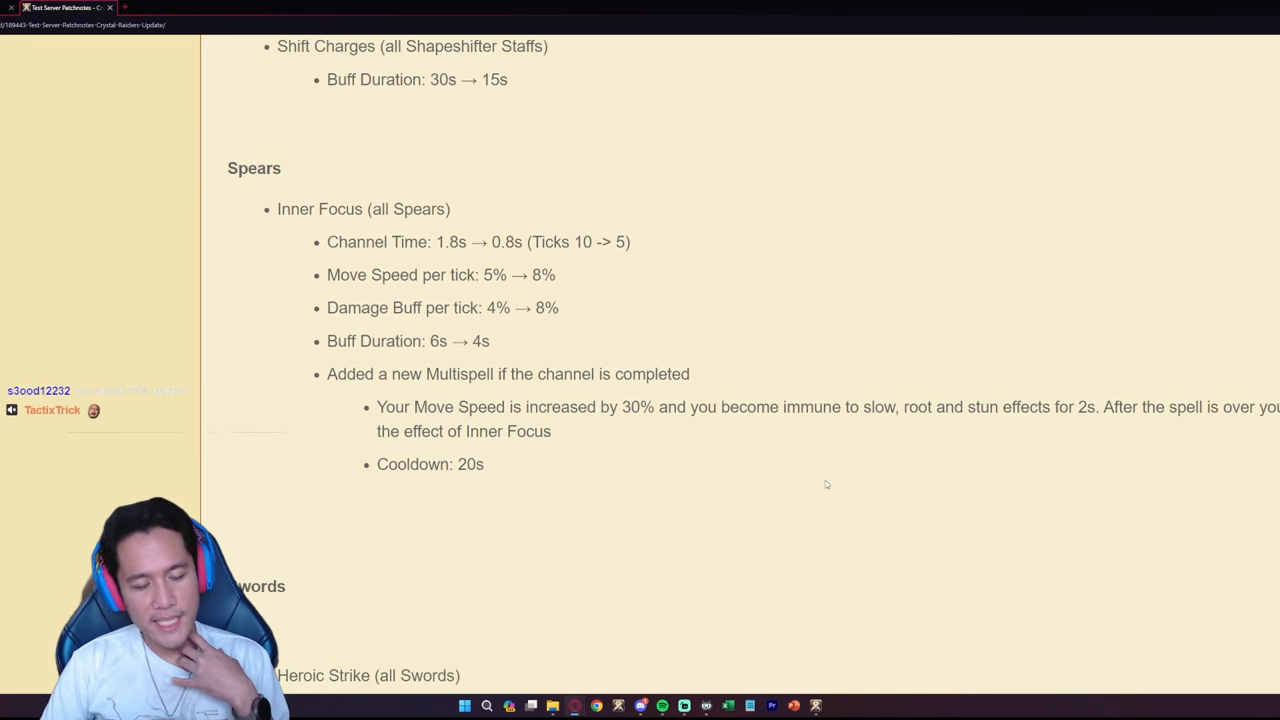
{"action": "scroll", "scroll_direction": "down", "scroll_amount": 3}
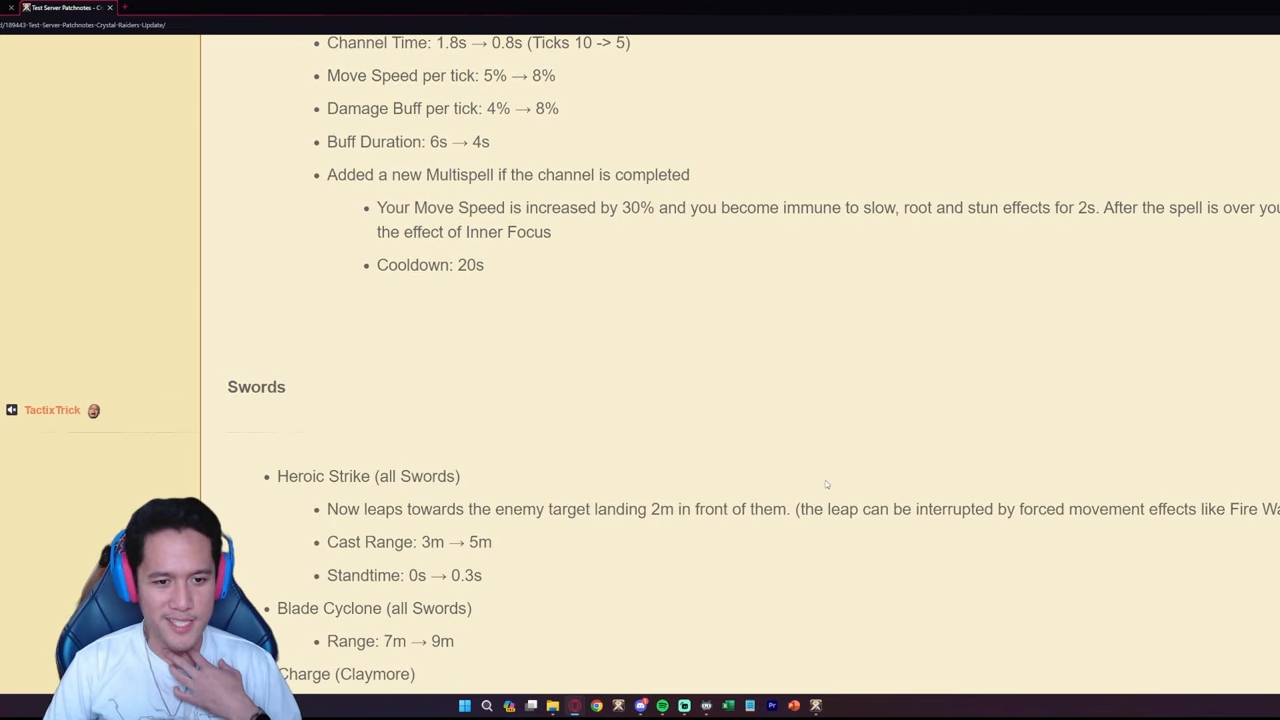
{"action": "scroll", "scroll_direction": "down", "scroll_amount": 3}
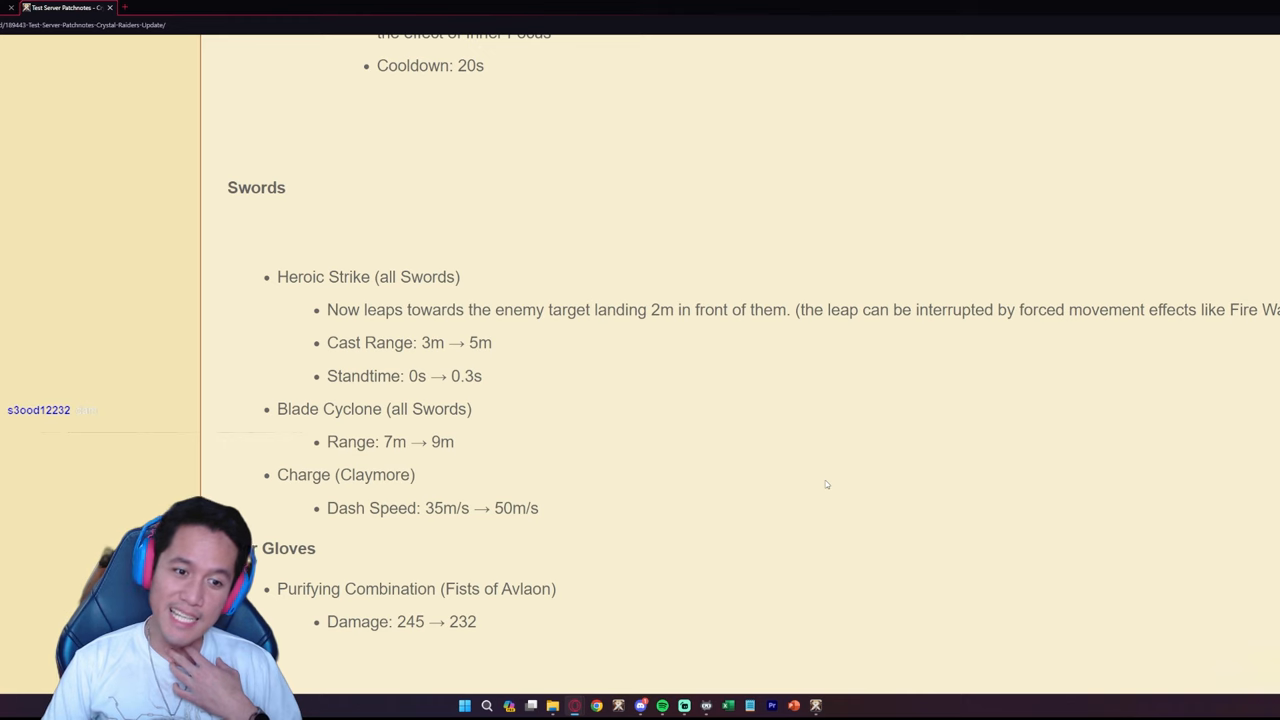
{"action": "scroll", "scroll_direction": "up", "scroll_amount": 3}
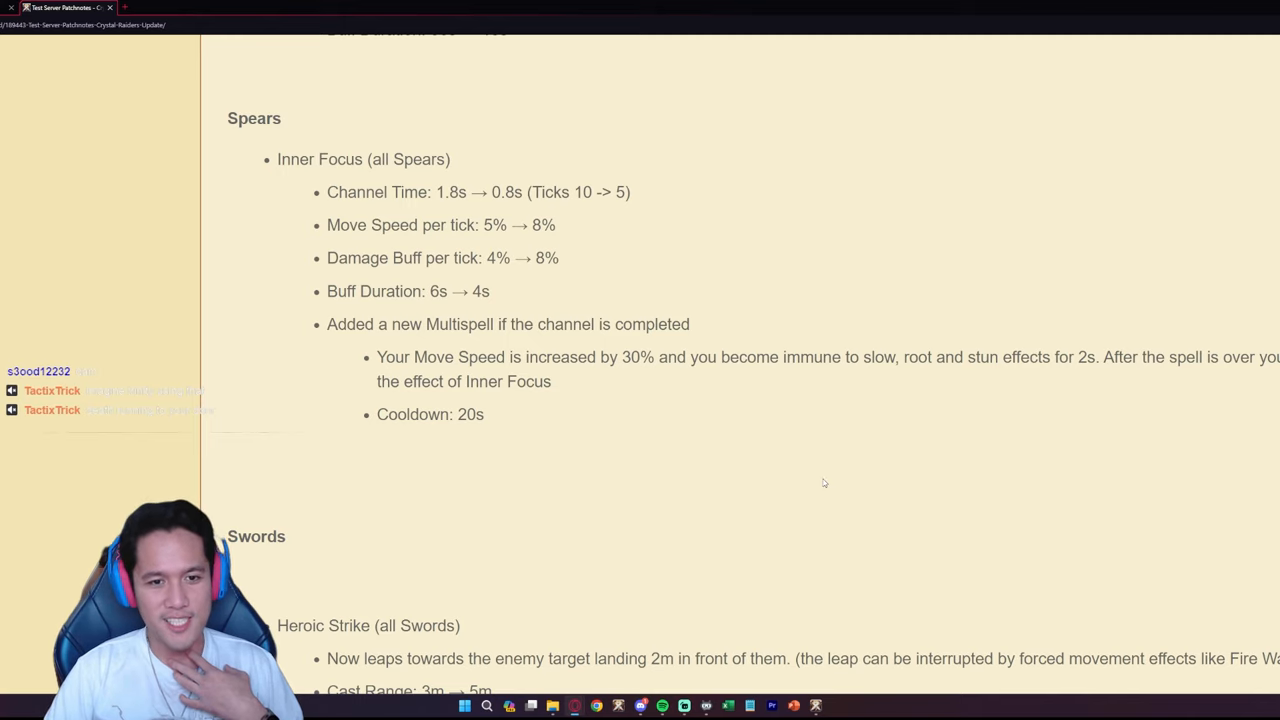
{"action": "mouse_move", "coordinate": [824, 463]}
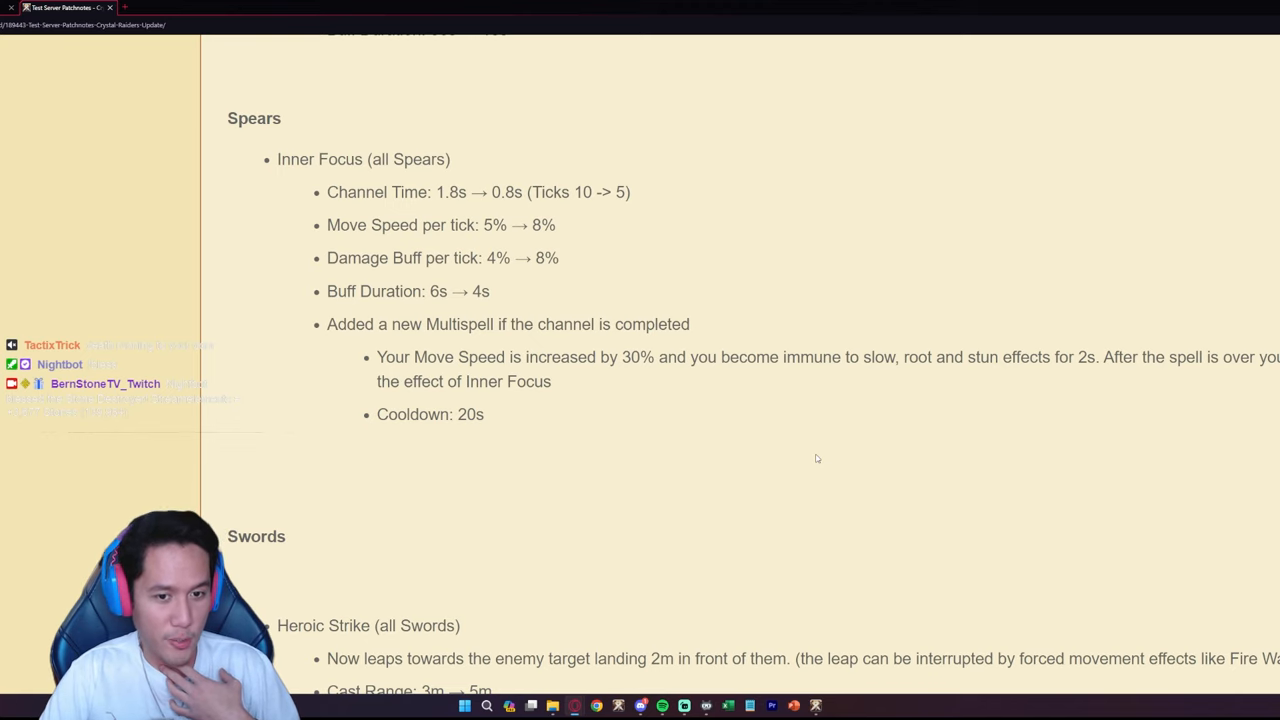
{"action": "scroll", "scroll_direction": "down", "scroll_amount": 3}
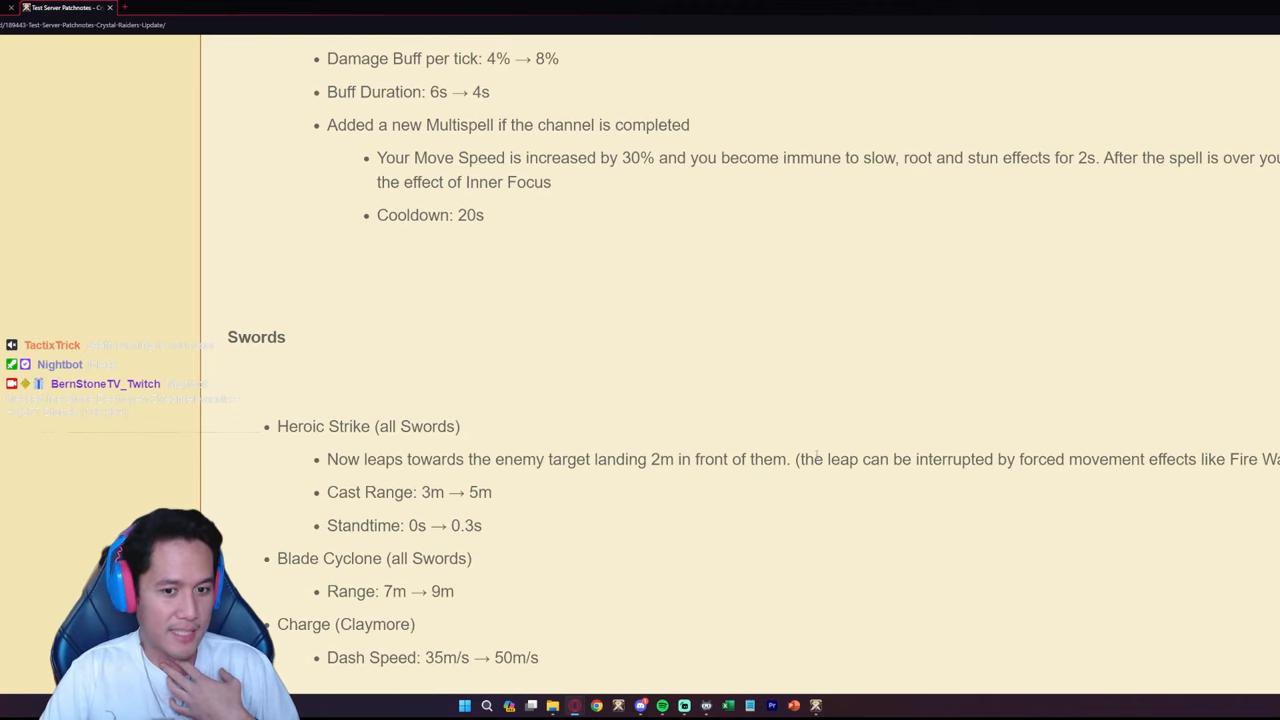
{"action": "scroll", "scroll_direction": "down", "scroll_amount": 3}
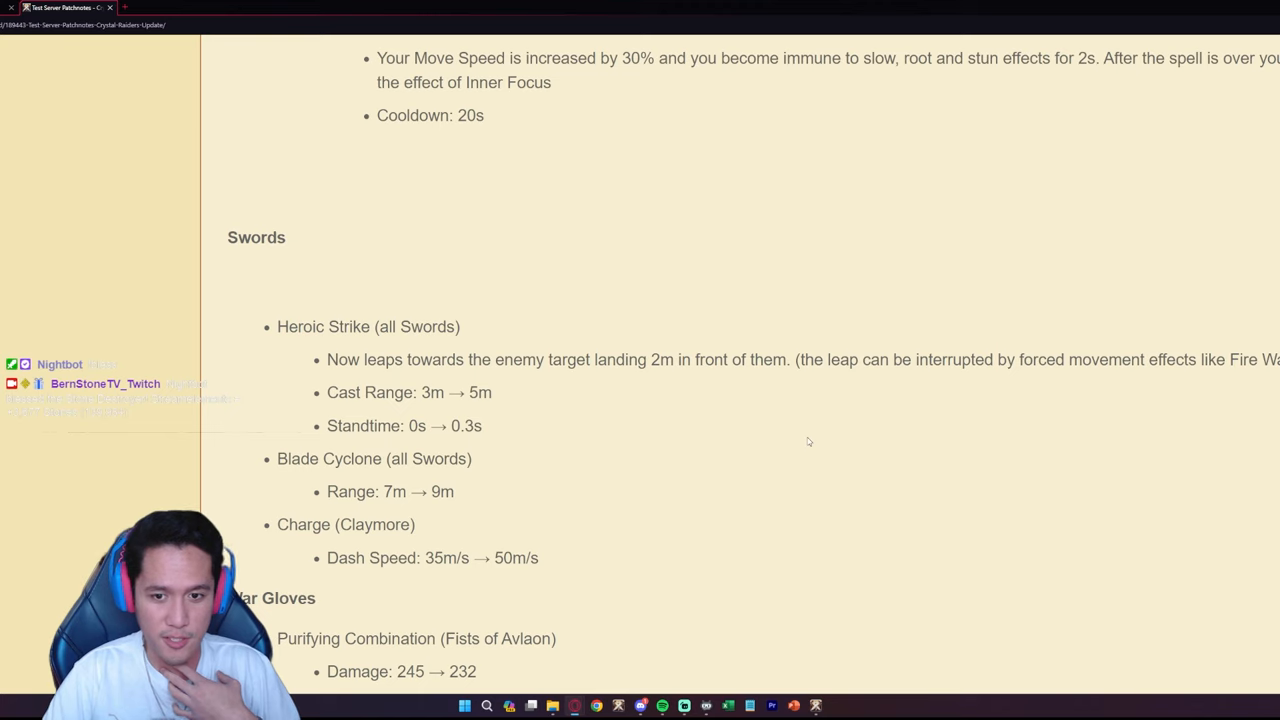
{"action": "double_click", "coordinate": [469, 115]}
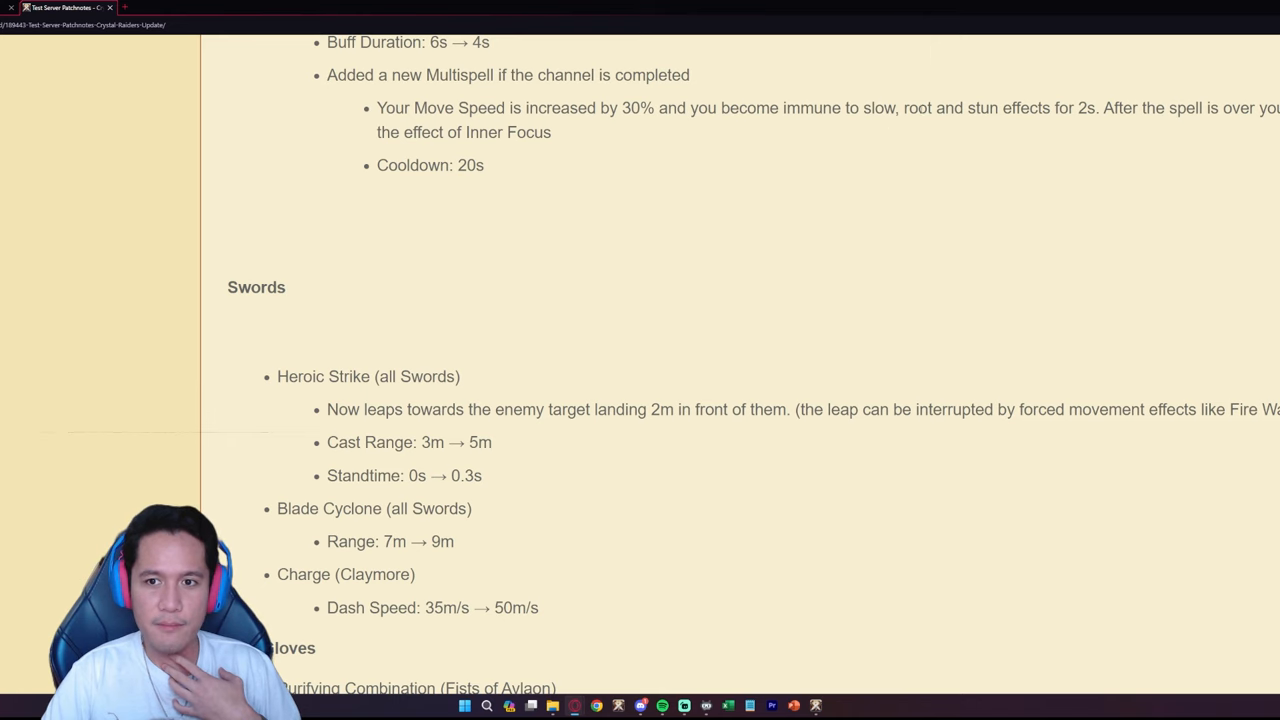
{"action": "scroll", "scroll_direction": "up", "scroll_amount": 3}
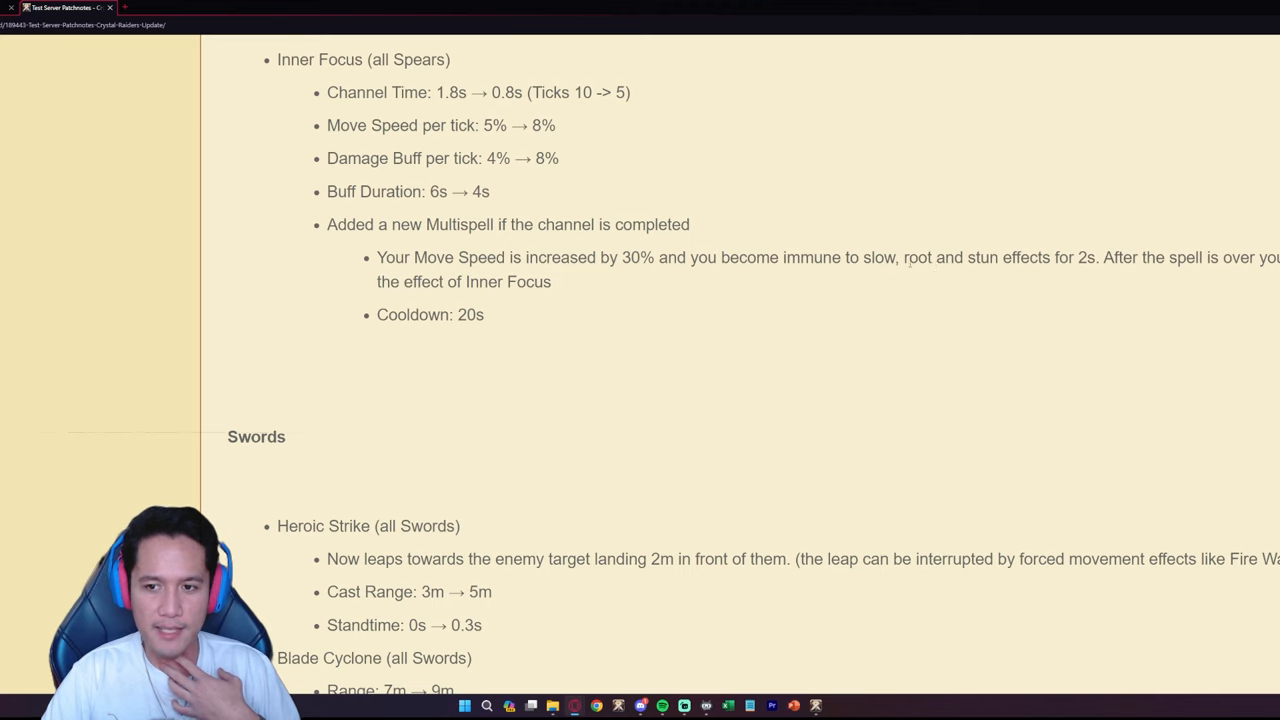
{"action": "mouse_move", "coordinate": [837, 331]}
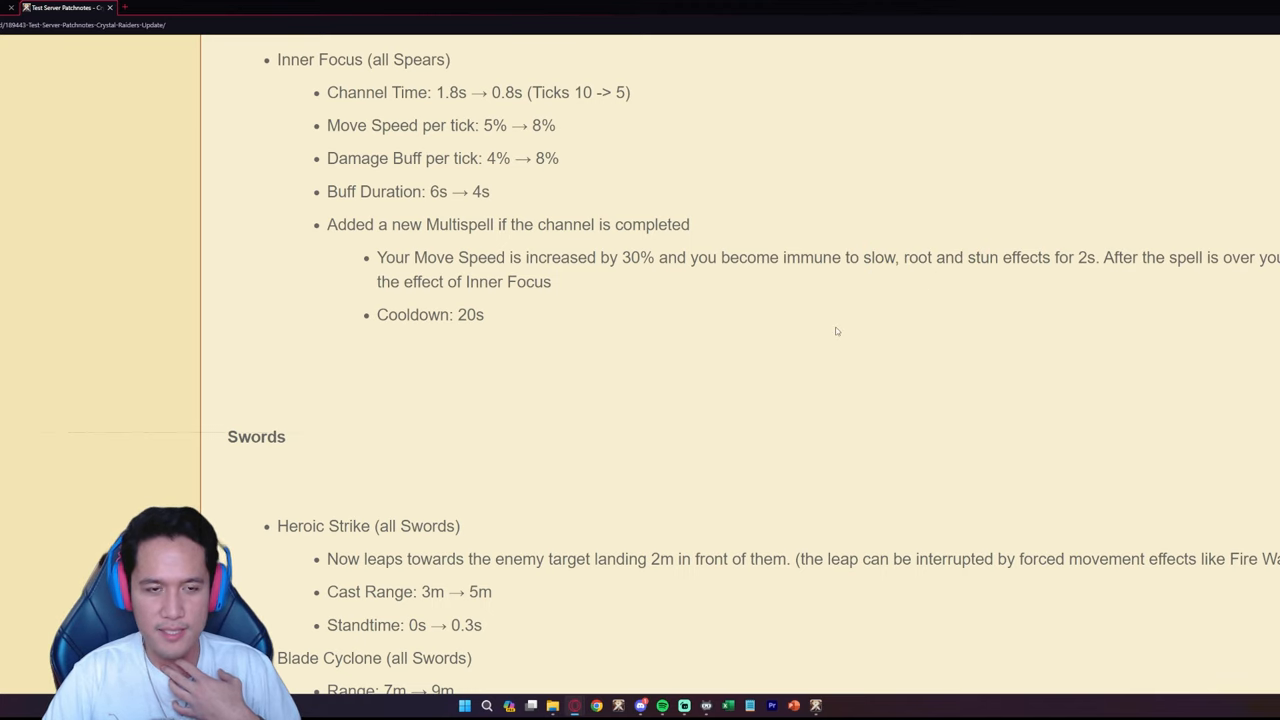
{"action": "scroll", "scroll_direction": "up", "scroll_amount": 3}
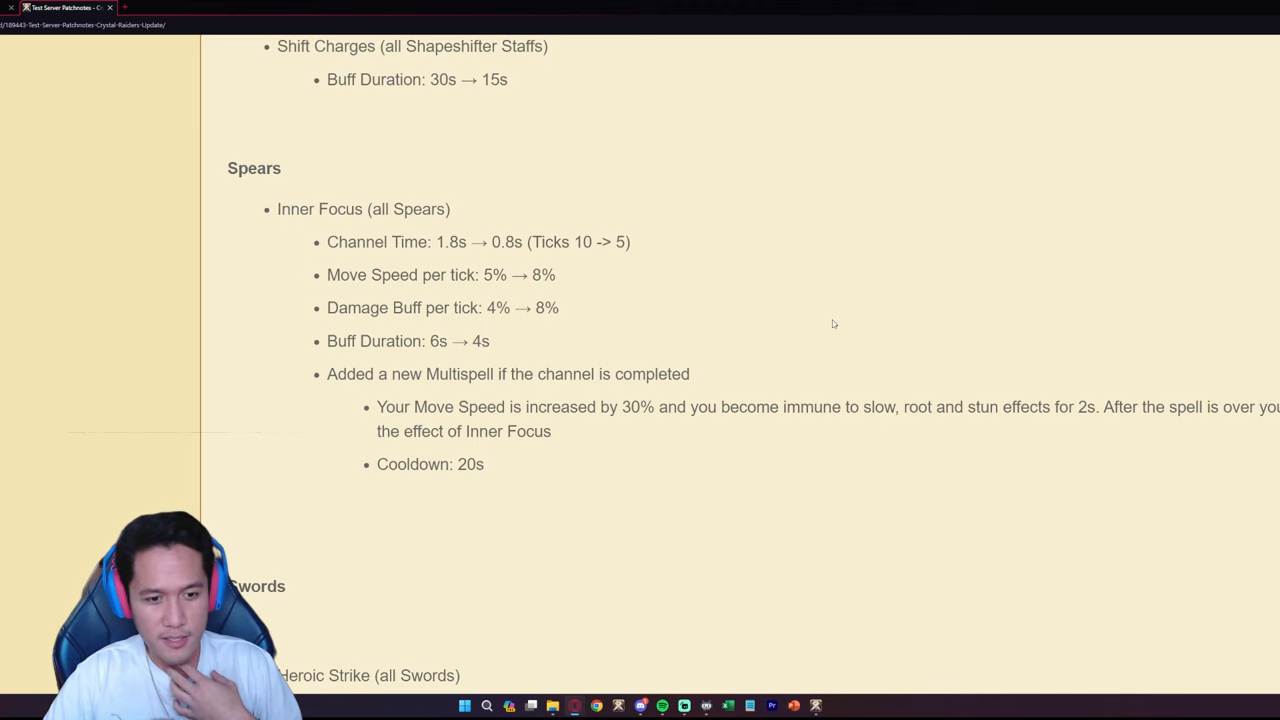
{"action": "scroll", "scroll_direction": "down", "scroll_amount": 3}
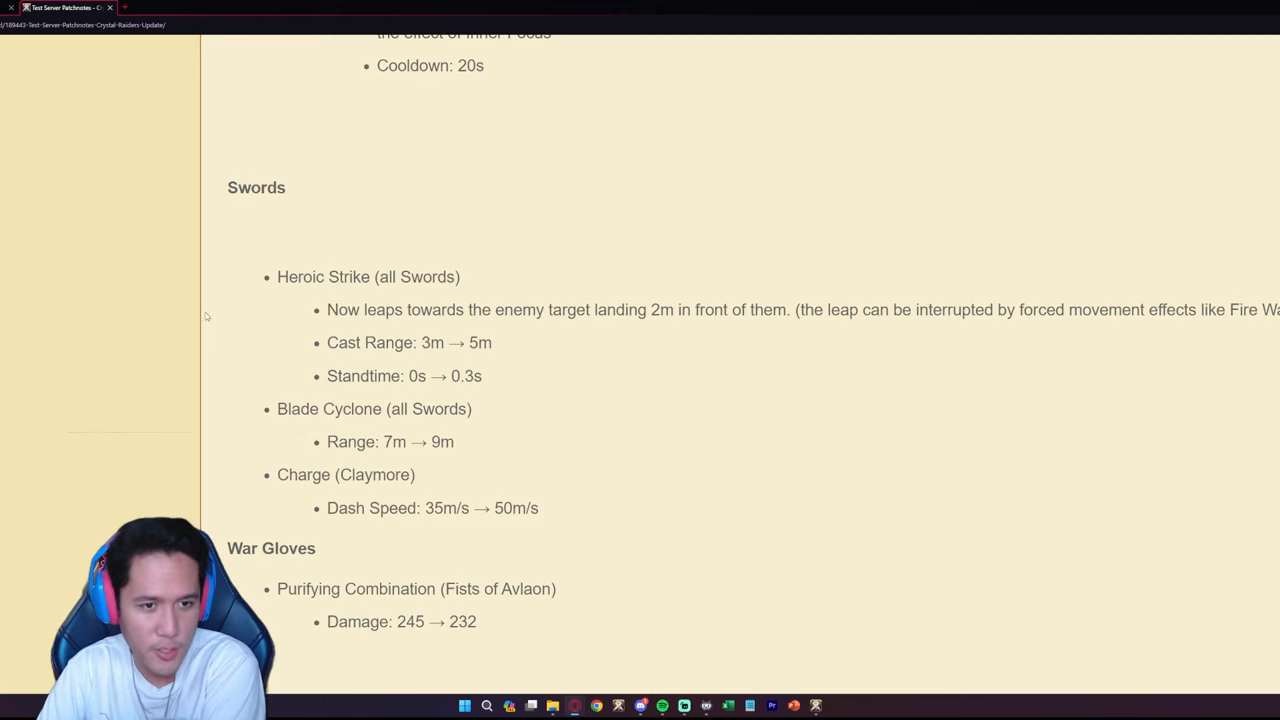
{"action": "mouse_move", "coordinate": [580, 326]}
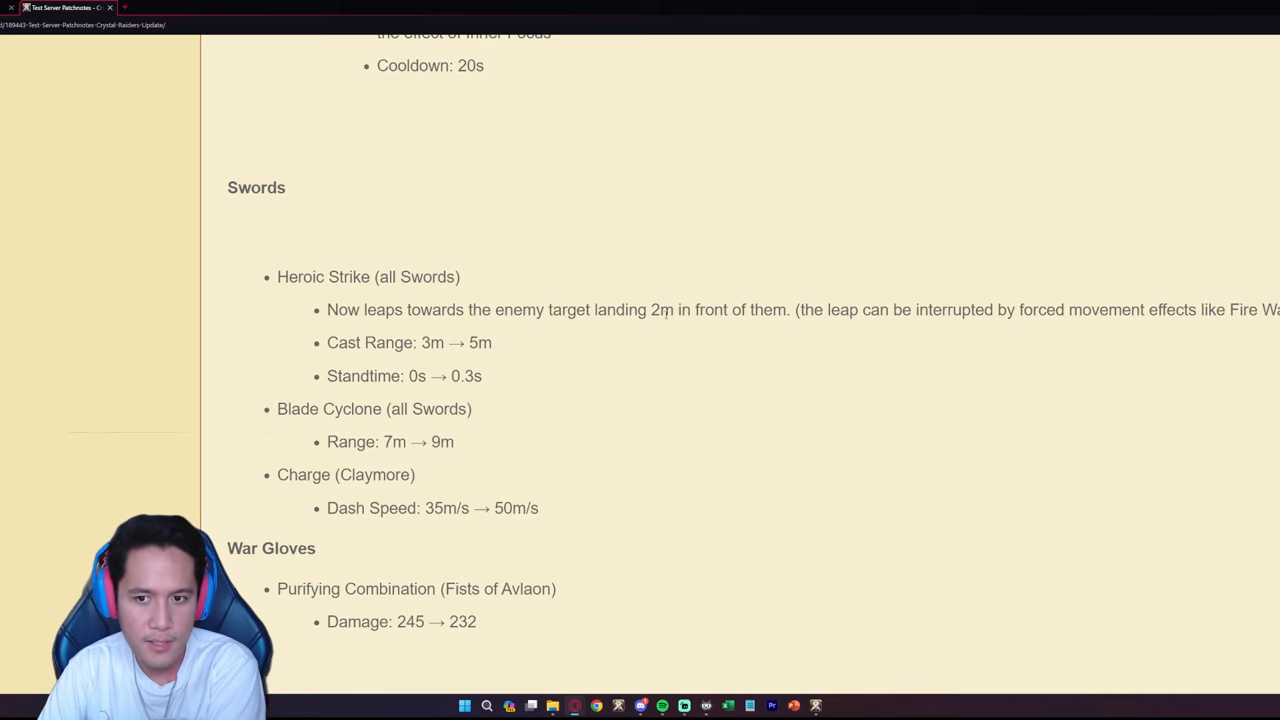
{"action": "mouse_move", "coordinate": [1055, 326]}
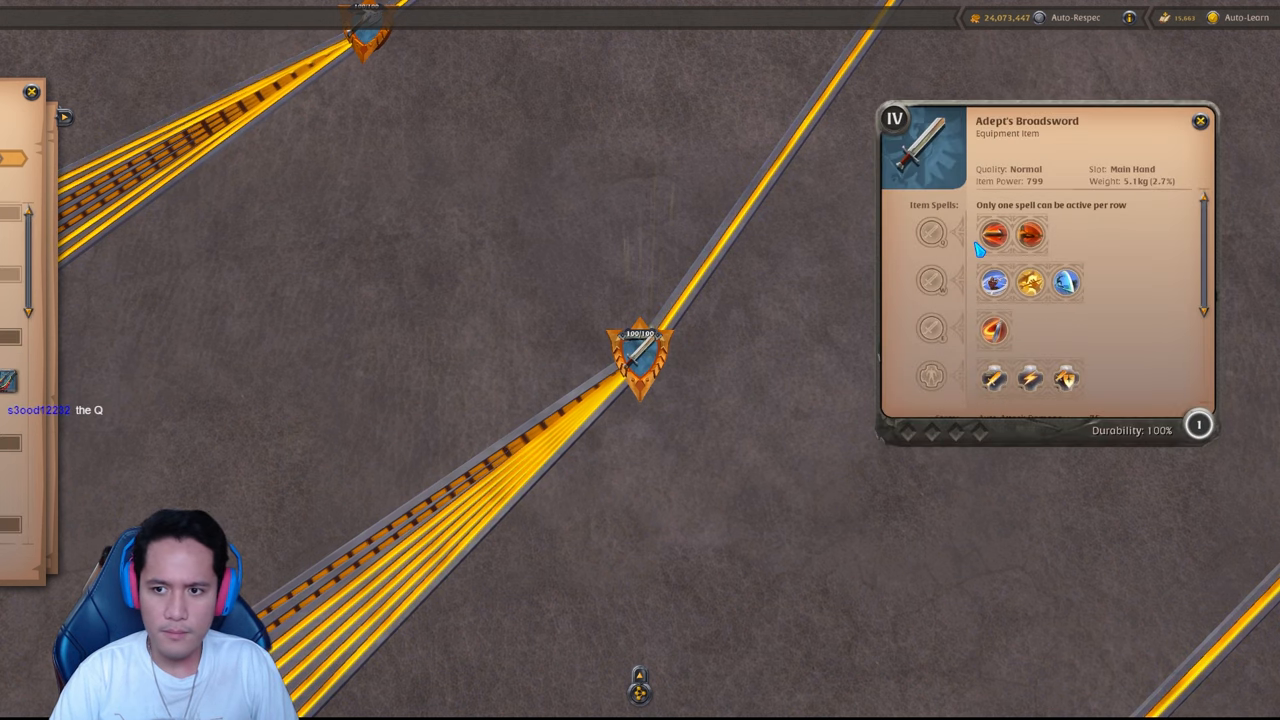
{"action": "mouse_move", "coordinate": [994, 234]}
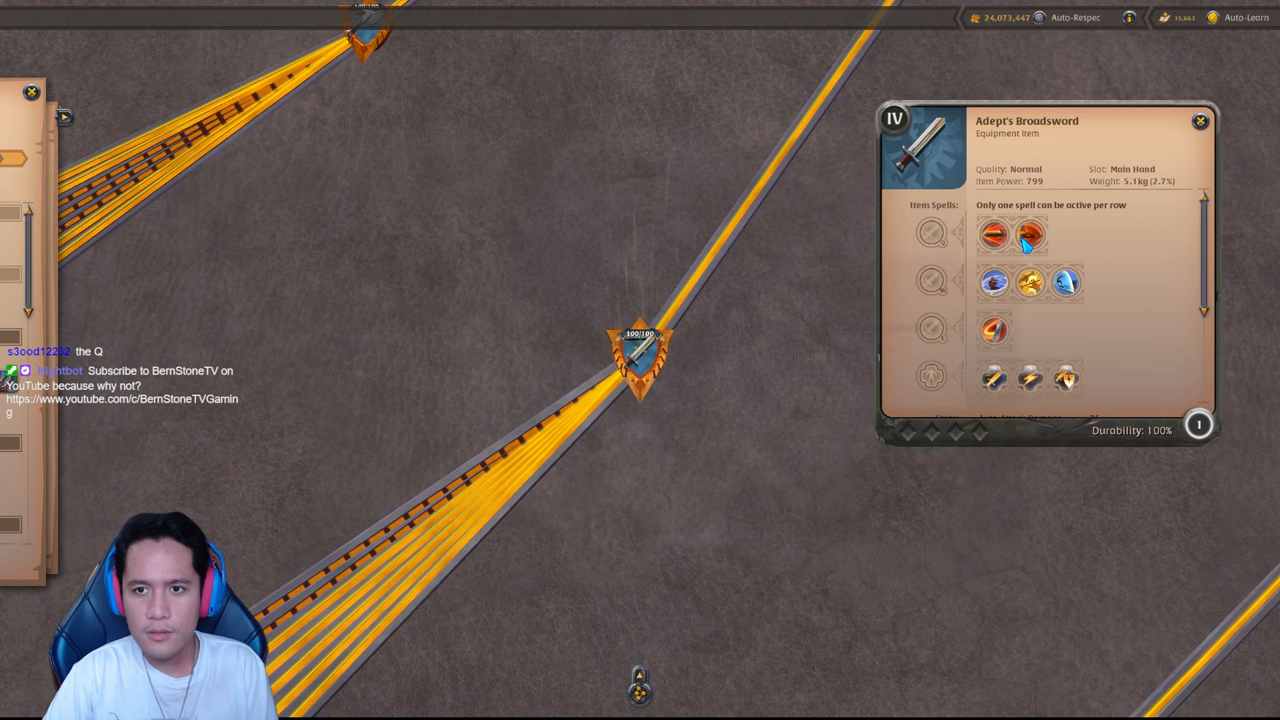
{"action": "mouse_move", "coordinate": [992, 235]}
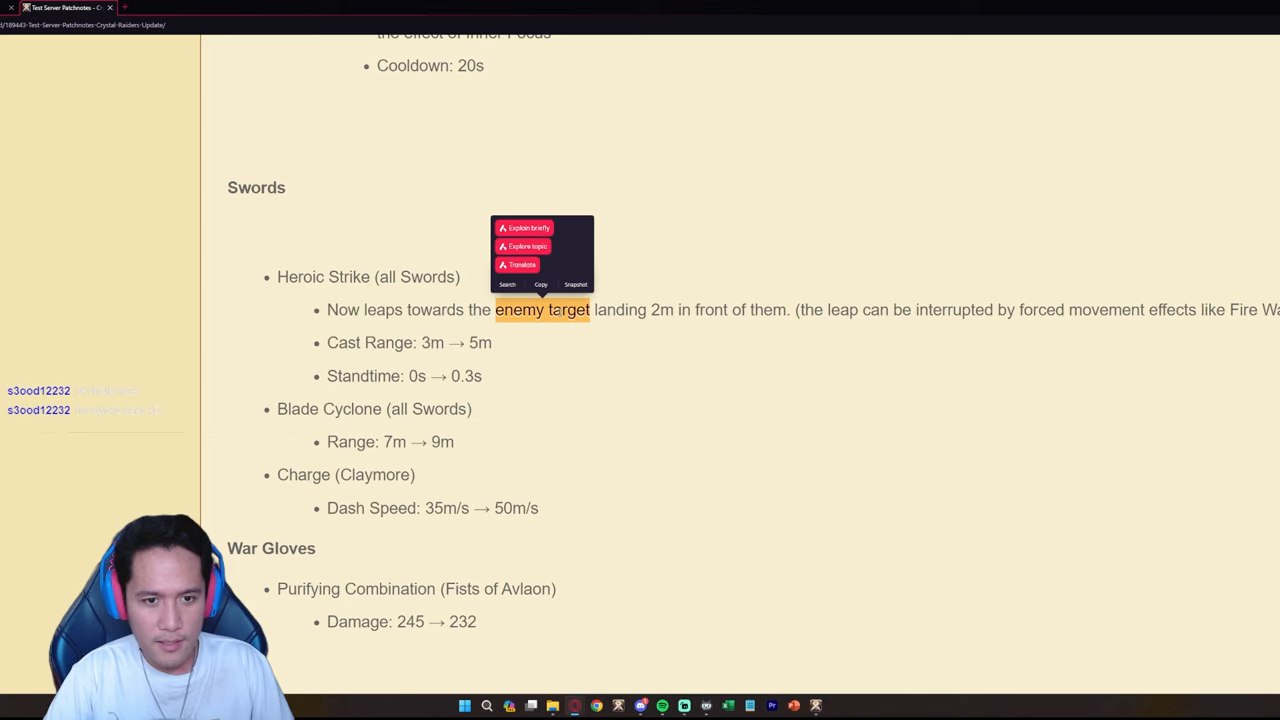
{"action": "mouse_move", "coordinate": [553, 363]}
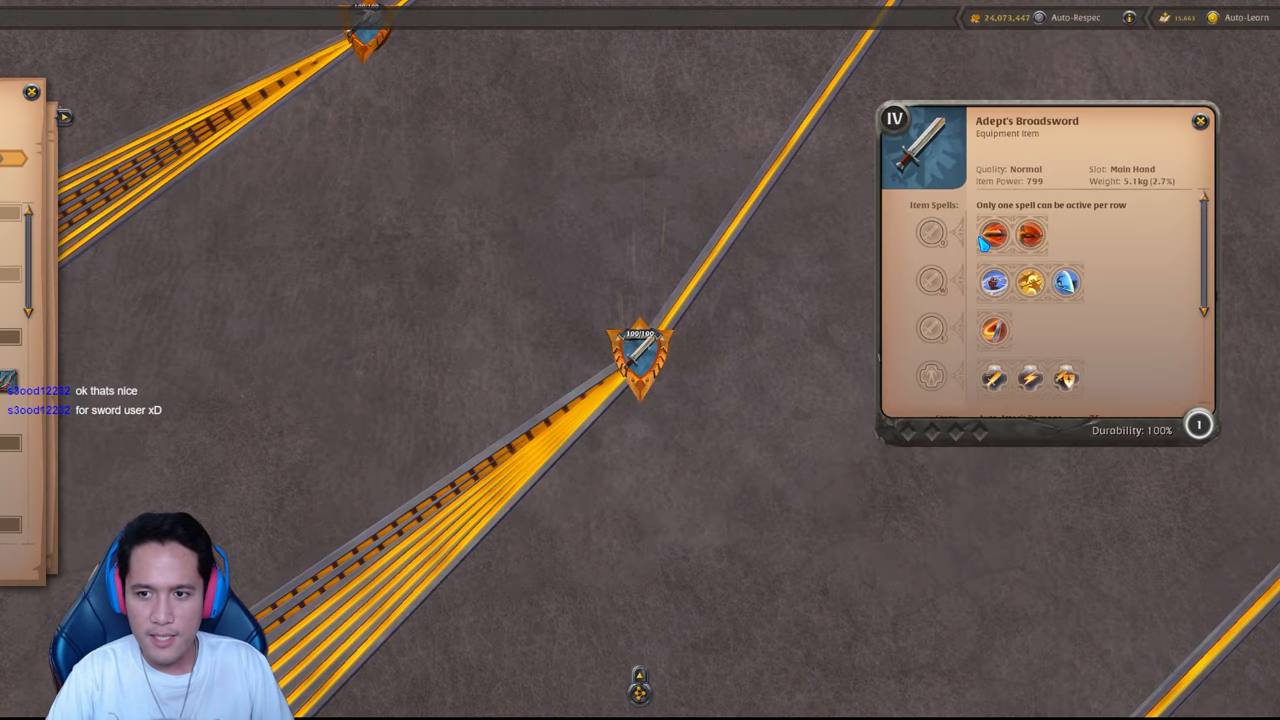
{"action": "mouse_move", "coordinate": [993, 234]}
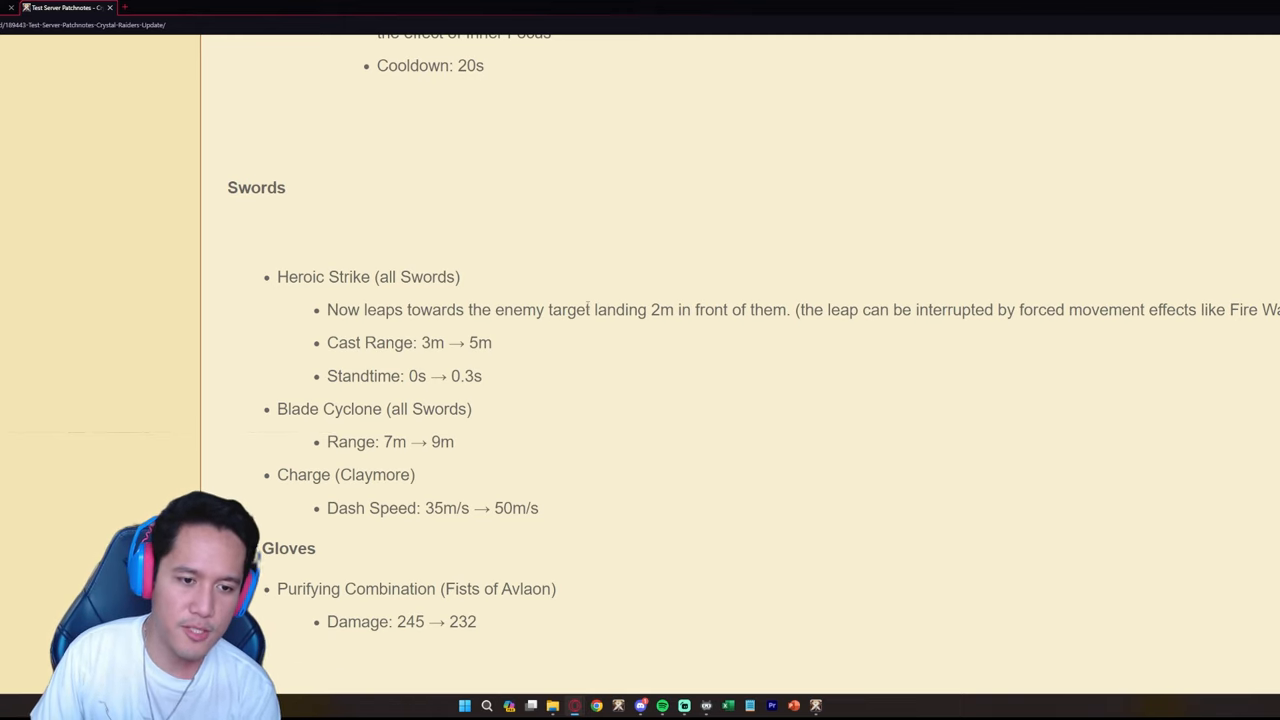
{"action": "mouse_move", "coordinate": [589, 340]}
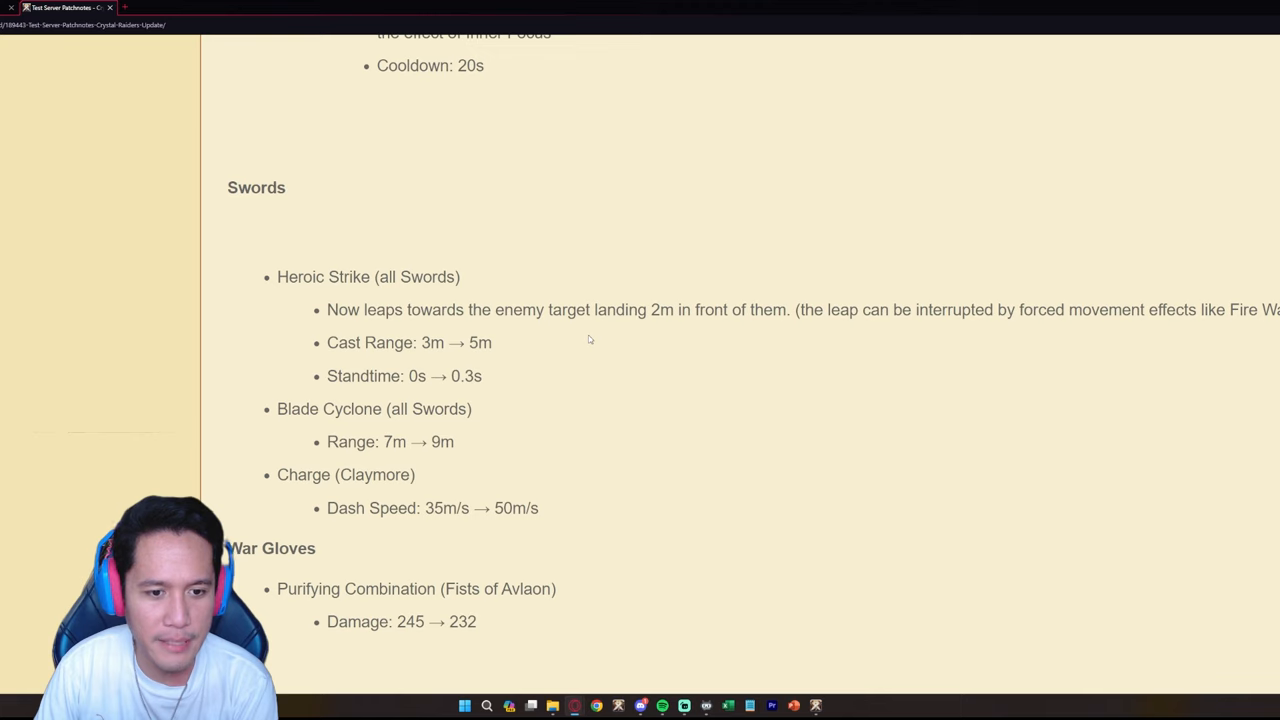
{"action": "scroll", "scroll_direction": "down", "scroll_amount": 3}
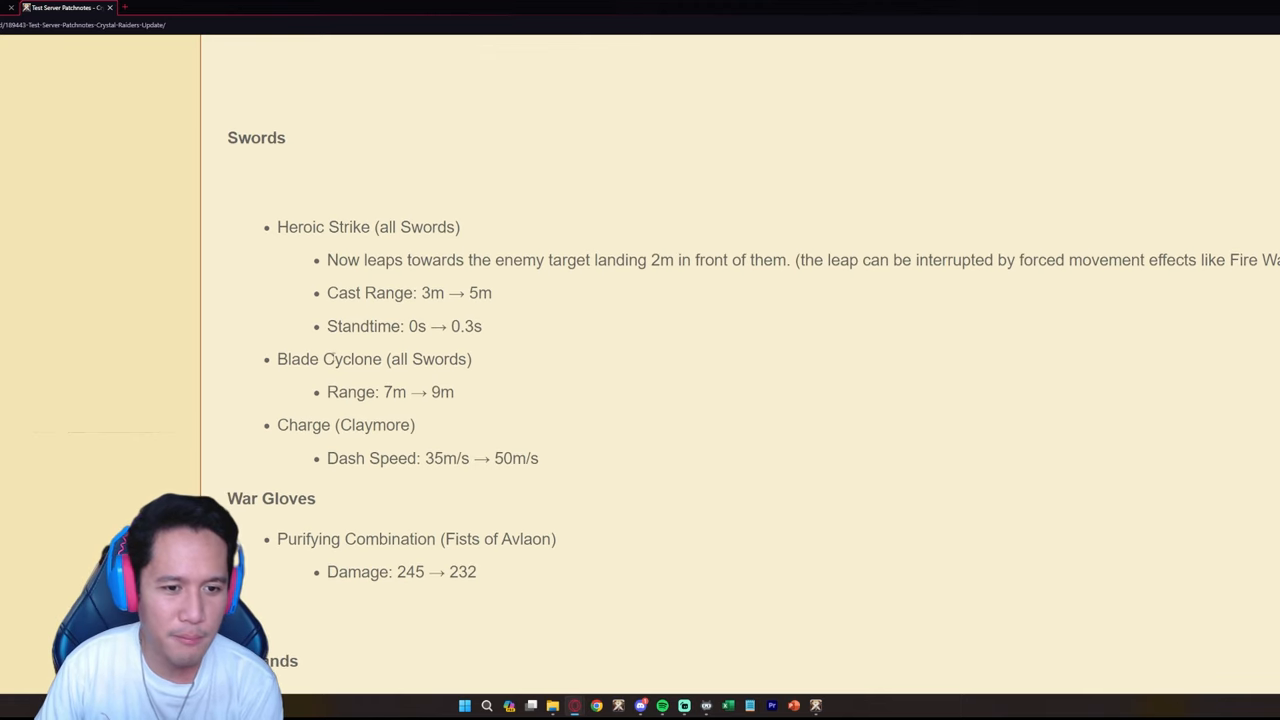
{"action": "double_click", "coordinate": [418, 391]}
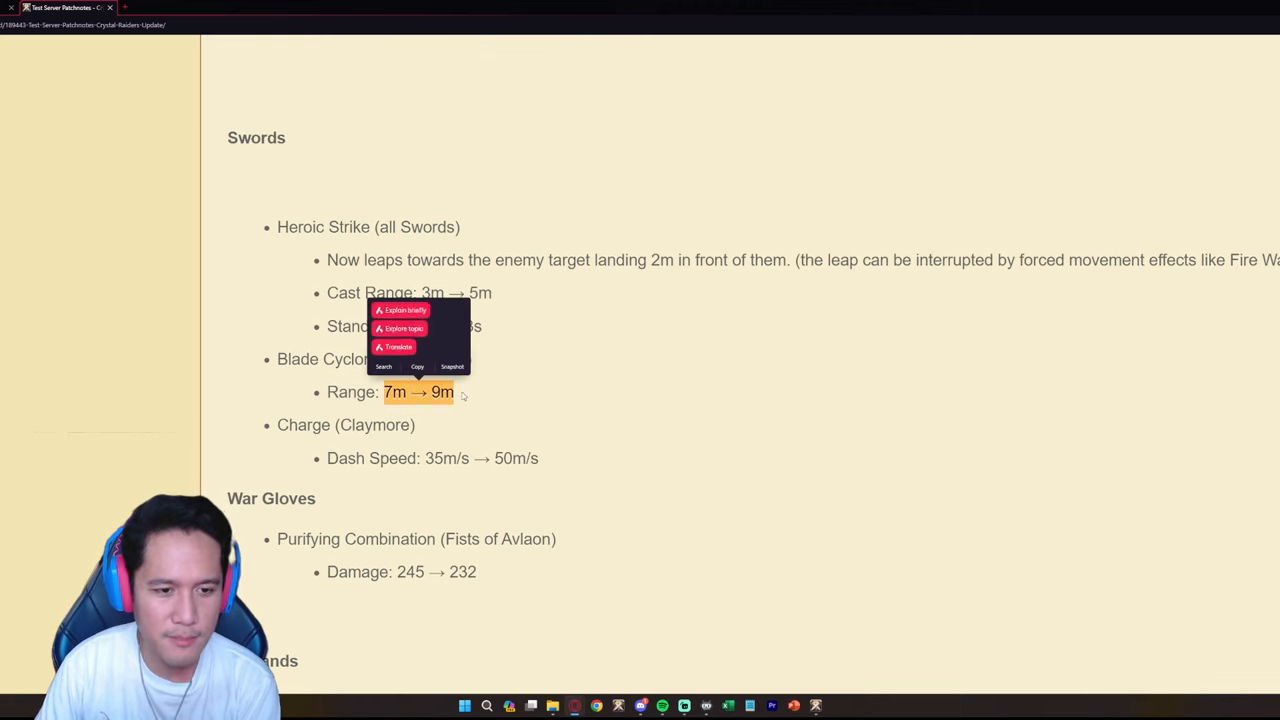
{"action": "left_click", "coordinate": [480, 393]}
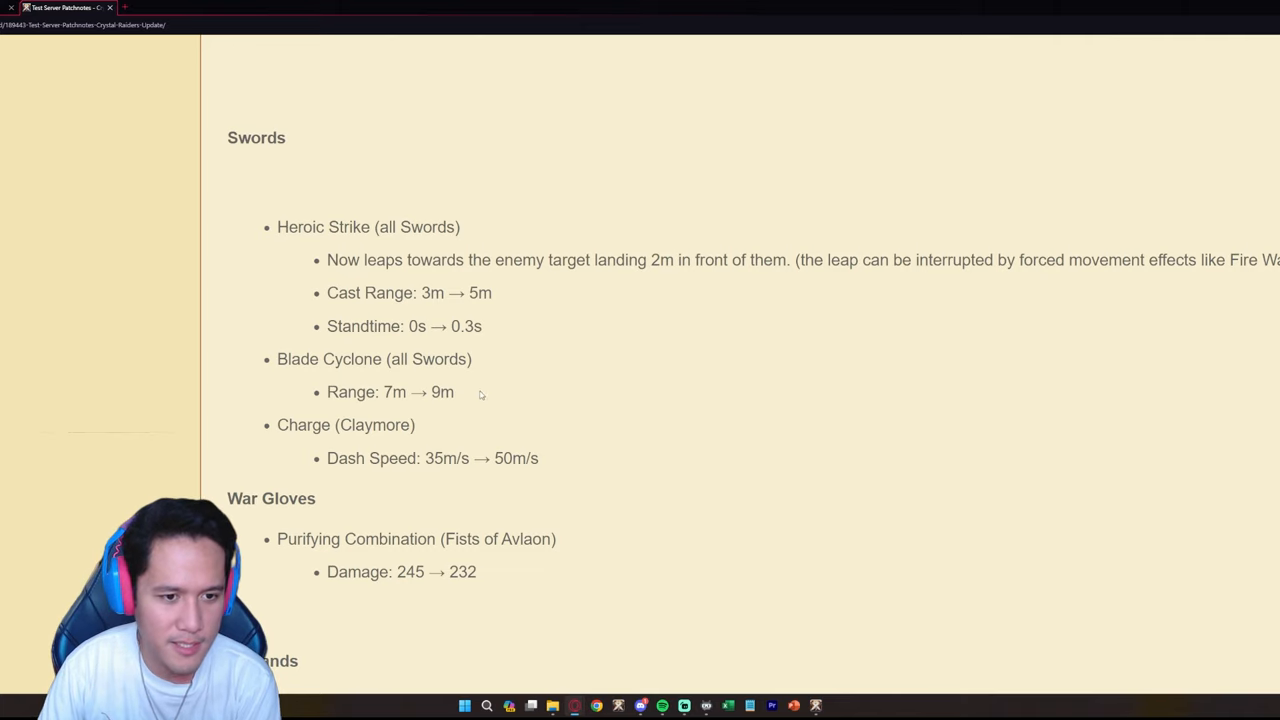
{"action": "mouse_move", "coordinate": [468, 407]}
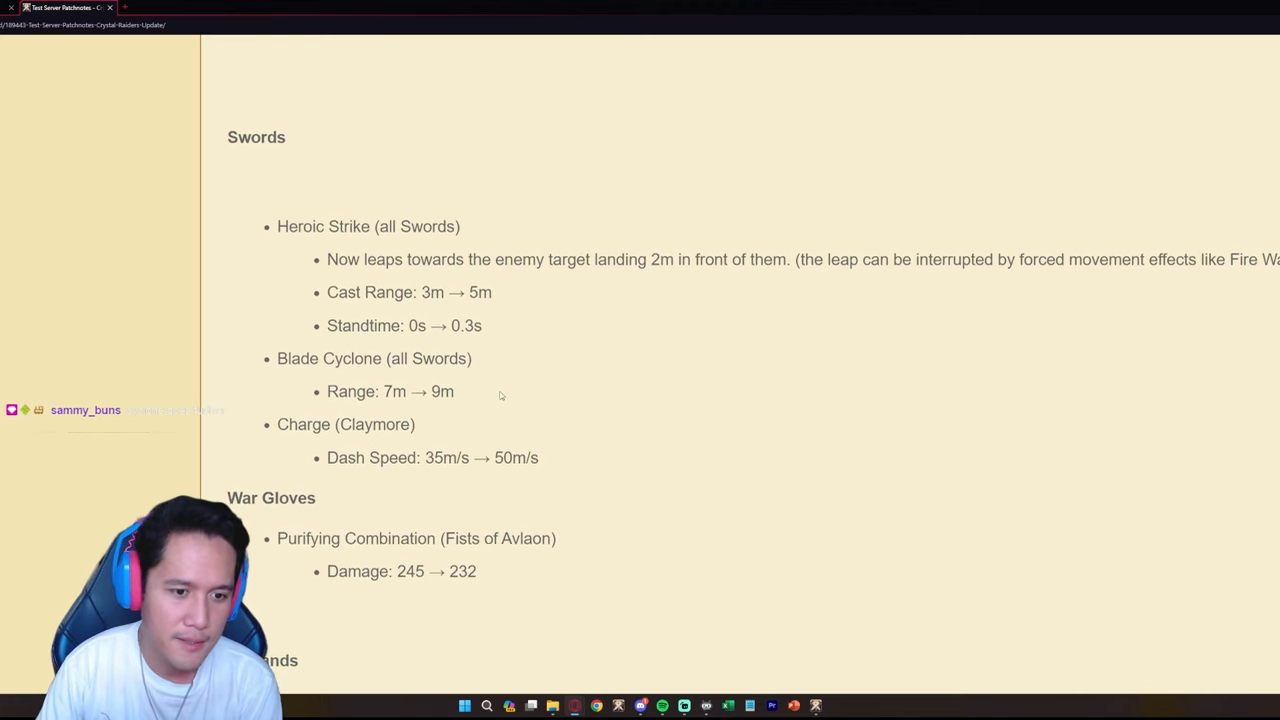
{"action": "scroll", "scroll_direction": "down", "scroll_amount": 3}
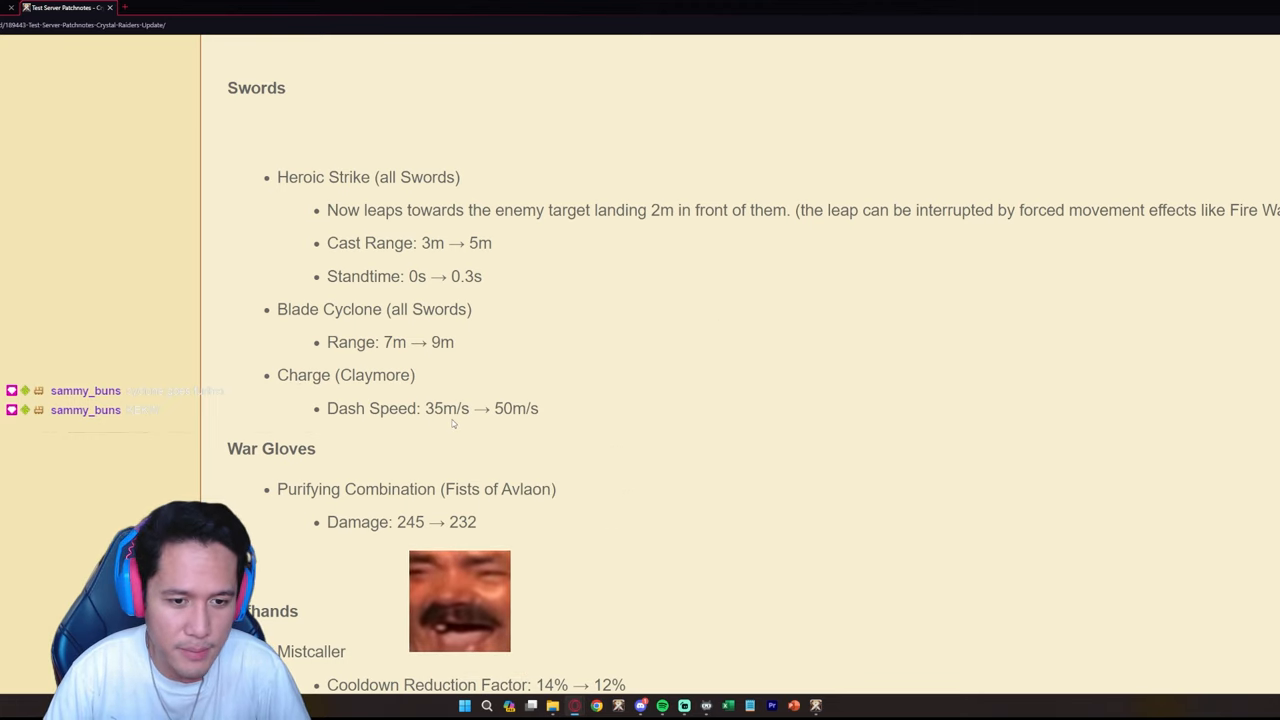
{"action": "double_click", "coordinate": [447, 408]}
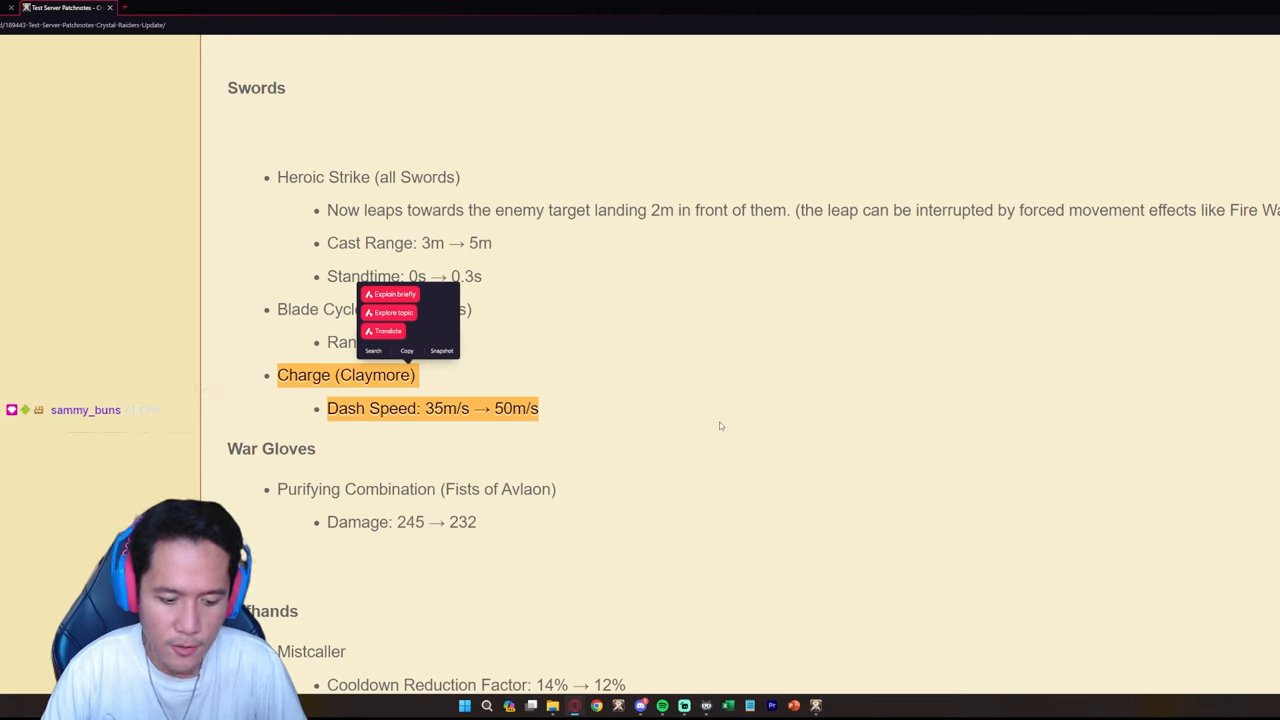
{"action": "left_click", "coordinate": [688, 401]}
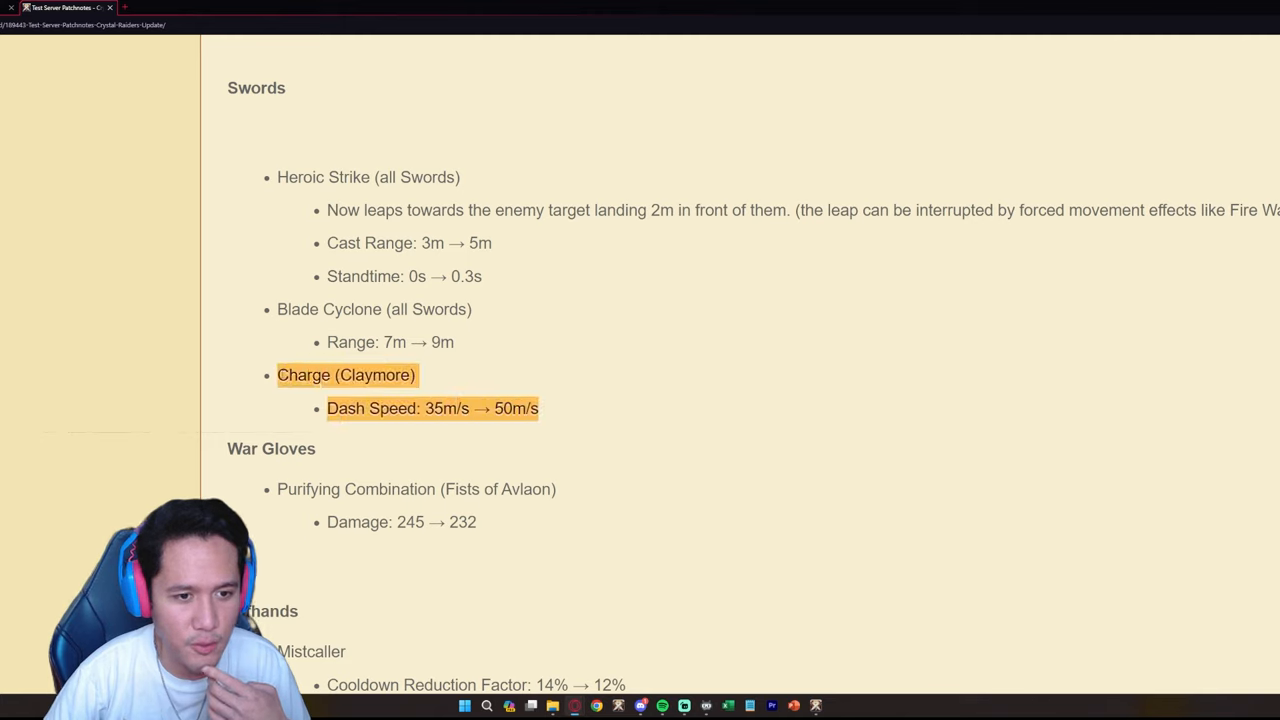
{"action": "left_click", "coordinate": [438, 387]}
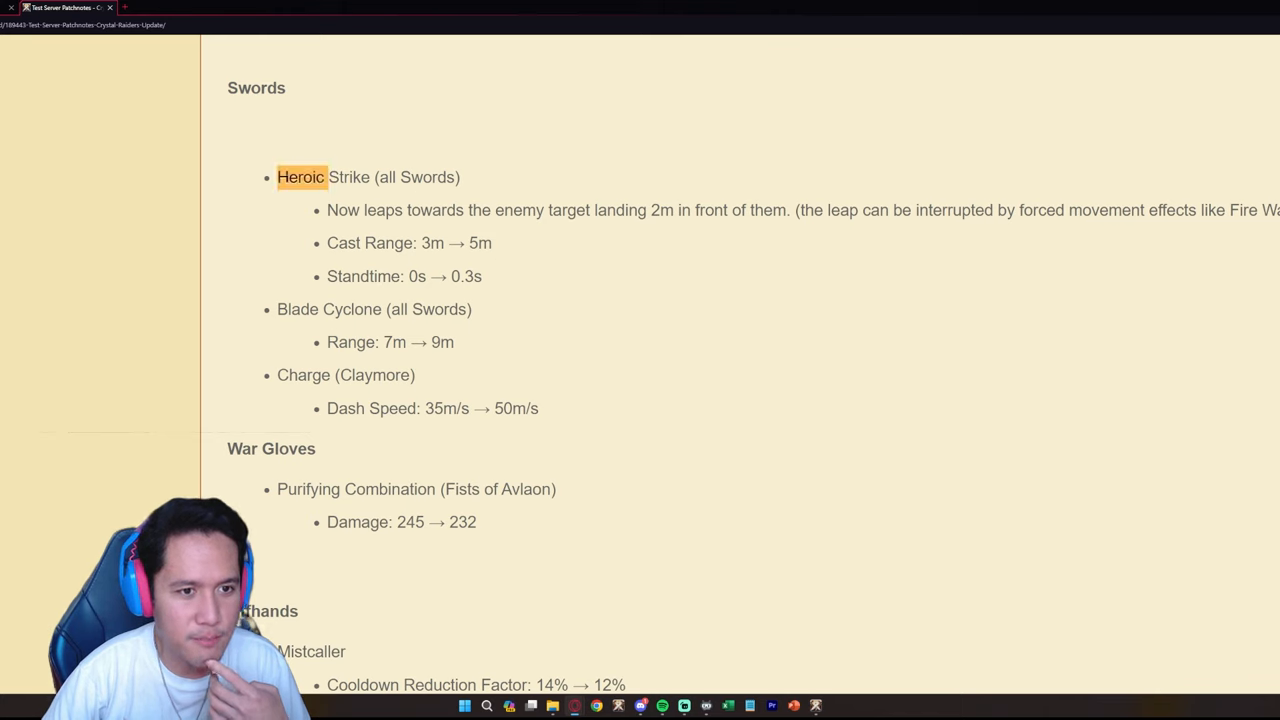
{"action": "left_click_drag", "start_coordinate": [277, 177], "coordinate": [483, 276]}
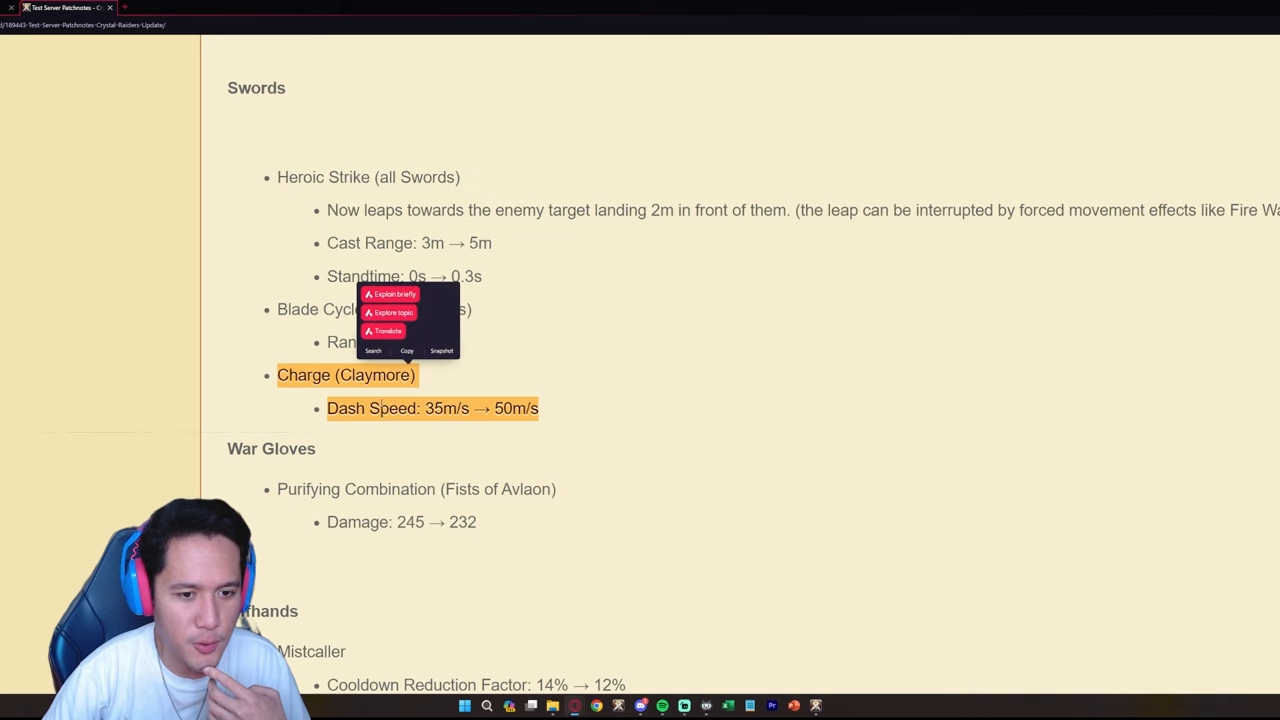
{"action": "left_click", "coordinate": [473, 382]}
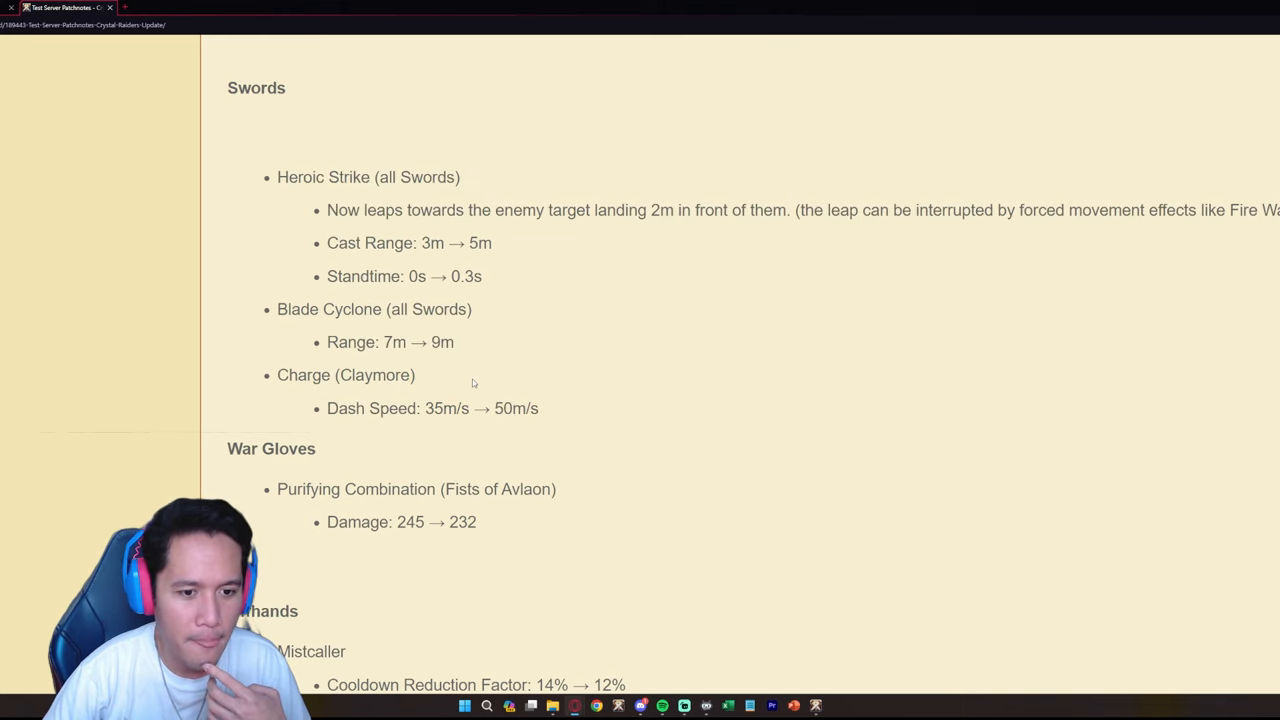
{"action": "scroll", "scroll_direction": "down", "scroll_amount": 3}
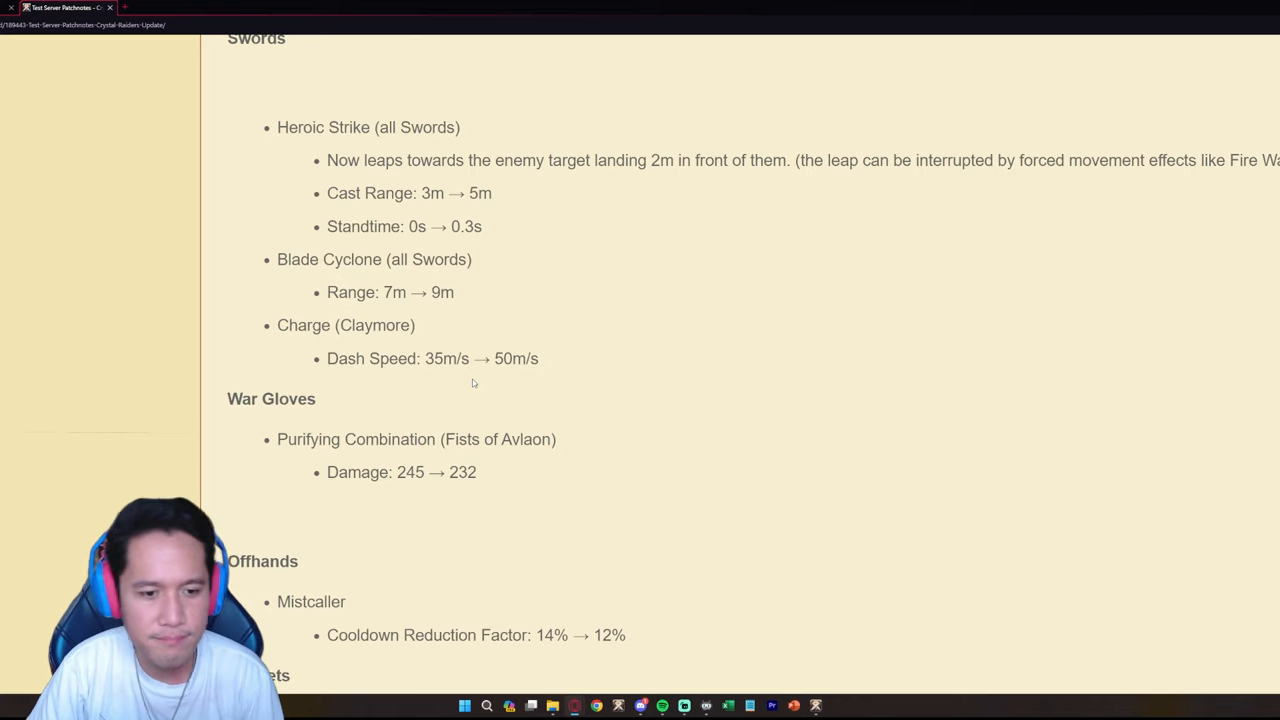
{"action": "scroll", "scroll_direction": "up", "scroll_amount": 3}
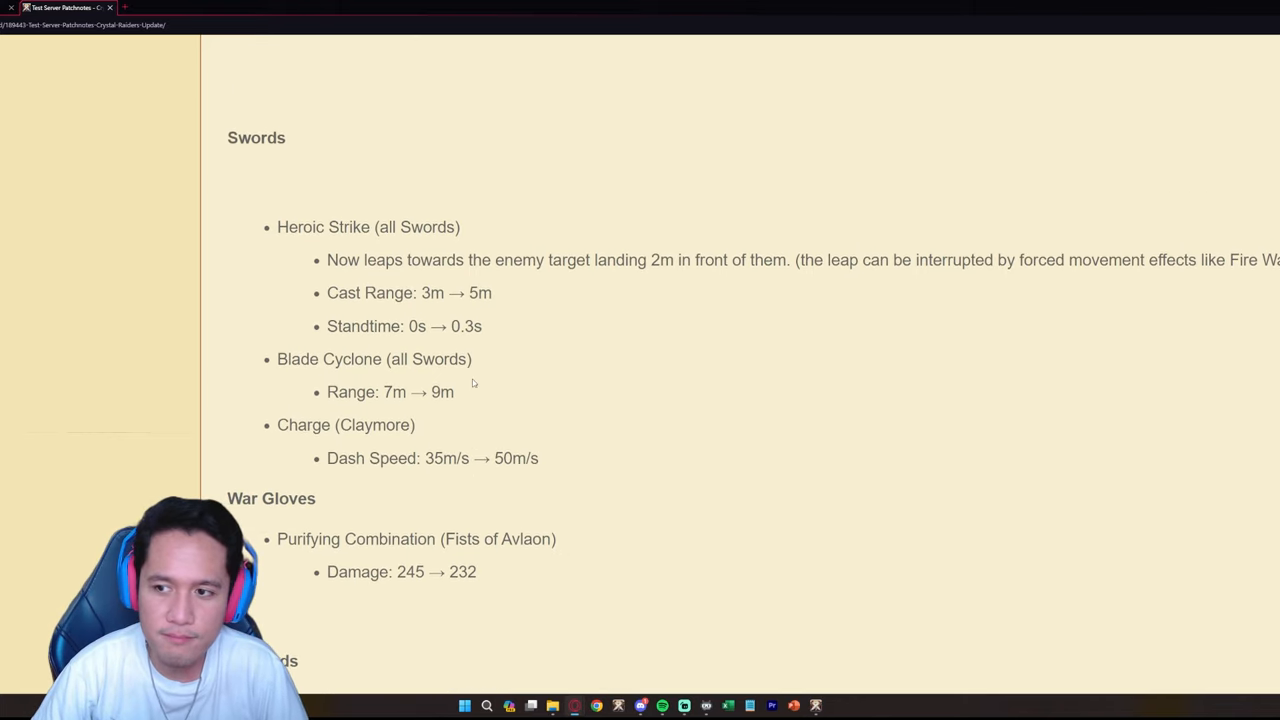
- Scroll to Offhands and highlight the Purifying Combination damage change 245 → 232
{"action": "scroll", "scroll_direction": "down", "scroll_amount": 3}
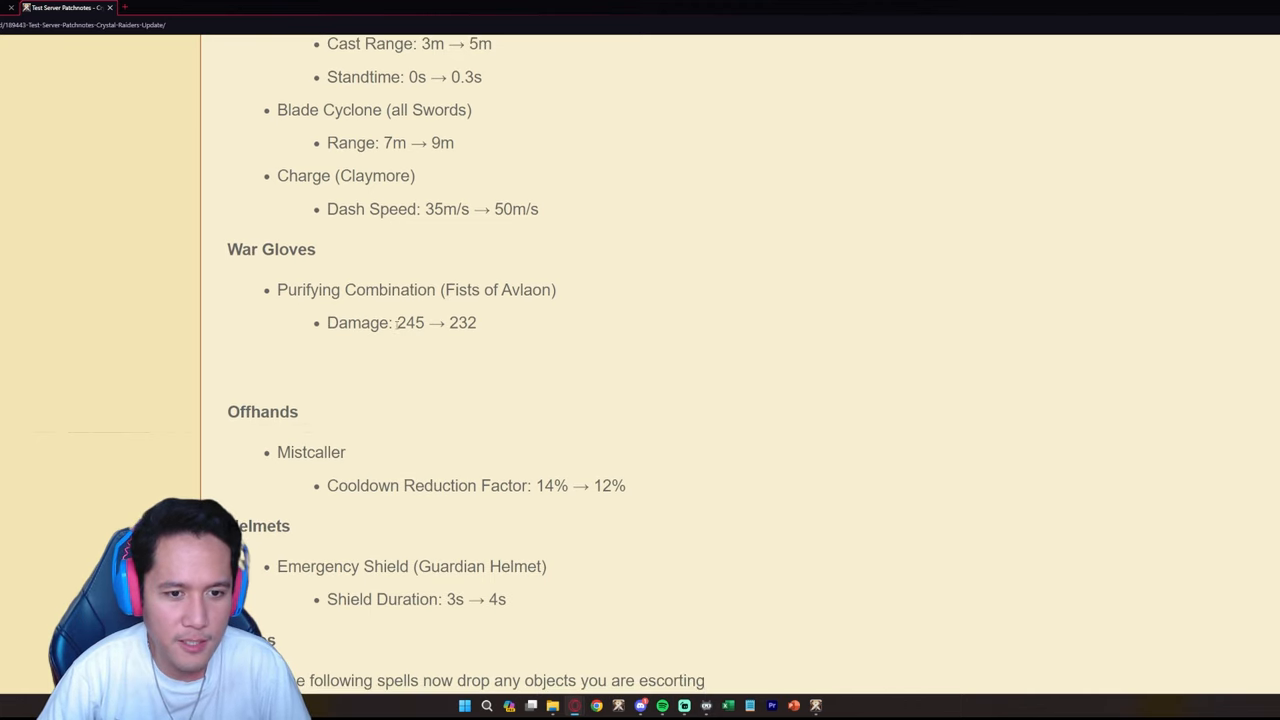
{"action": "double_click", "coordinate": [410, 322]}
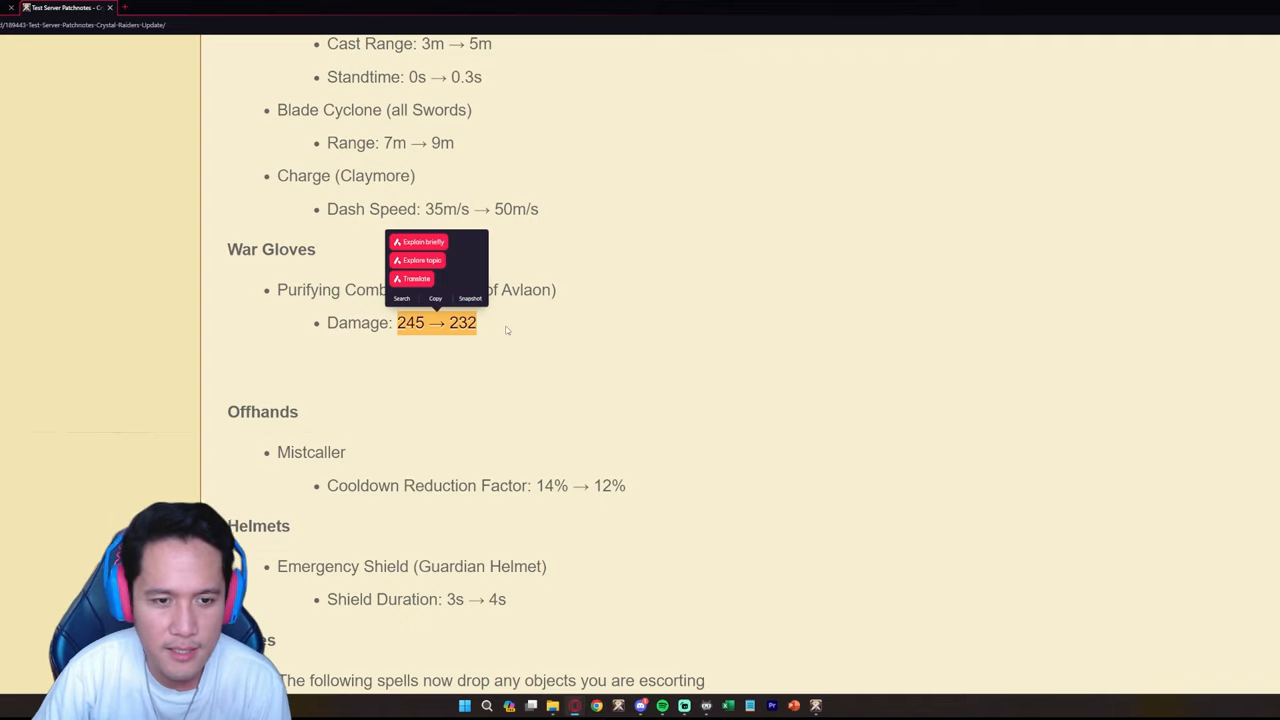
{"action": "left_click", "coordinate": [505, 330]}
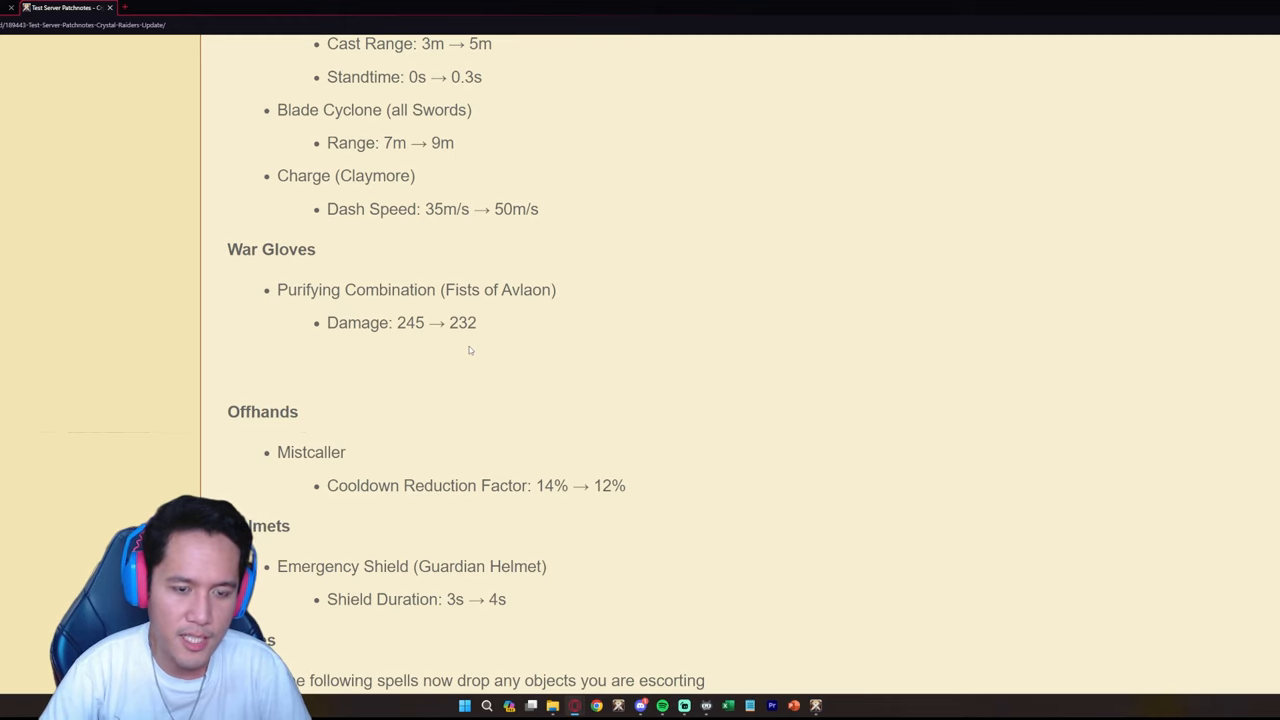
{"action": "mouse_move", "coordinate": [483, 339]}
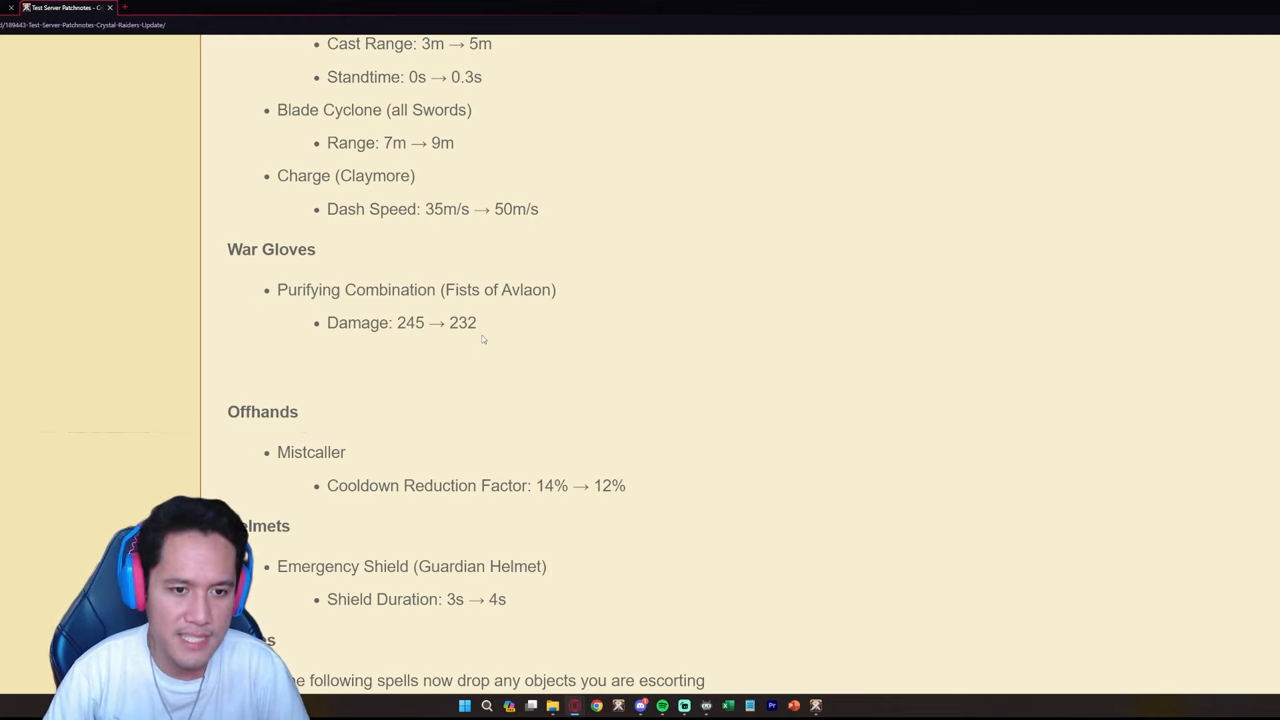
{"action": "mouse_move", "coordinate": [509, 334]}
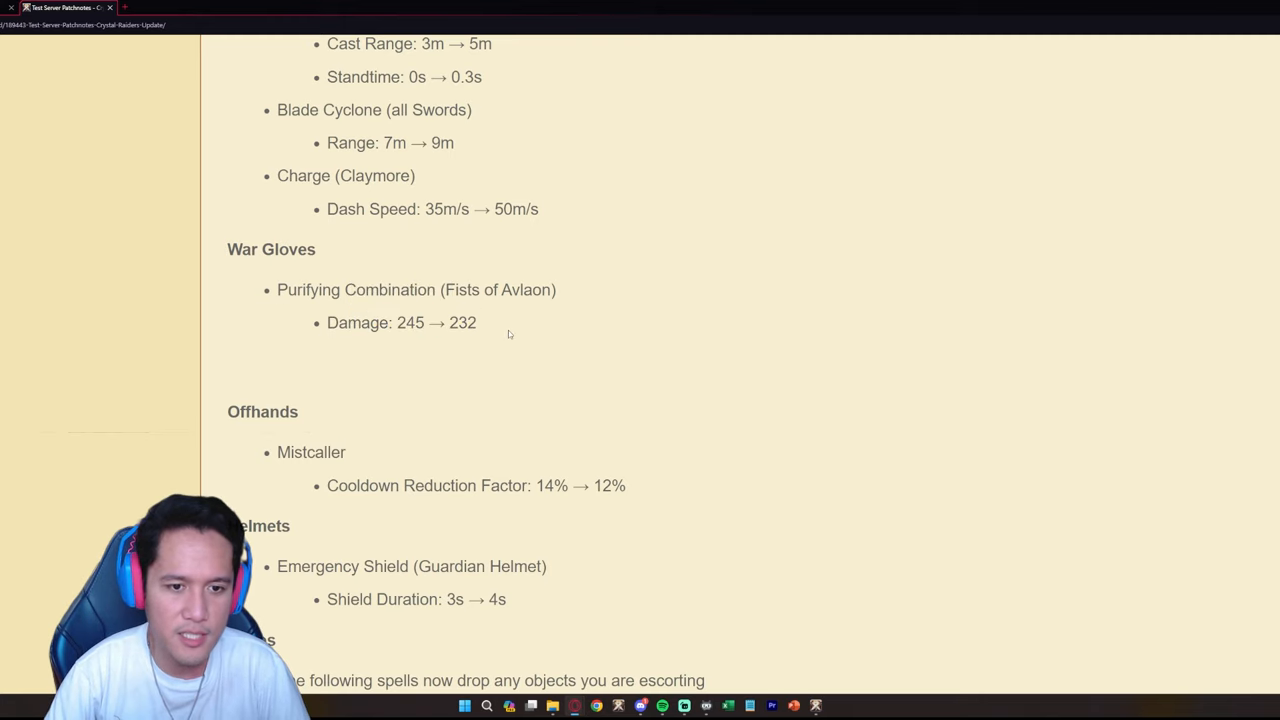
{"action": "mouse_move", "coordinate": [551, 382]}
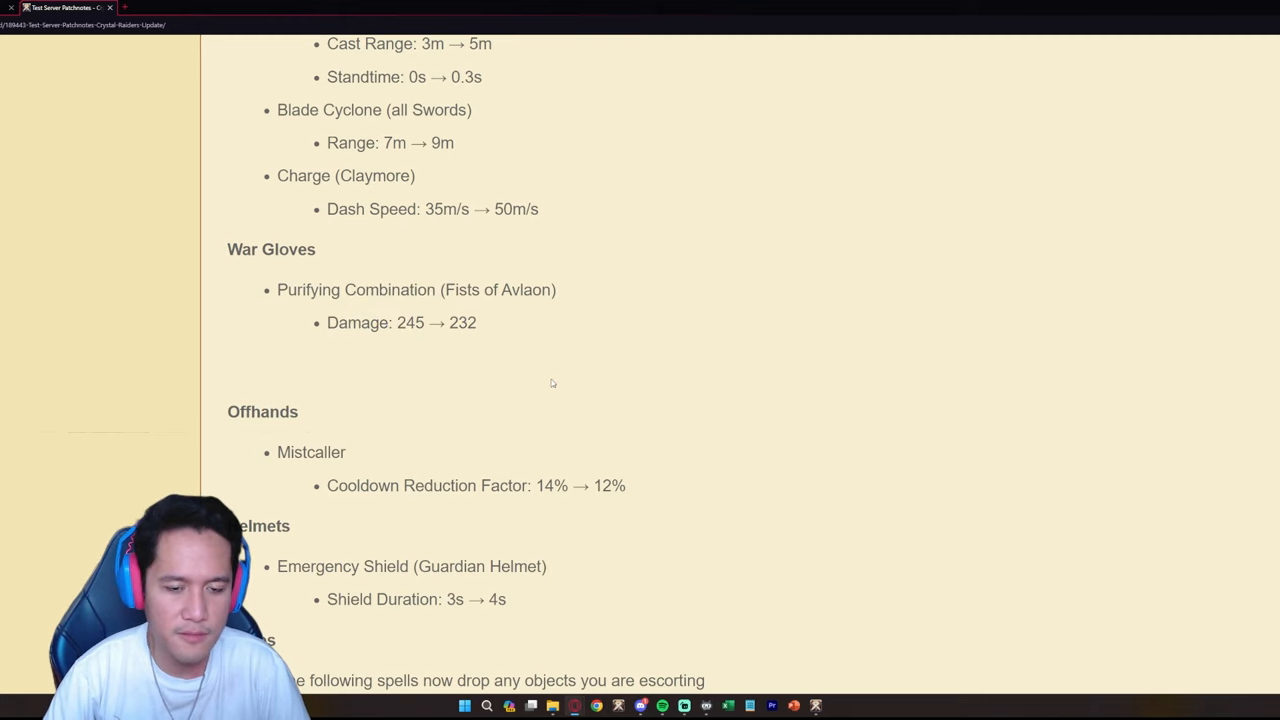
- Scroll further down through the Helmets and Shoes changes until Capes appear
{"action": "scroll", "scroll_direction": "down", "scroll_amount": 3}
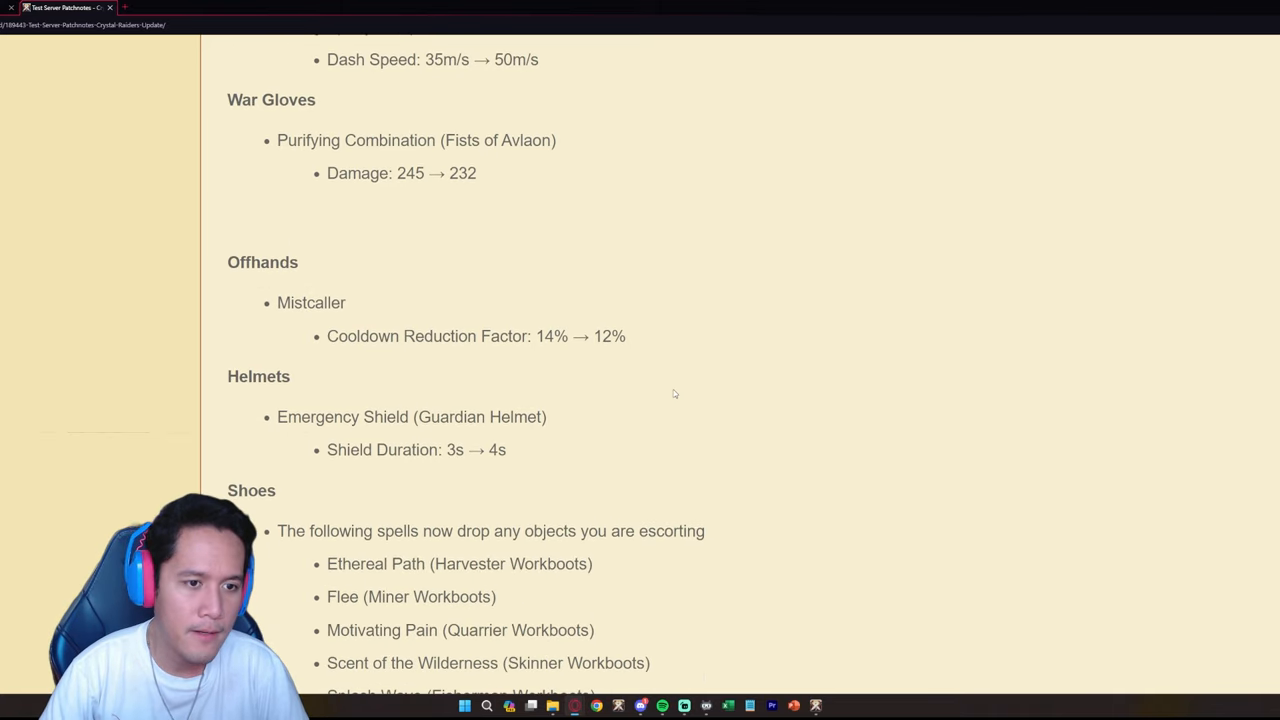
{"action": "mouse_move", "coordinate": [454, 373]}
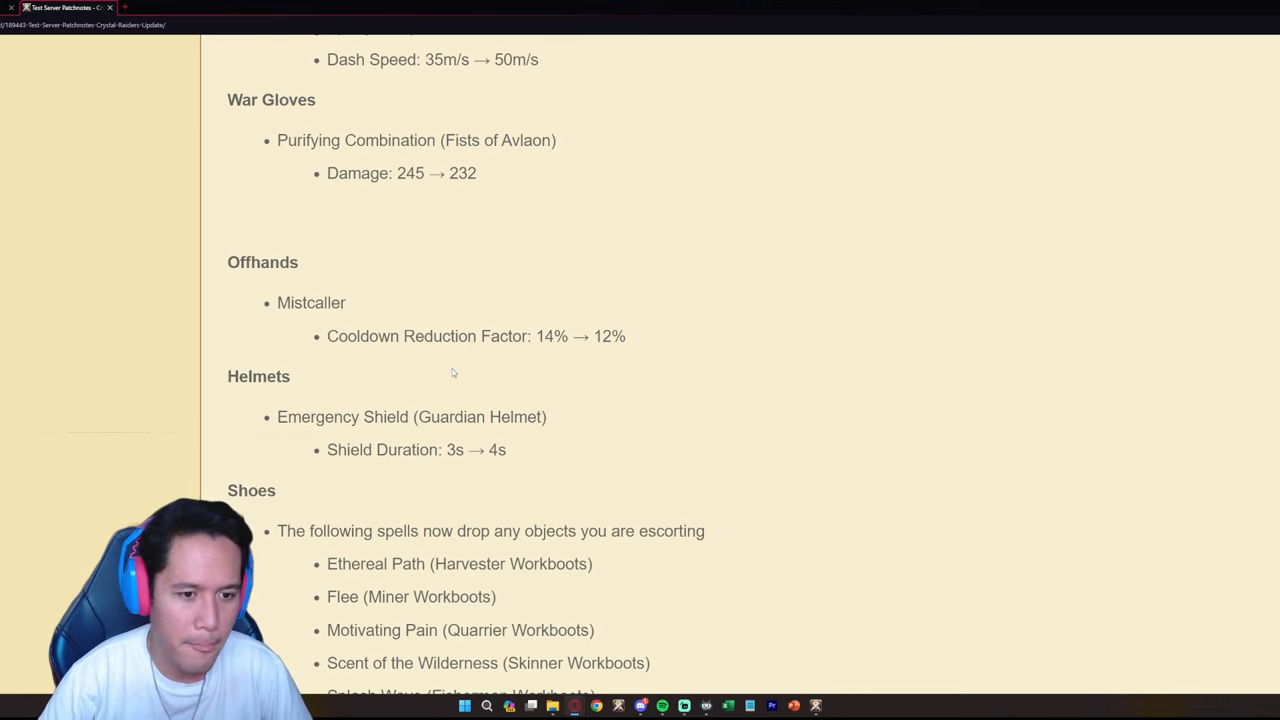
{"action": "scroll", "scroll_direction": "down", "scroll_amount": 3}
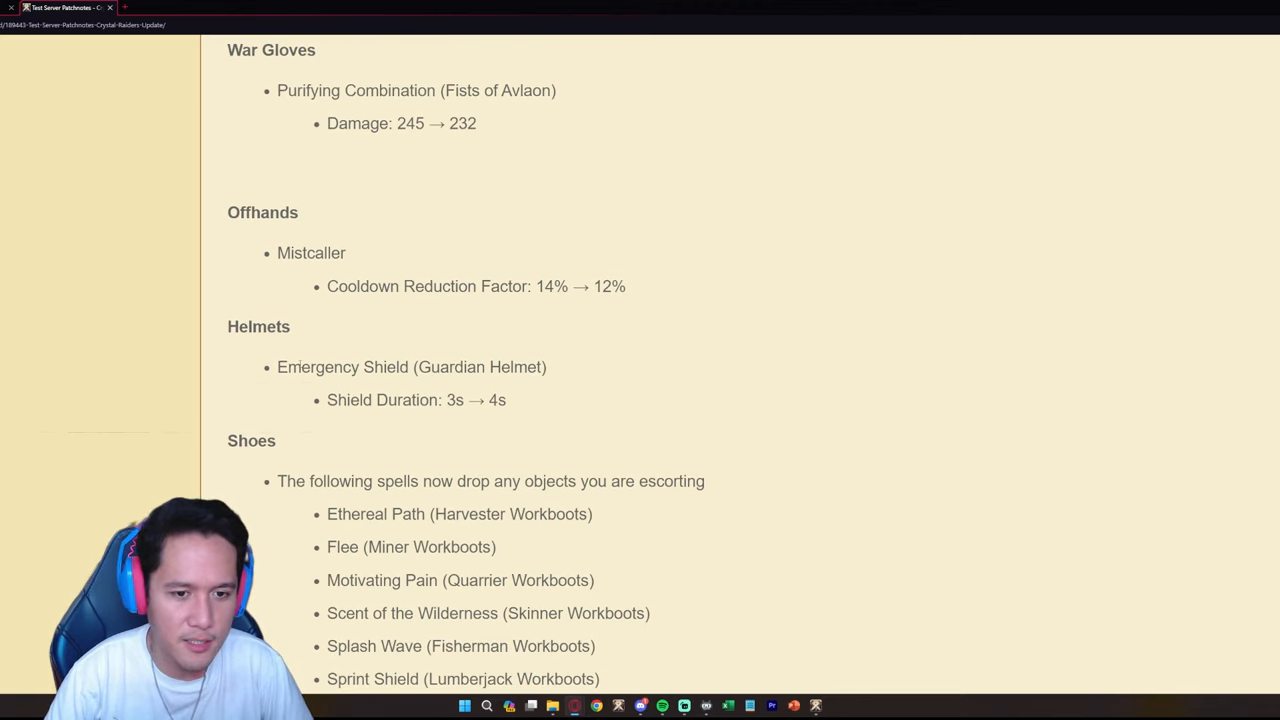
{"action": "scroll", "scroll_direction": "down", "scroll_amount": 3}
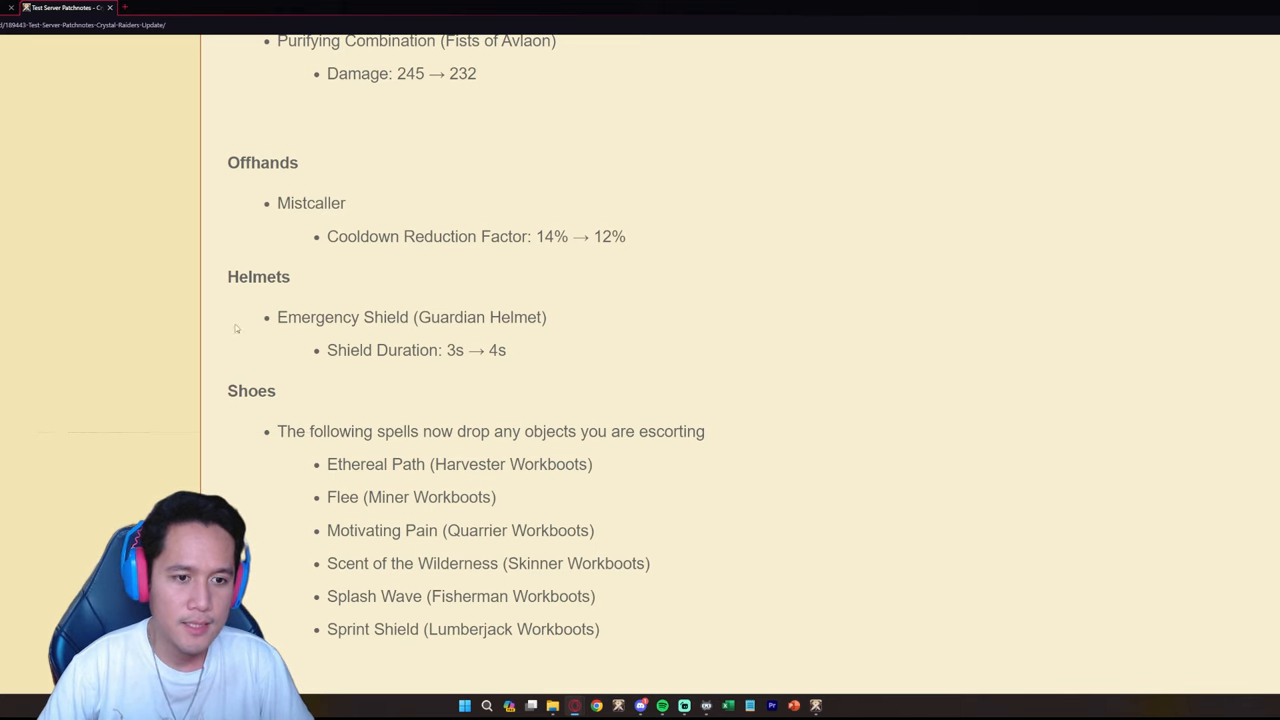
{"action": "scroll", "scroll_direction": "down", "scroll_amount": 3}
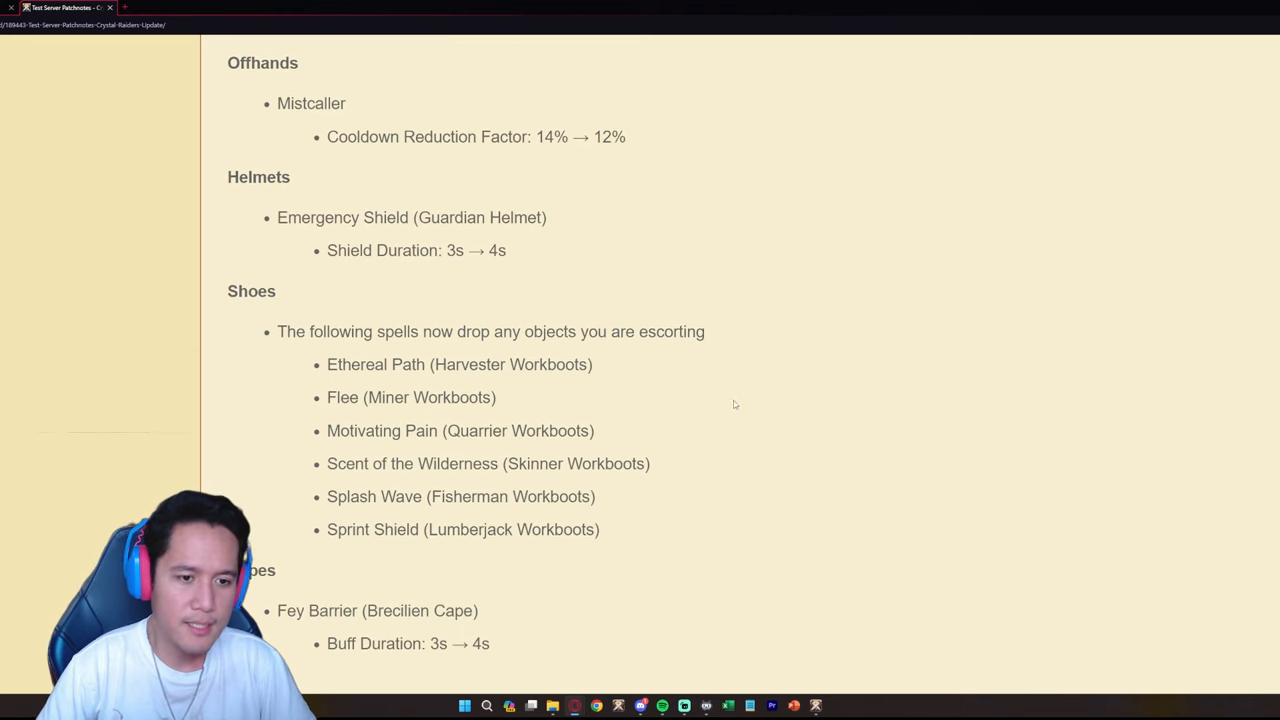
{"action": "mouse_move", "coordinate": [347, 346]}
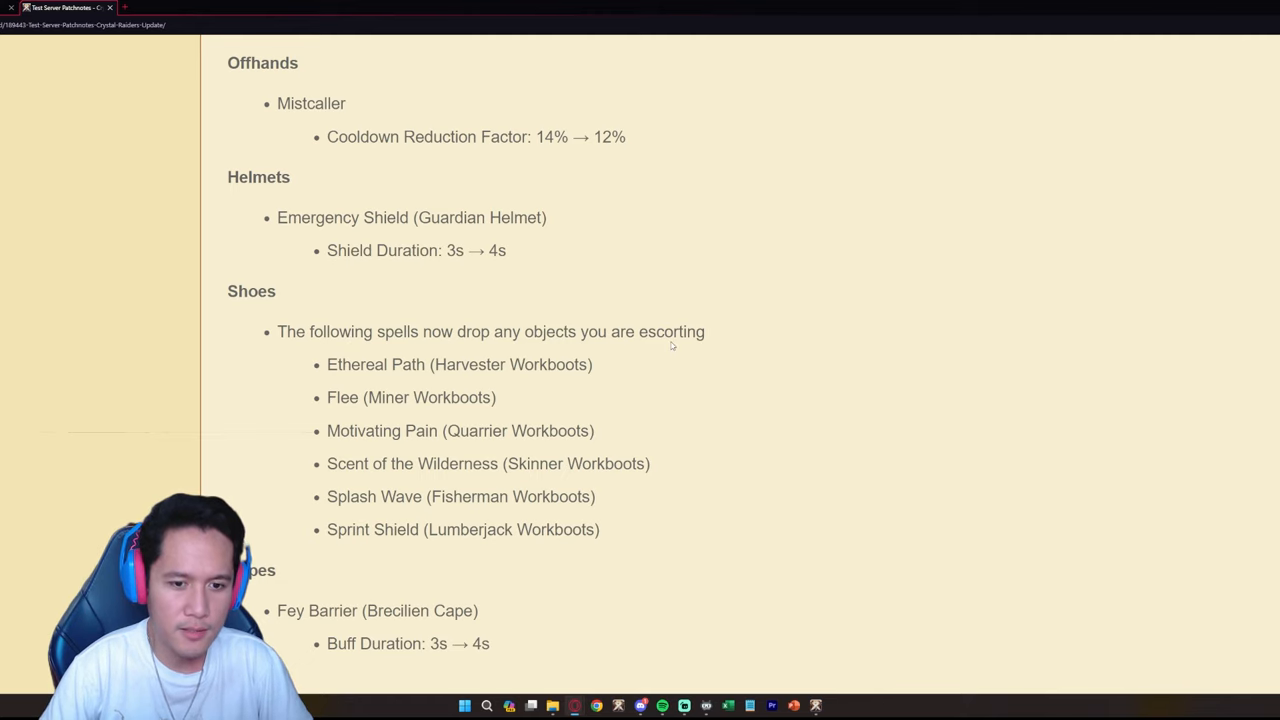
- Select and deselect the Shoes spell list, then scroll to Capes and Fixes
{"action": "scroll", "scroll_direction": "down", "scroll_amount": 3}
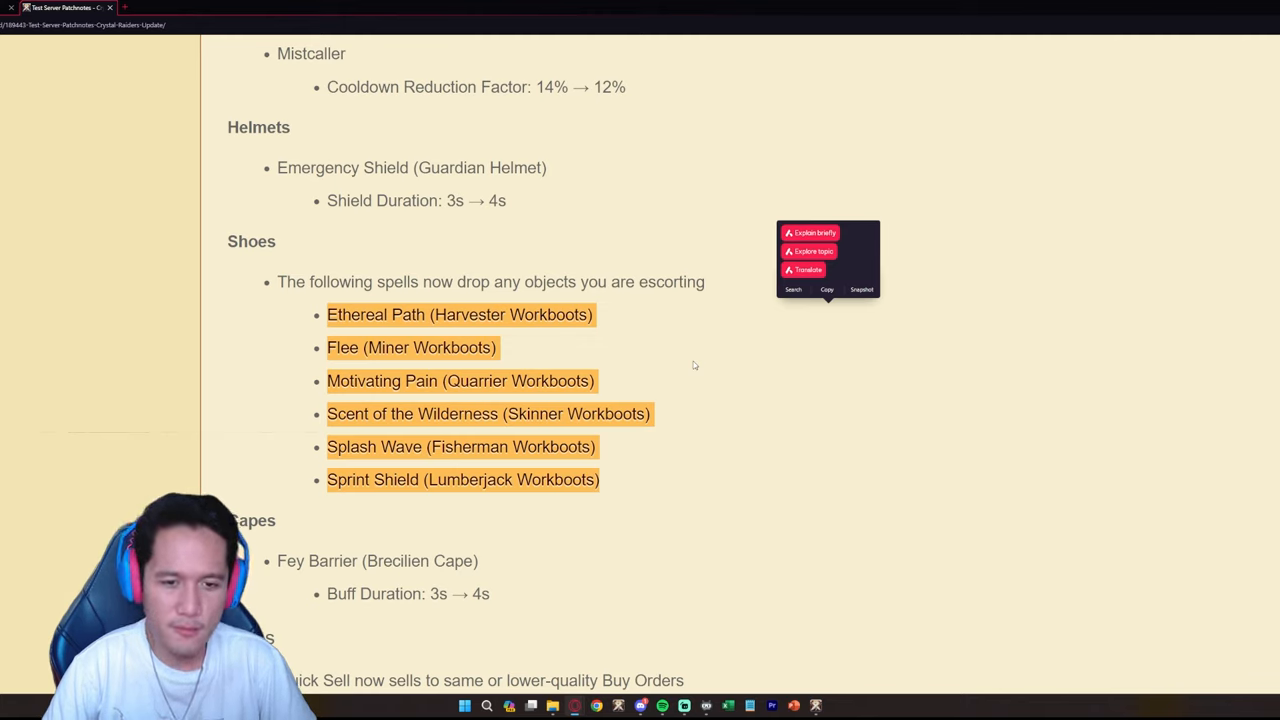
{"action": "left_click", "coordinate": [694, 365]}
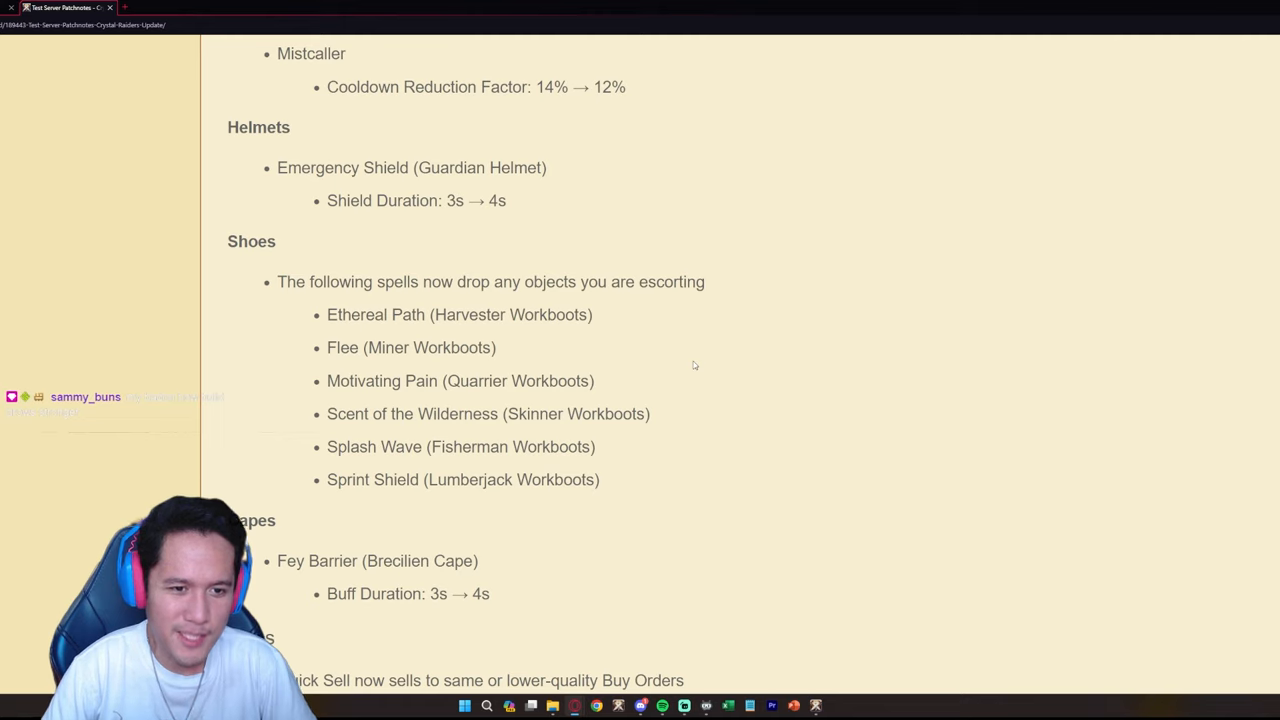
{"action": "mouse_move", "coordinate": [370, 373]}
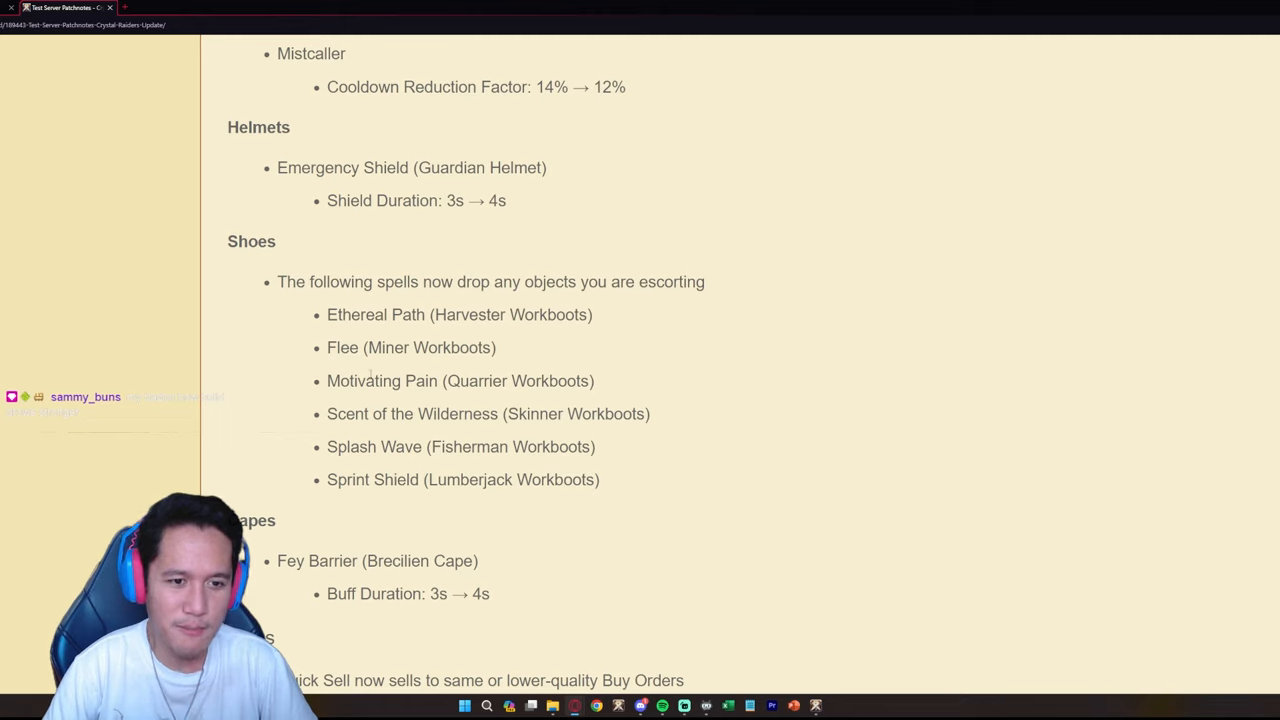
{"action": "mouse_move", "coordinate": [380, 365]}
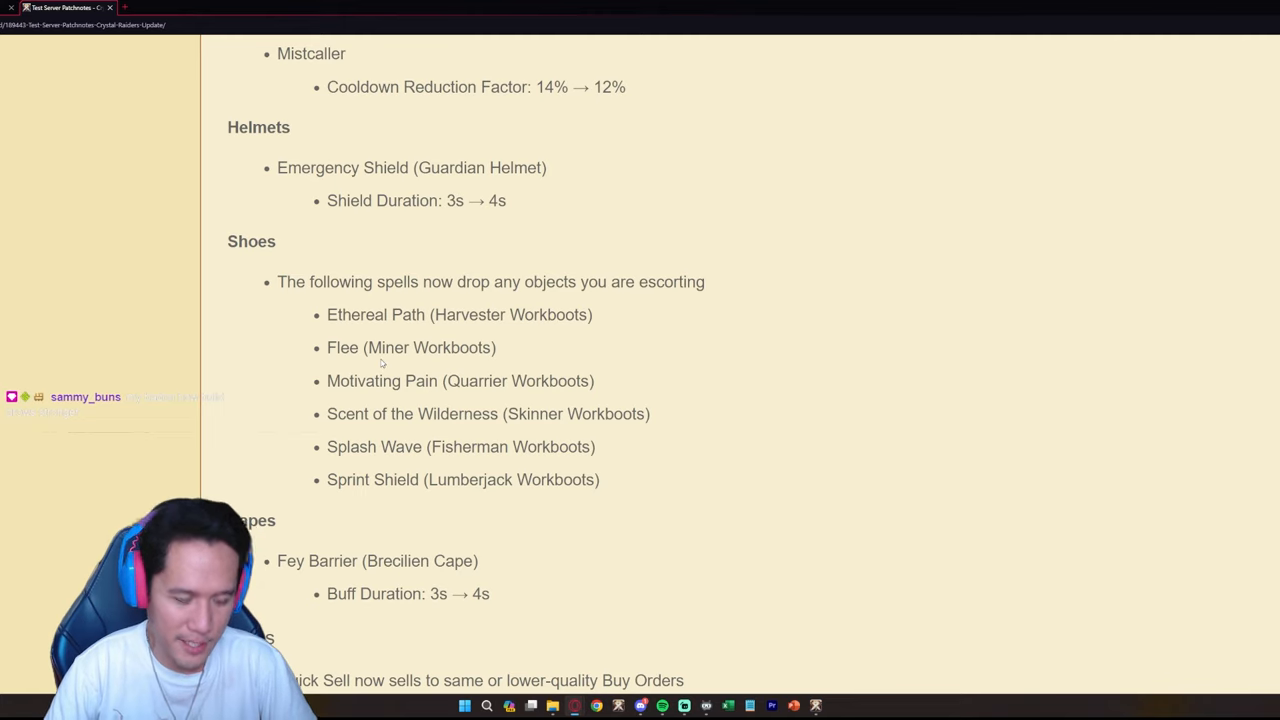
{"action": "mouse_move", "coordinate": [634, 490]}
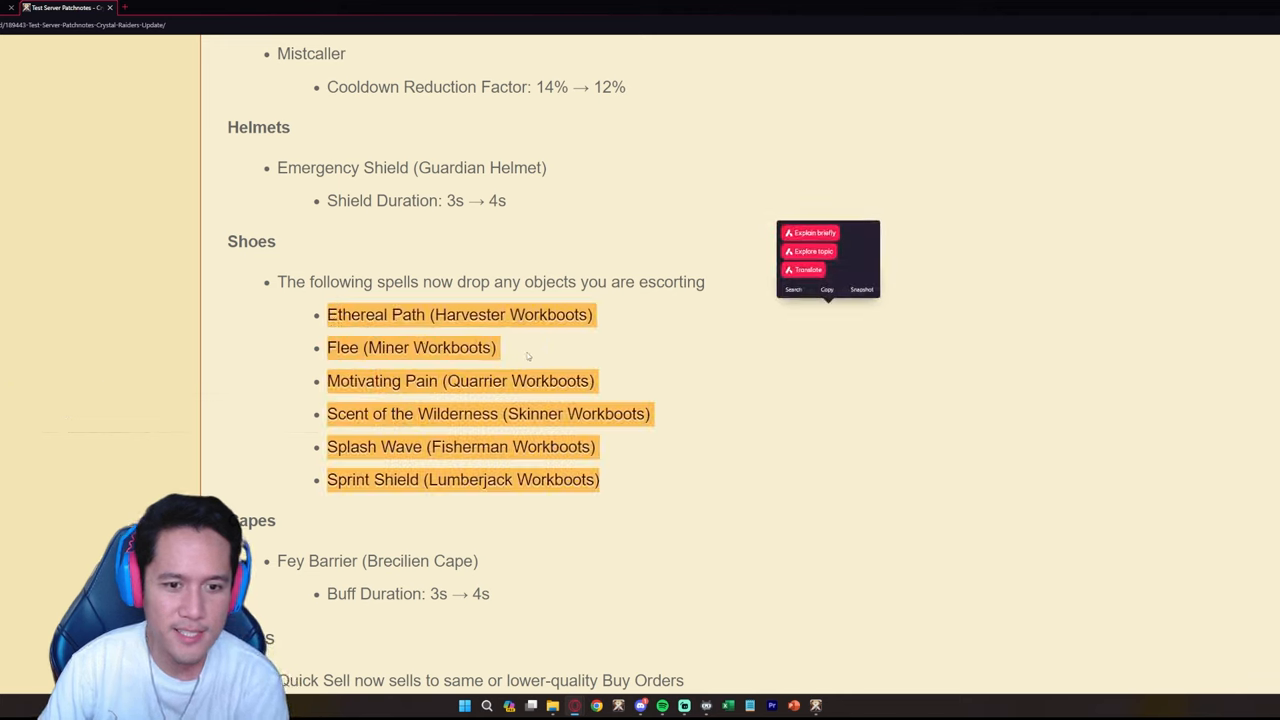
{"action": "left_click", "coordinate": [528, 356]}
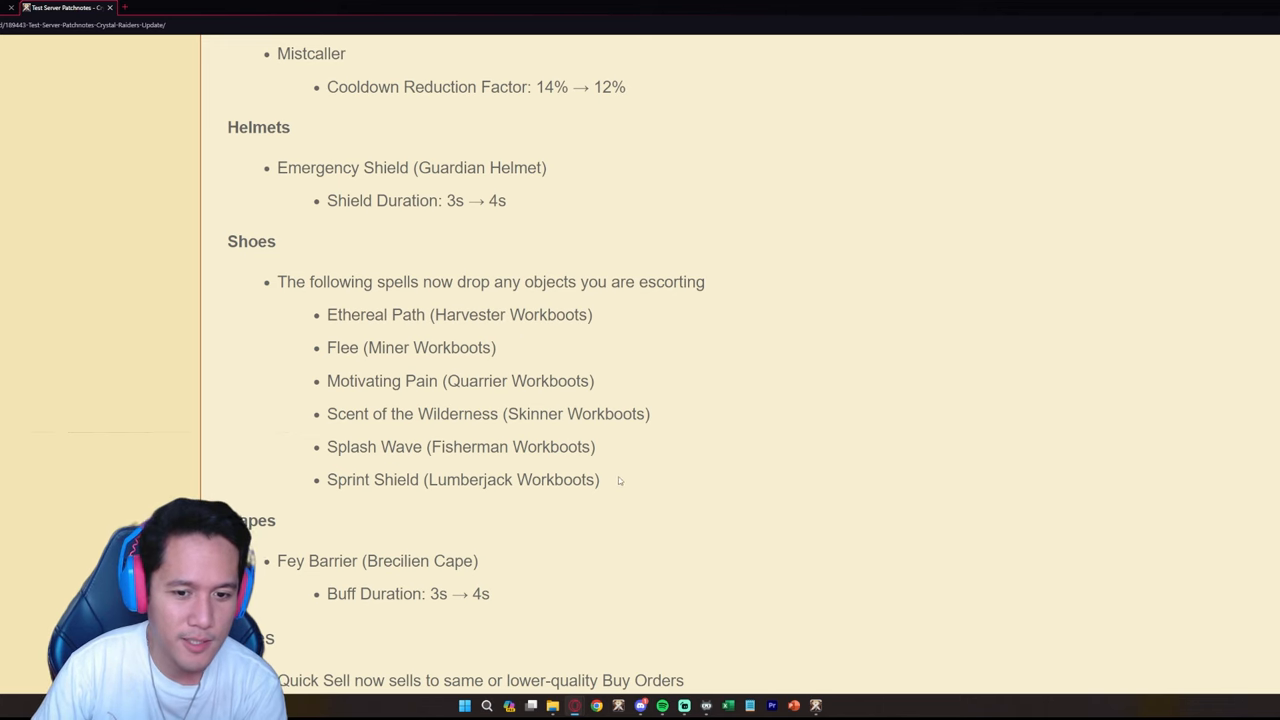
{"action": "left_click_drag", "start_coordinate": [327, 314], "coordinate": [600, 479]}
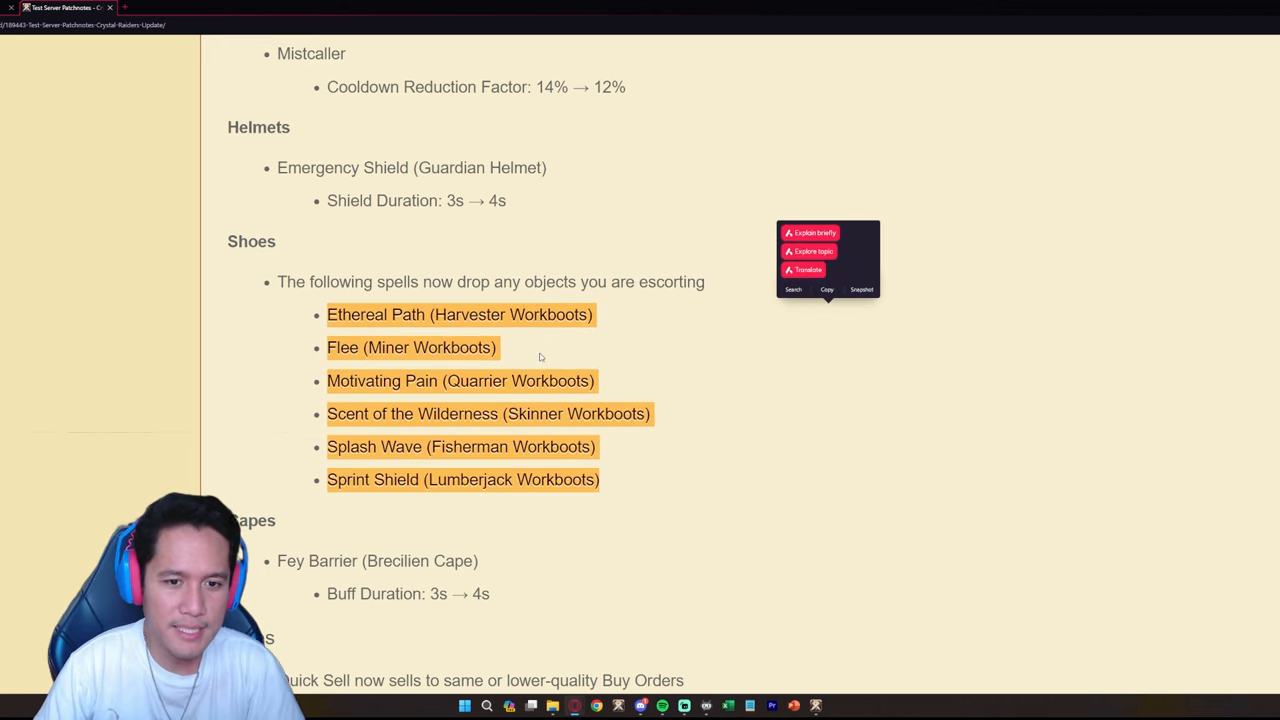
{"action": "scroll", "scroll_direction": "down", "scroll_amount": 3}
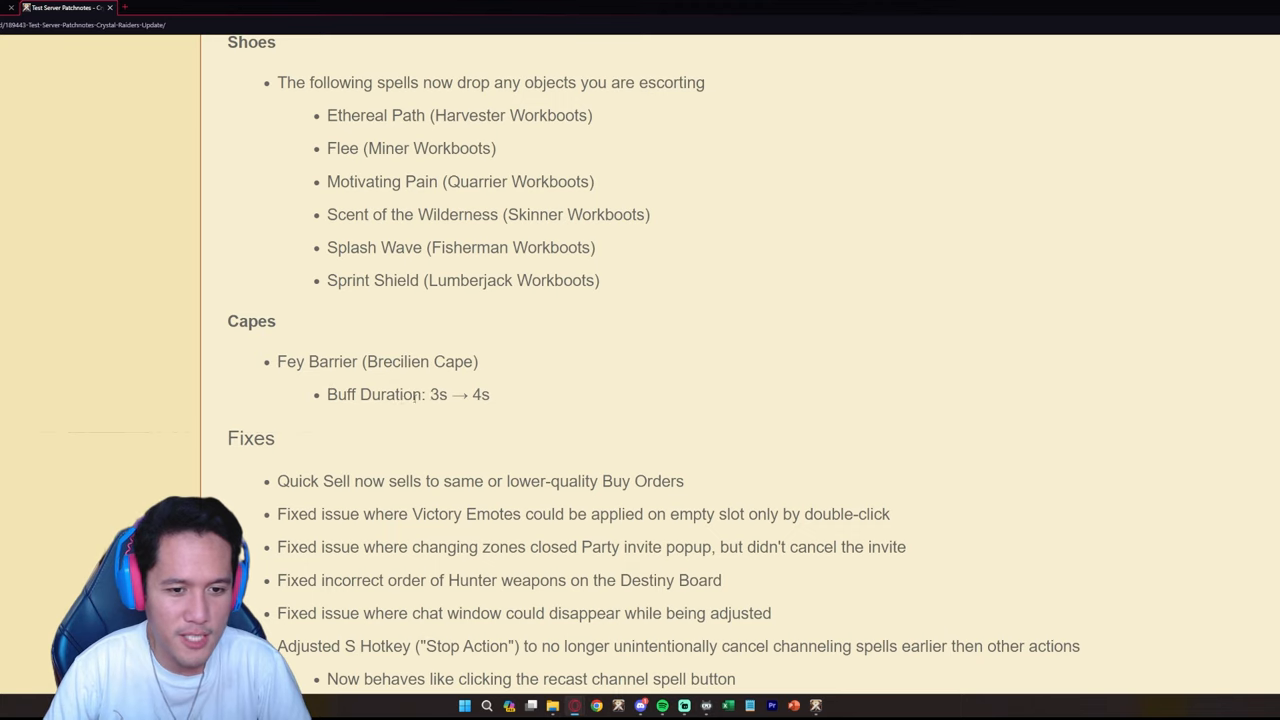
{"action": "mouse_move", "coordinate": [248, 378]}
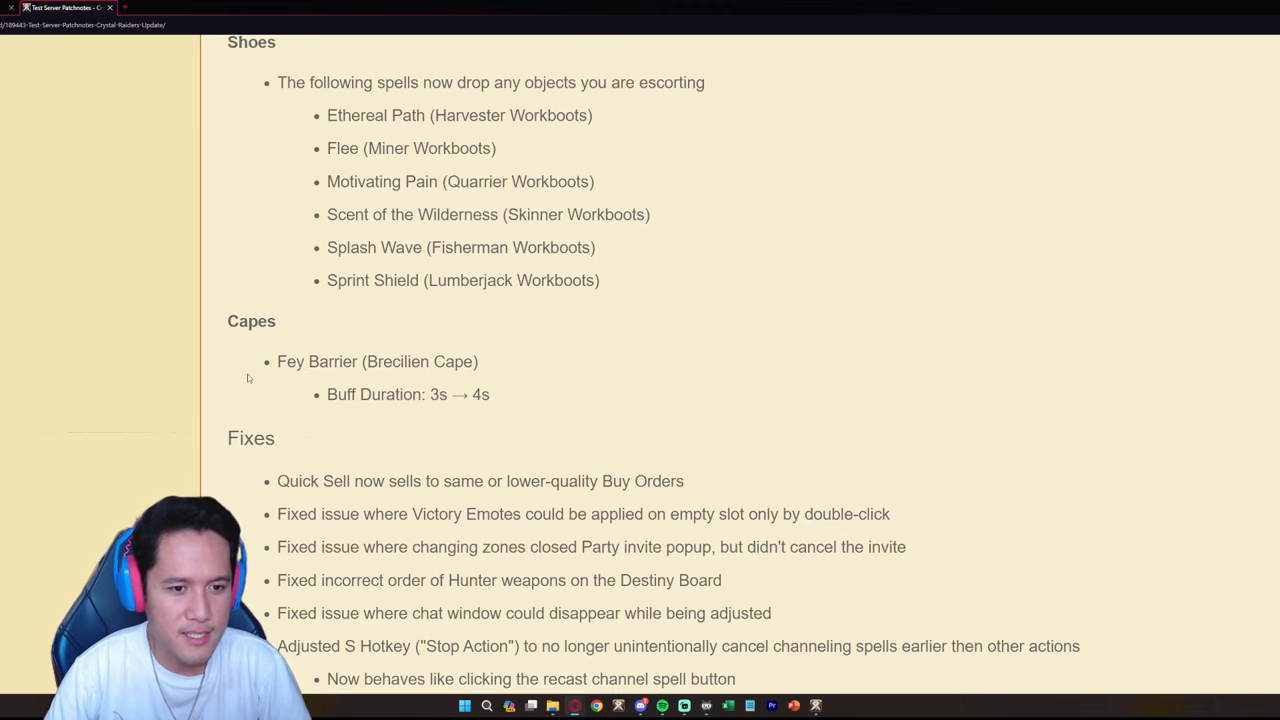
{"action": "scroll", "scroll_direction": "up", "scroll_amount": 3}
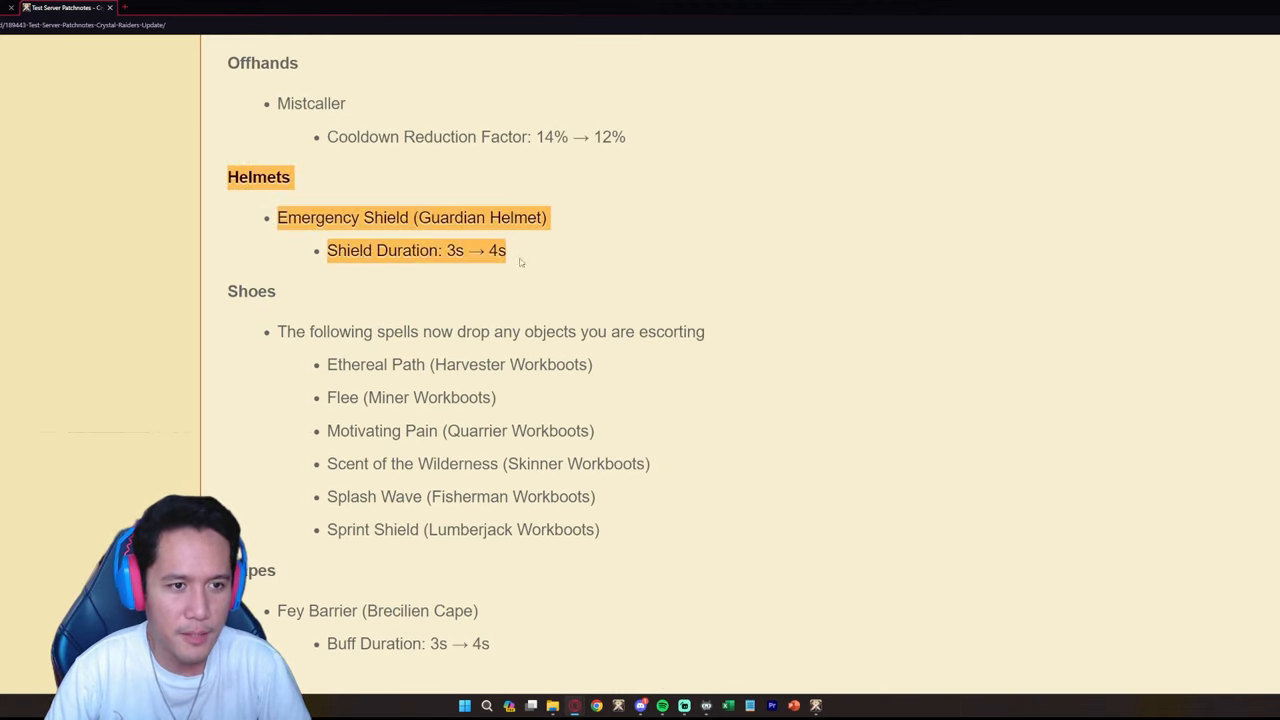
{"action": "scroll", "scroll_direction": "down", "scroll_amount": 3}
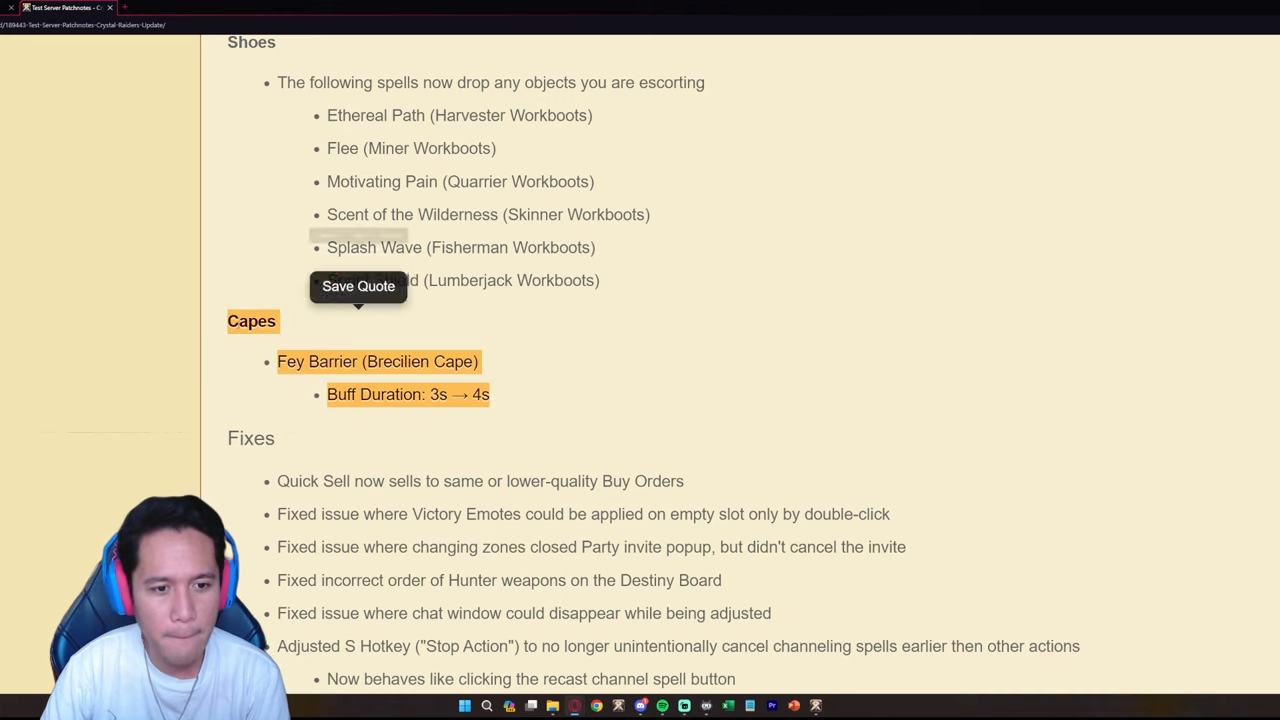
{"action": "left_click", "coordinate": [358, 286]}
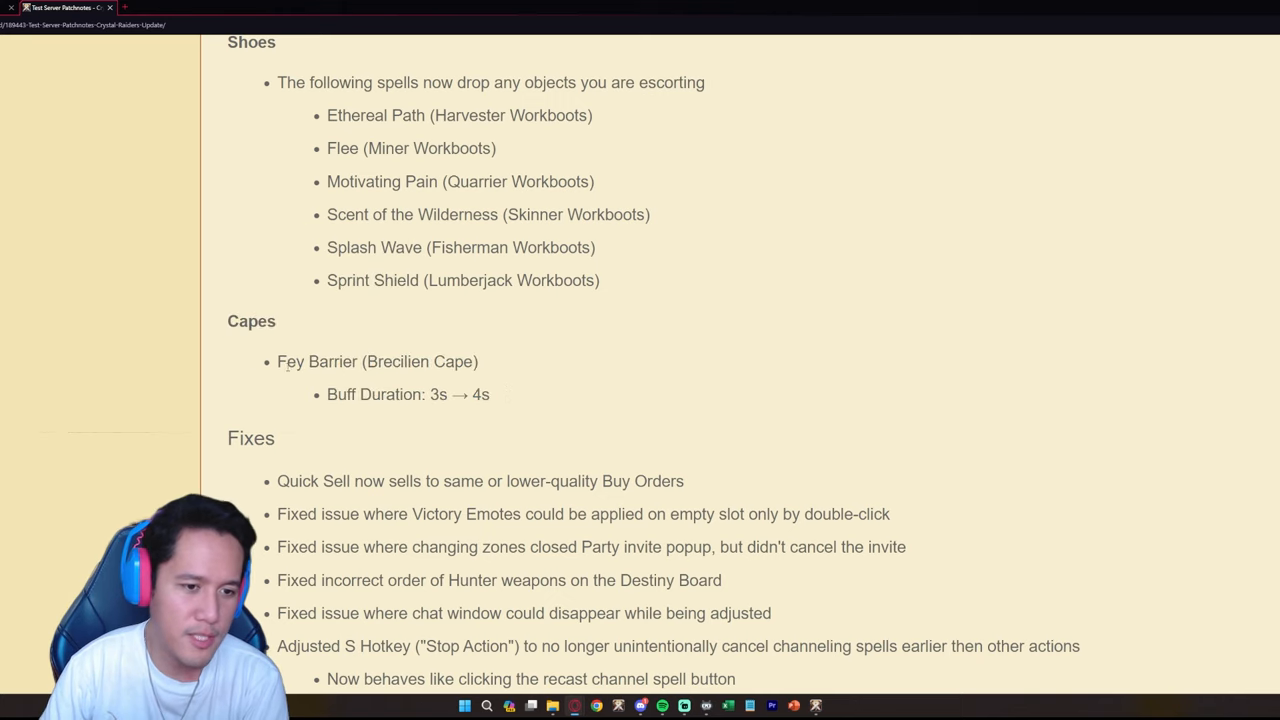
{"action": "mouse_move", "coordinate": [252, 366]}
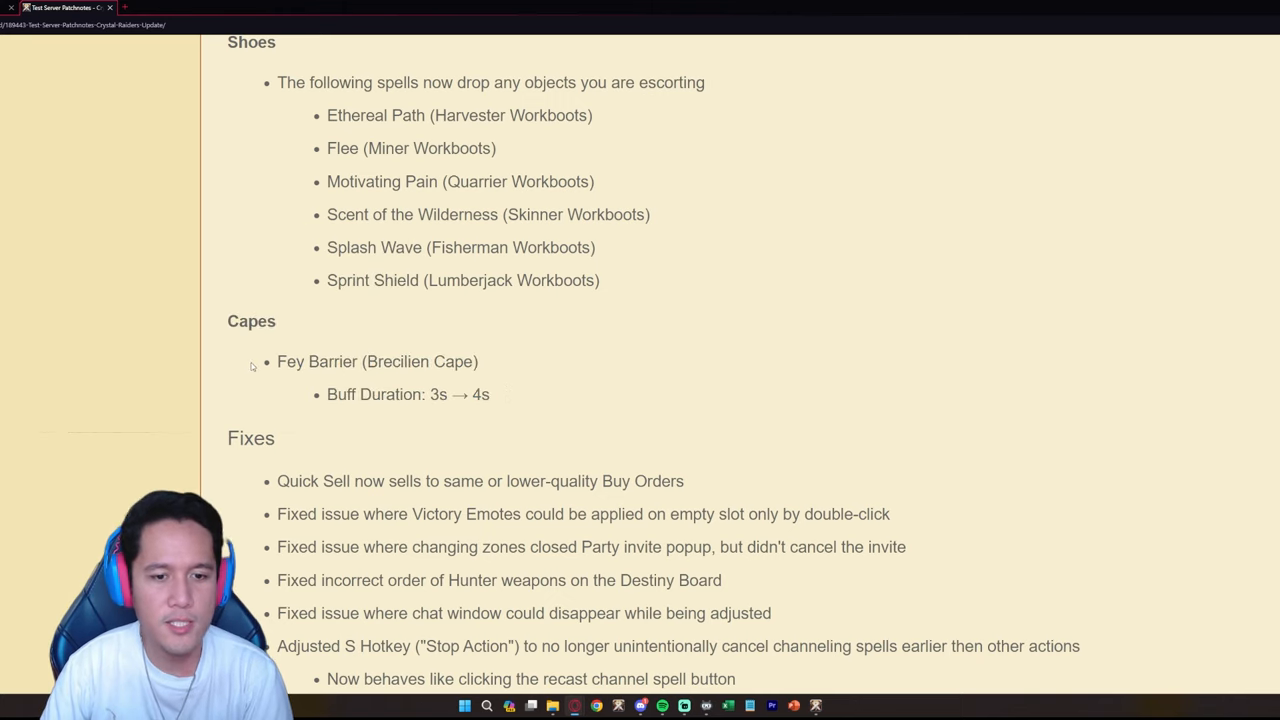
{"action": "scroll", "scroll_direction": "down", "scroll_amount": 3}
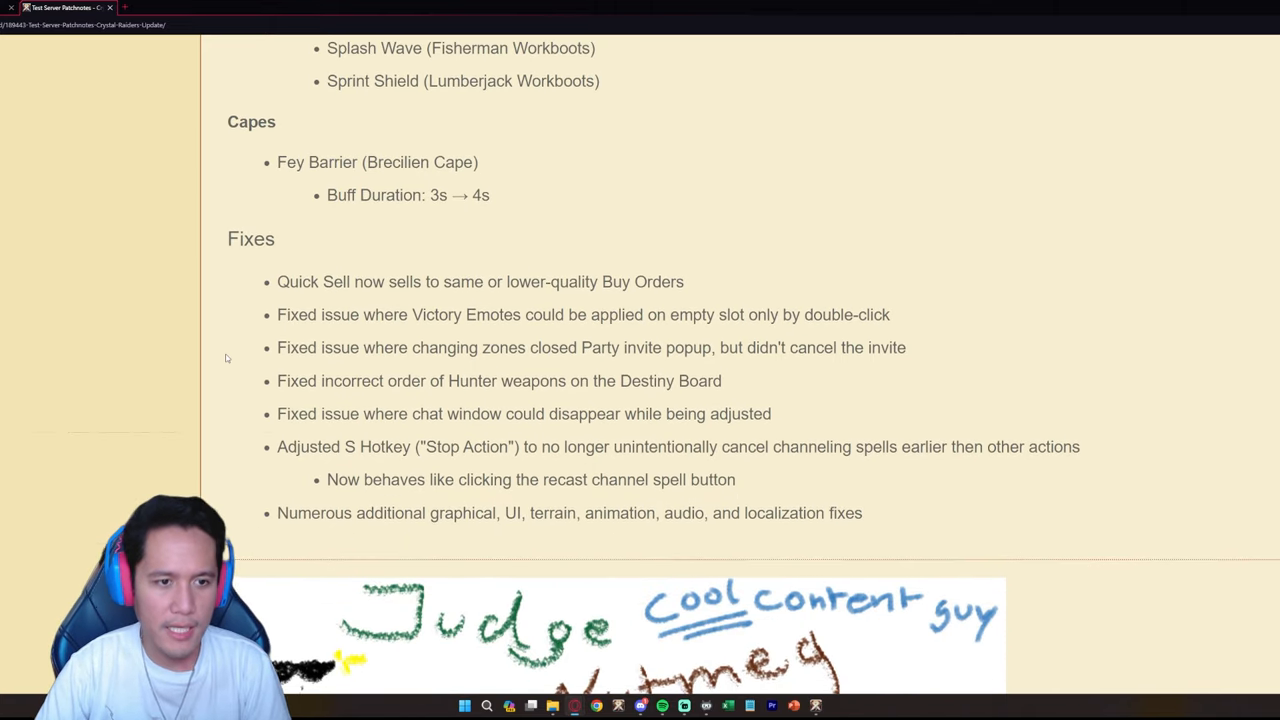
{"action": "mouse_move", "coordinate": [382, 306]}
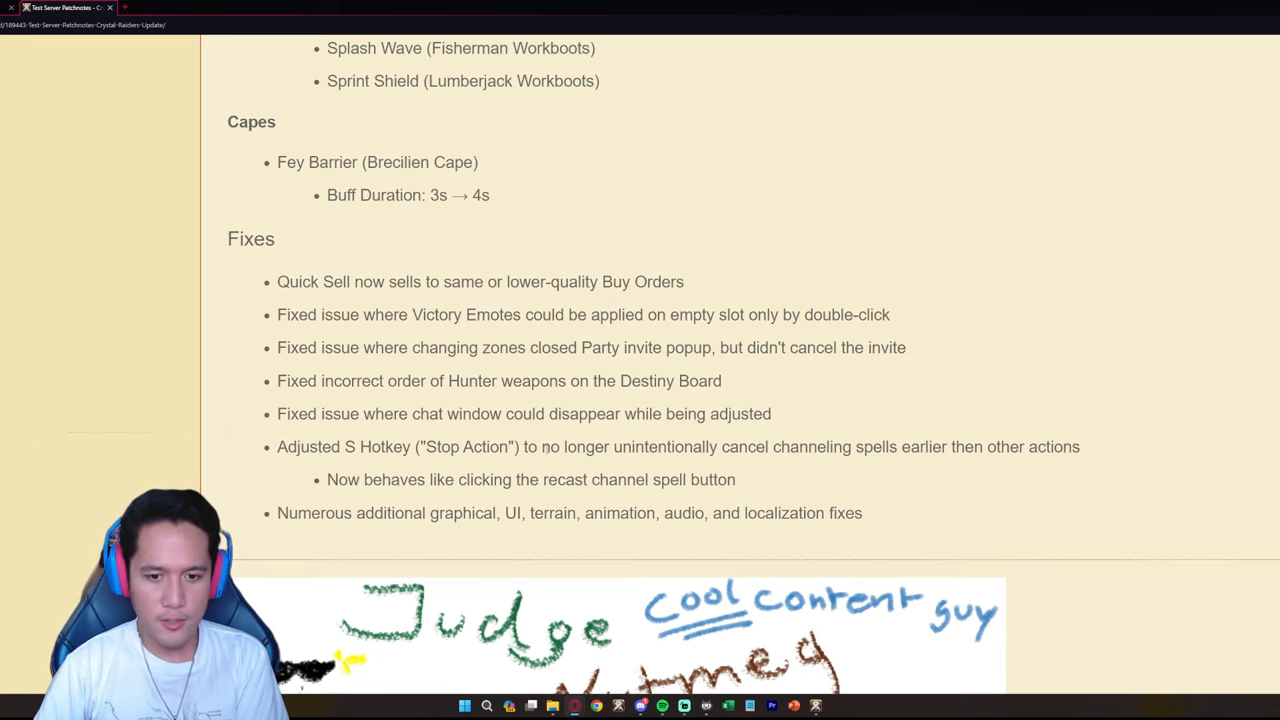
{"action": "mouse_move", "coordinate": [814, 461]}
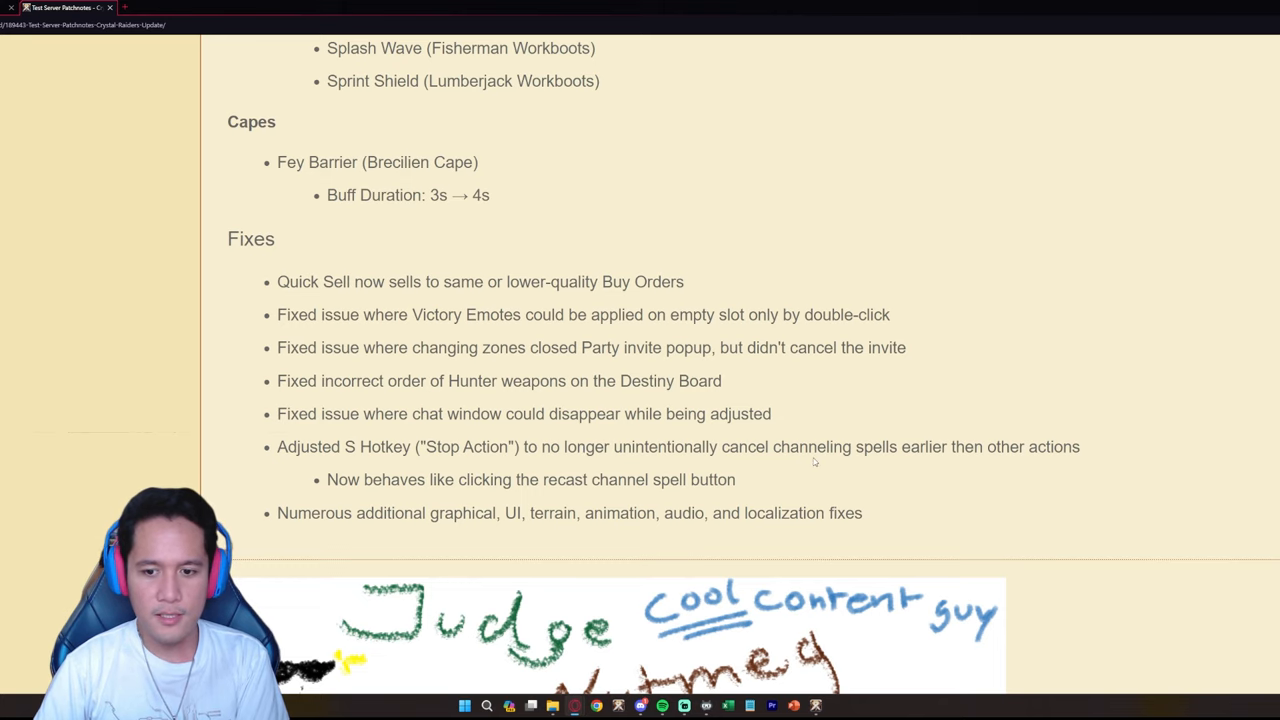
{"action": "mouse_move", "coordinate": [955, 460]}
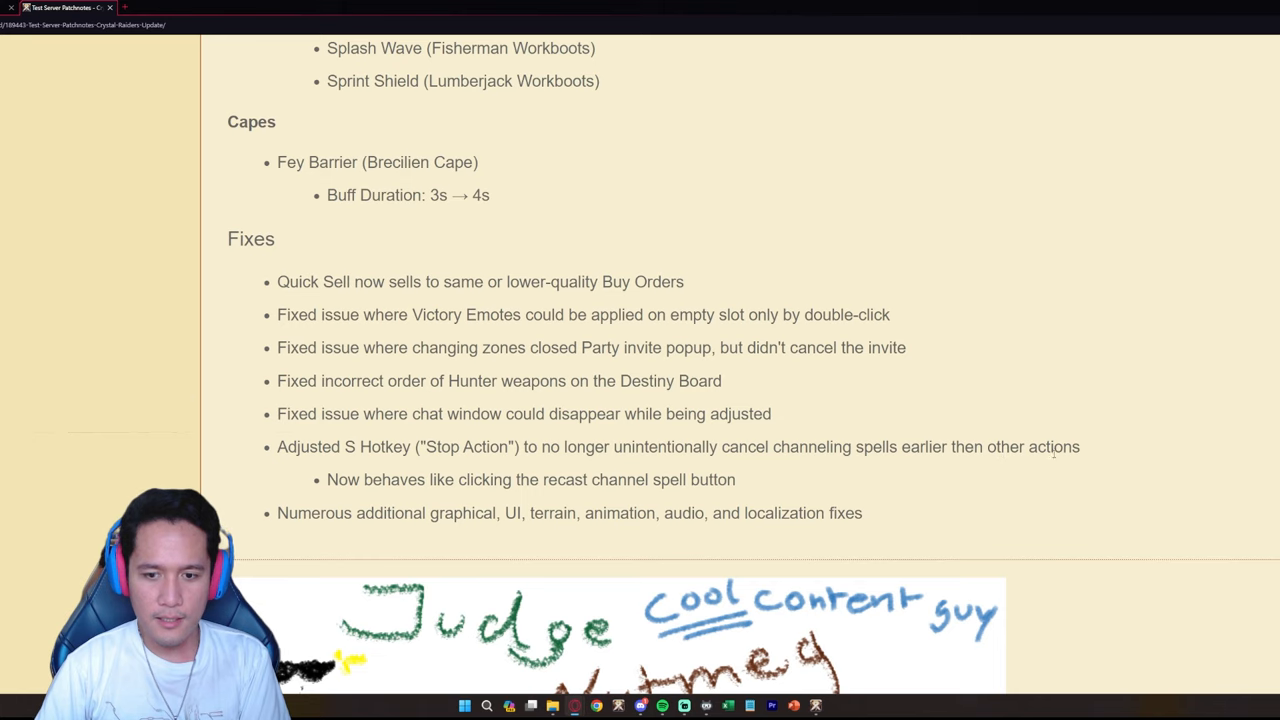
- Double-click within the Fixes list at the end of the post
{"action": "double_click", "coordinate": [963, 447]}
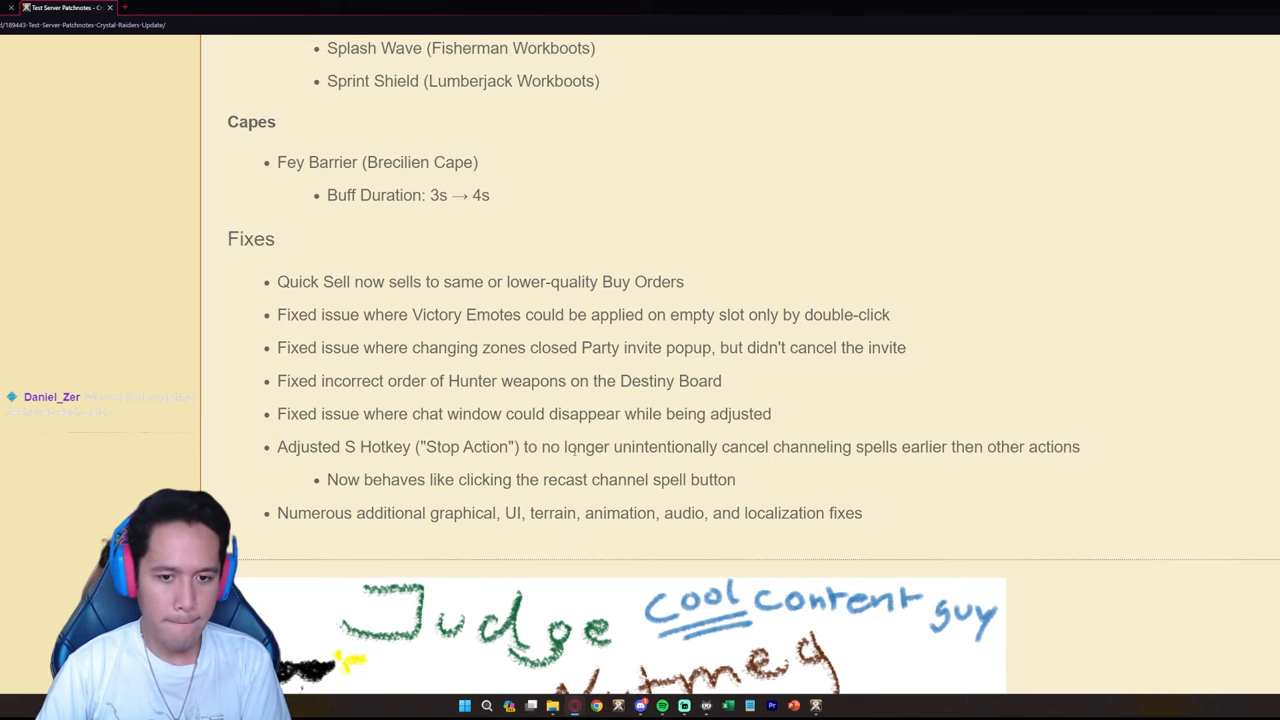
- Scroll to the replies, then back up to the Arcane Staffs and Axes changes
{"action": "scroll", "scroll_direction": "down", "scroll_amount": 3}
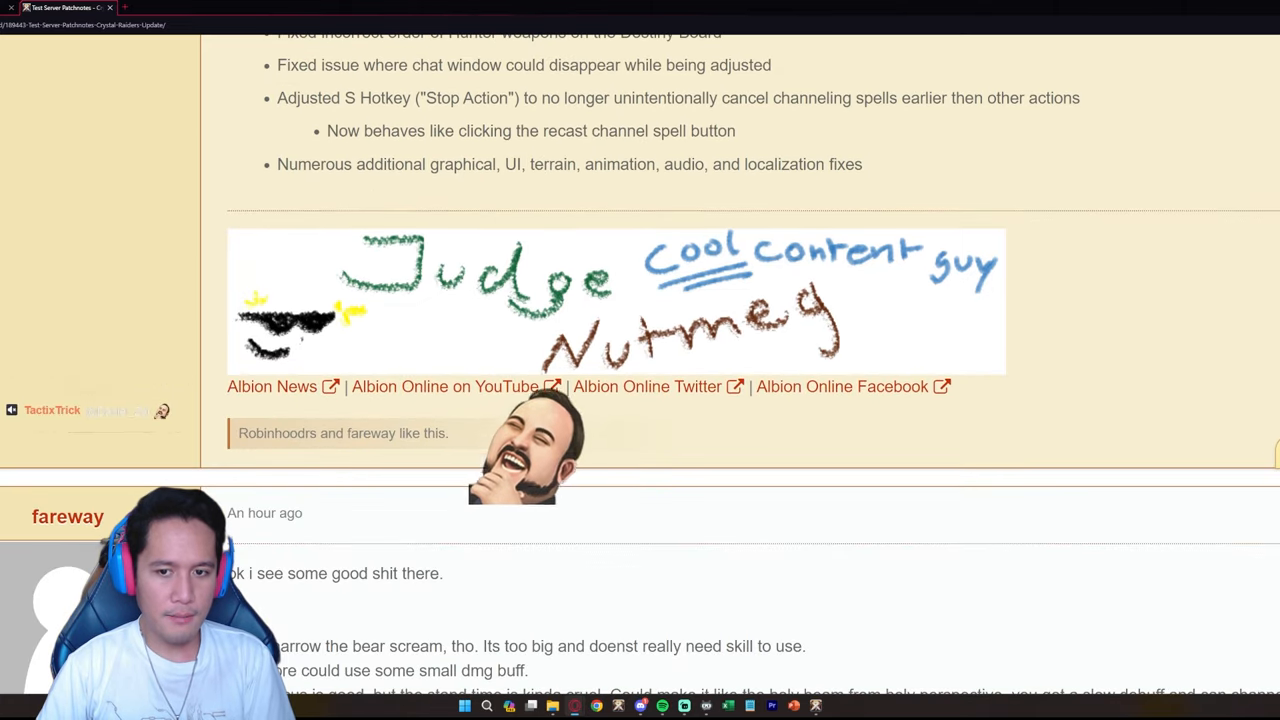
{"action": "scroll", "scroll_direction": "up", "scroll_amount": 3}
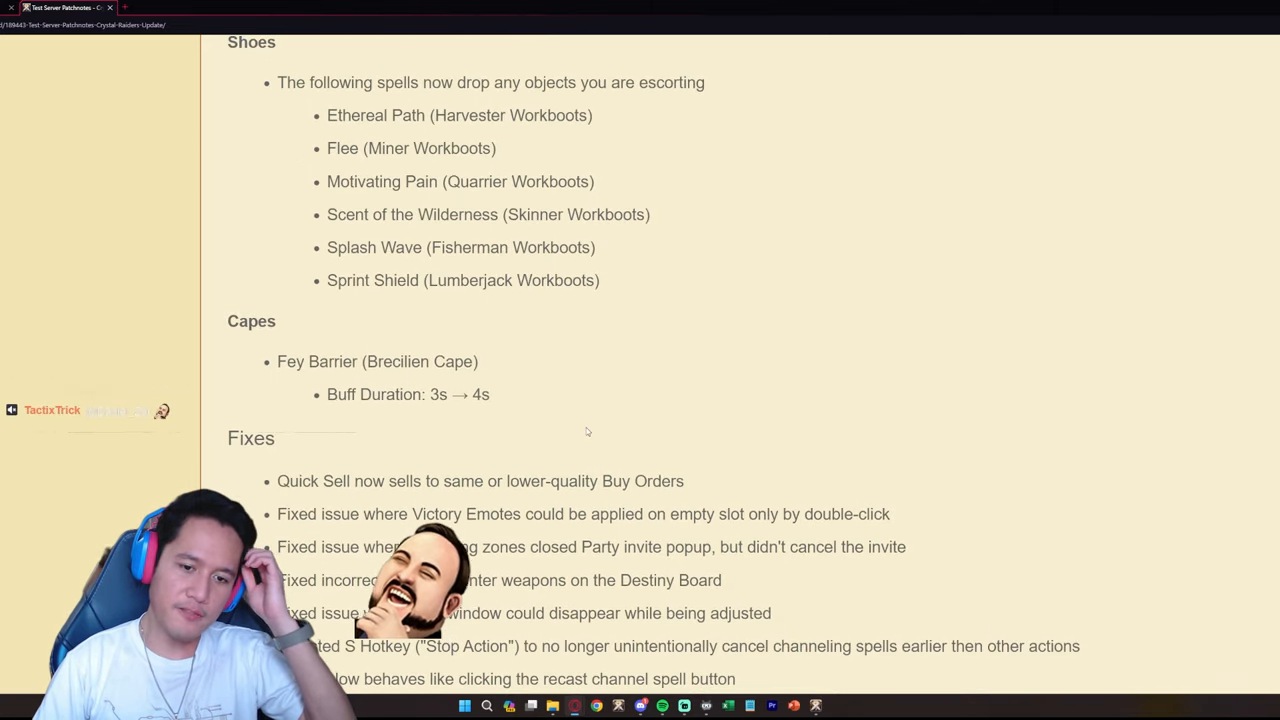
{"action": "scroll", "scroll_direction": "up", "scroll_amount": 3}
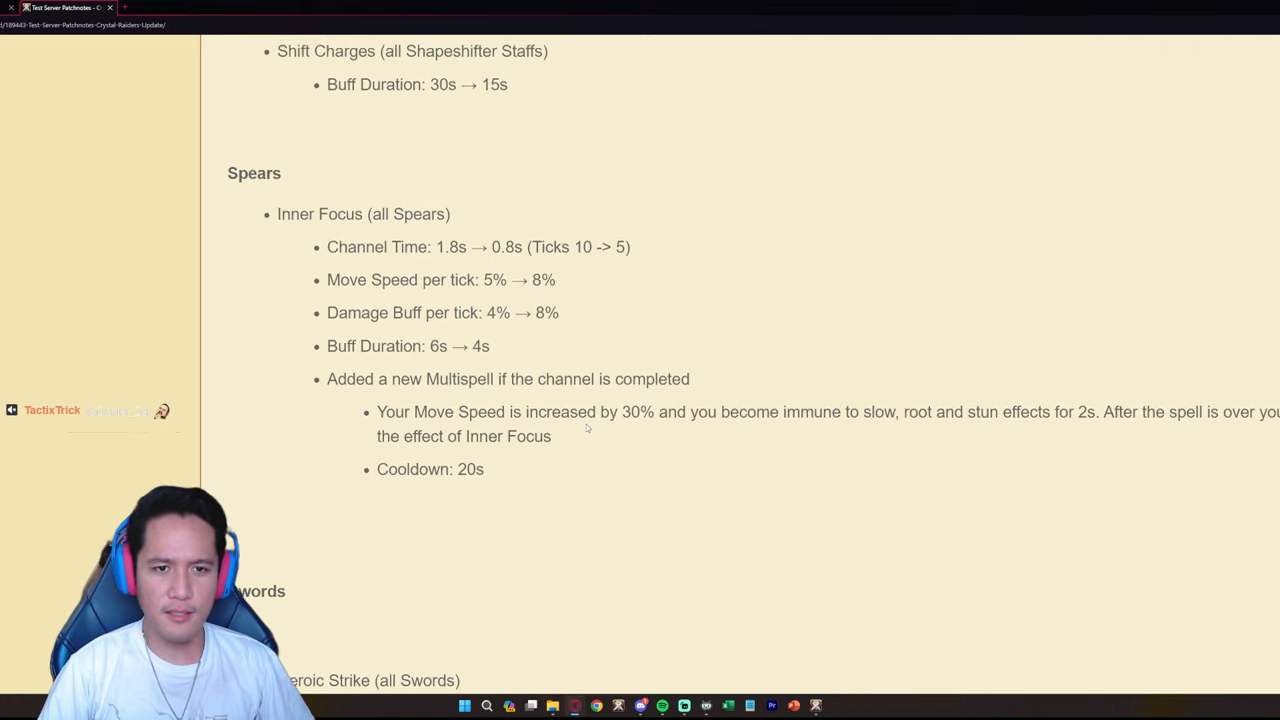
{"action": "scroll", "scroll_direction": "up", "scroll_amount": 3}
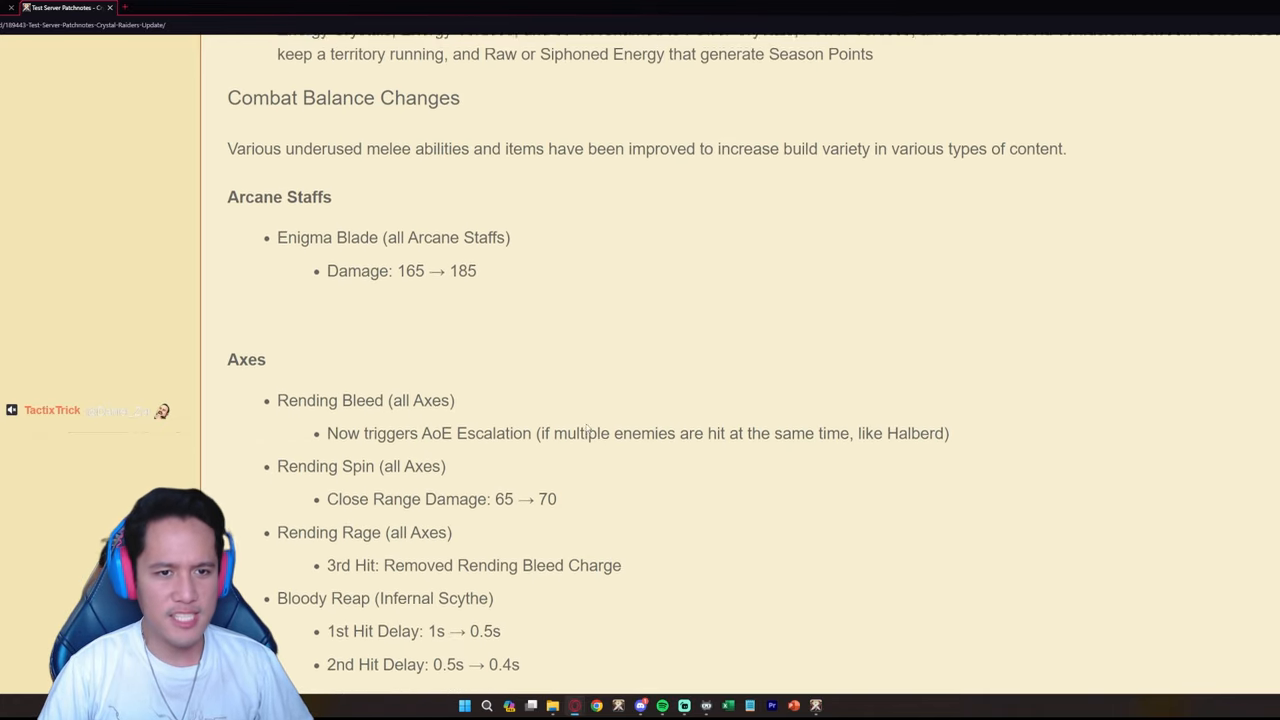
{"action": "scroll", "scroll_direction": "up", "scroll_amount": 3}
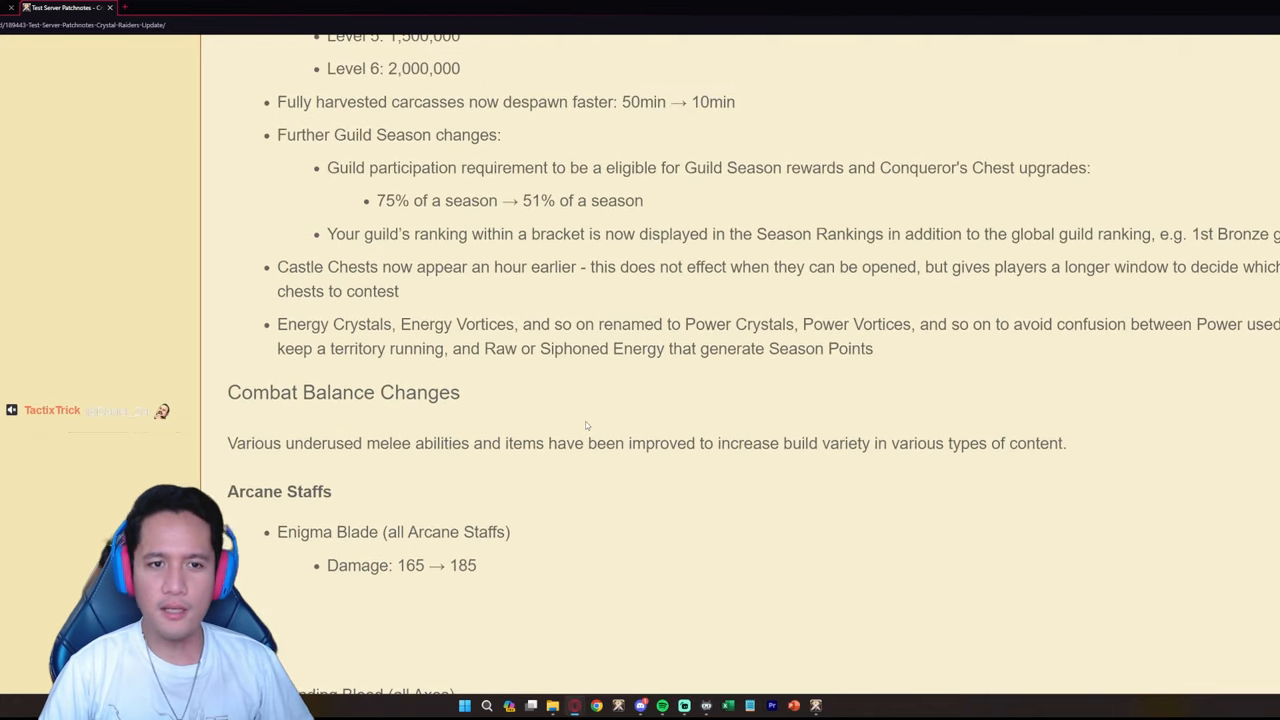
{"action": "scroll", "scroll_direction": "down", "scroll_amount": 3}
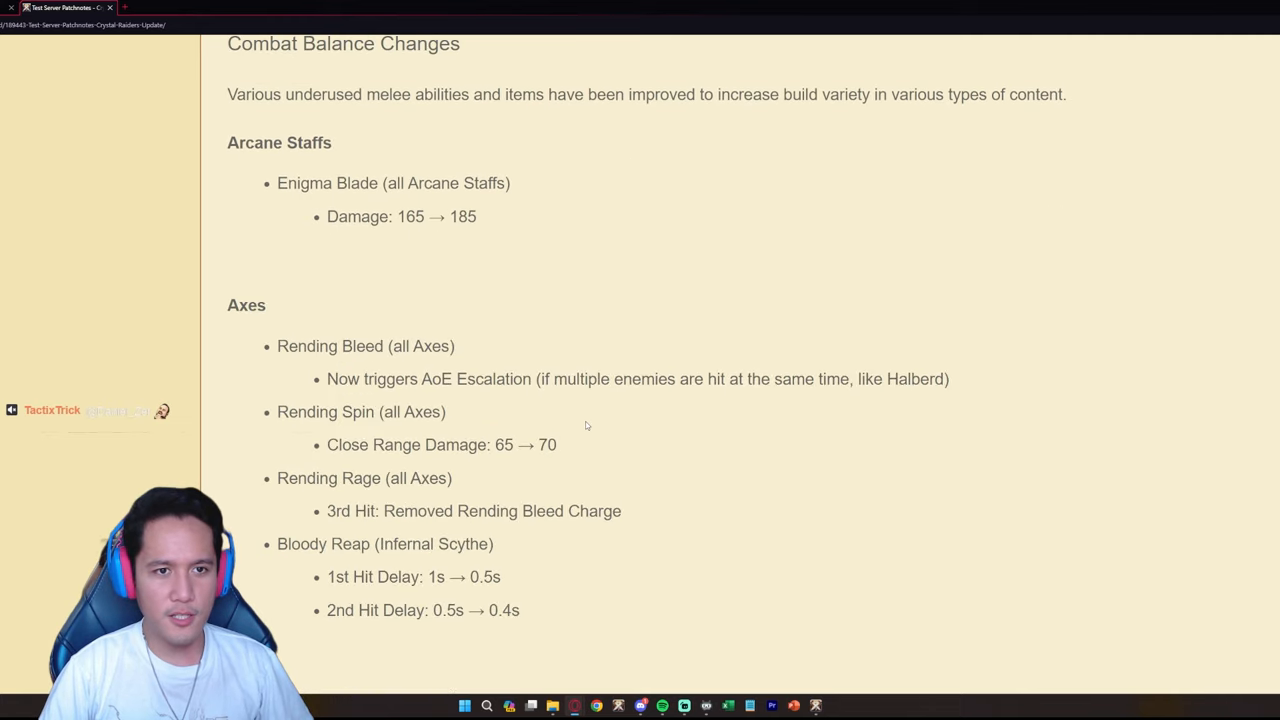
{"action": "scroll", "scroll_direction": "up", "scroll_amount": 3}
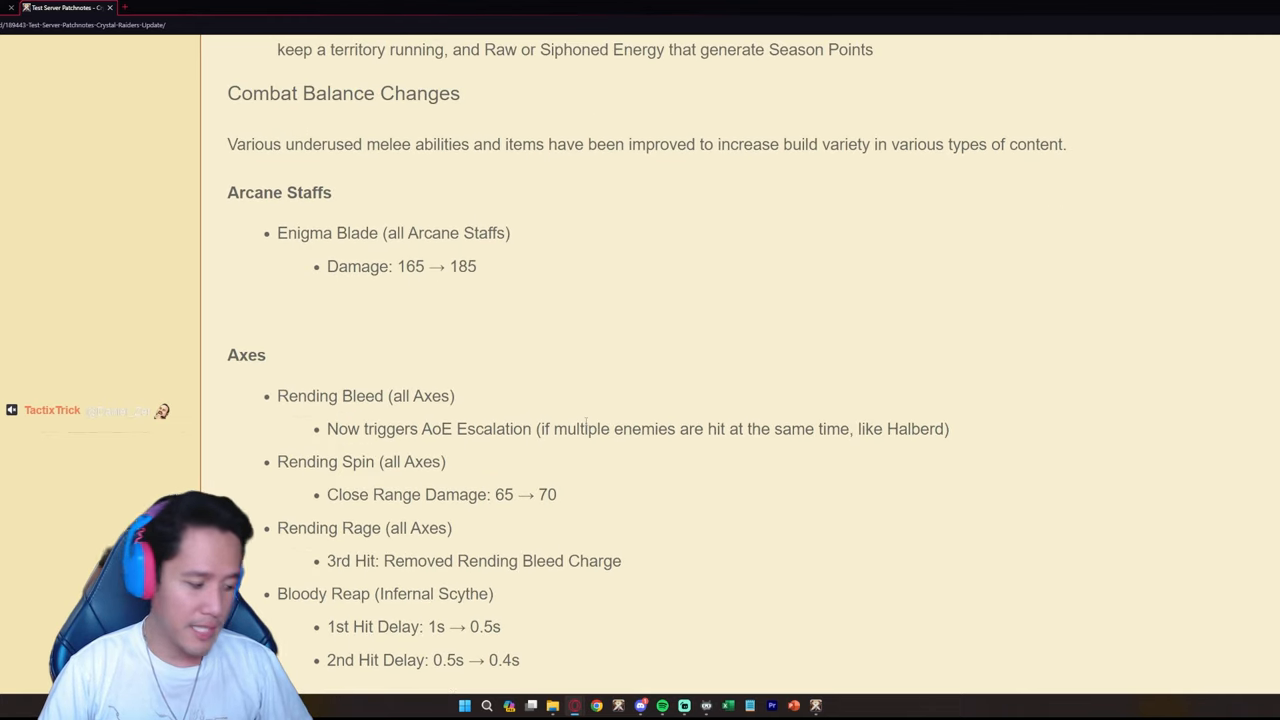